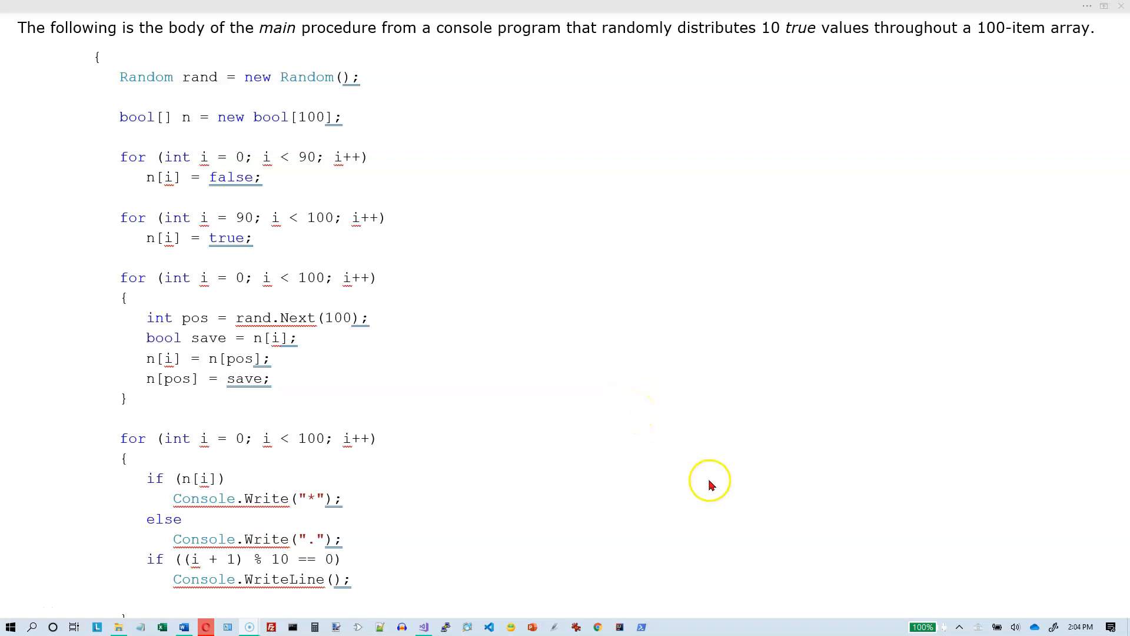
mouse_move(173, 117)
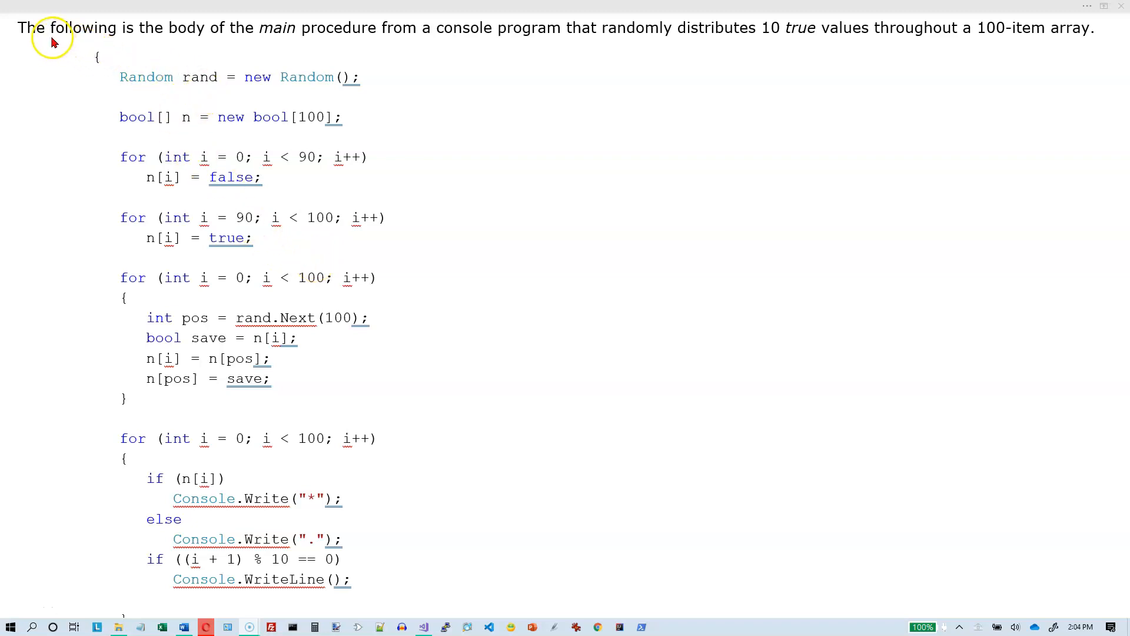
mouse_move(310, 44)
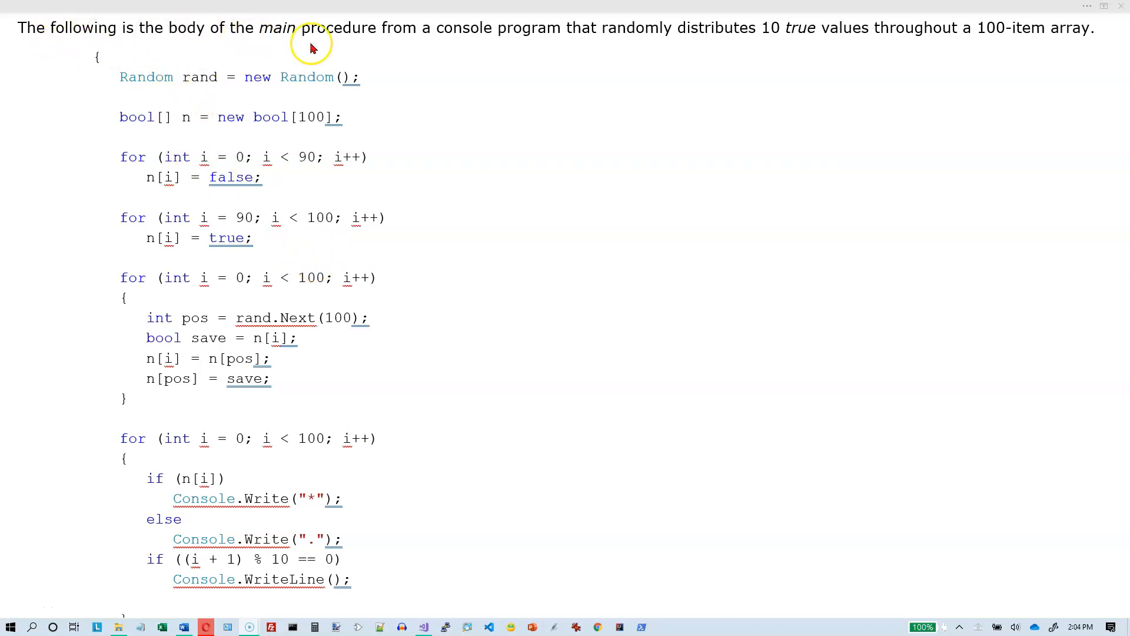
mouse_move(716, 43)
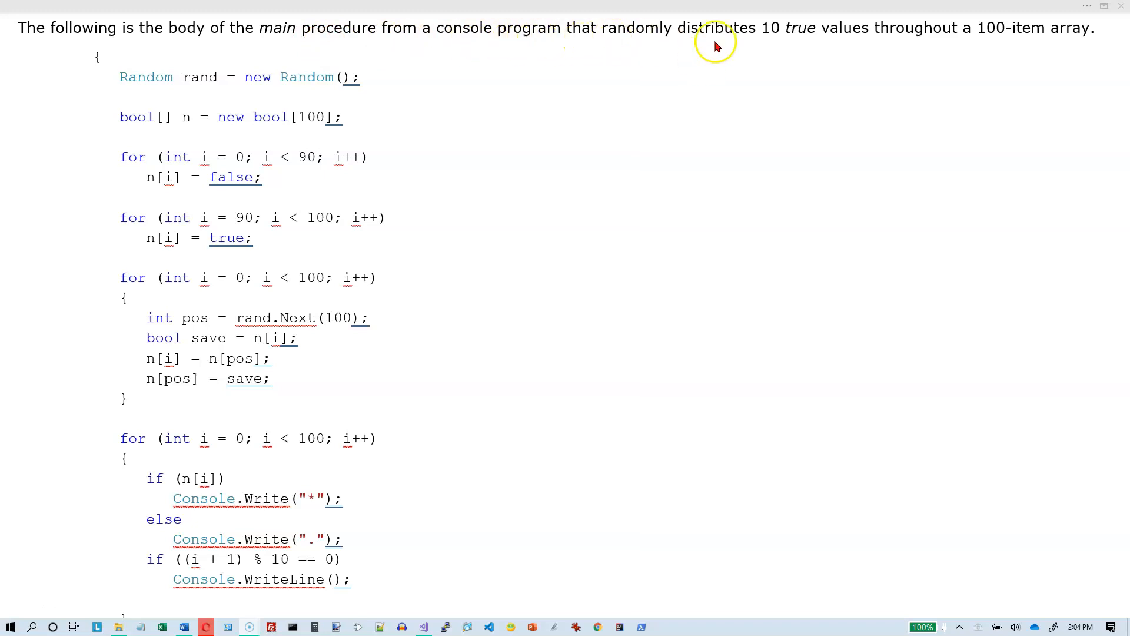
mouse_move(1094, 38)
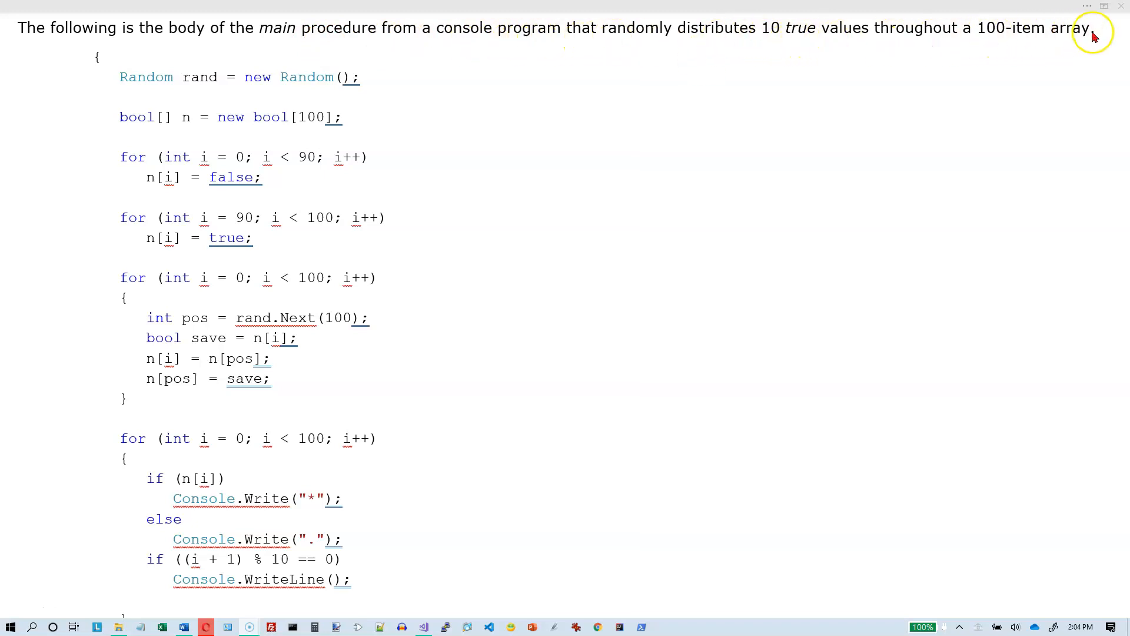
mouse_move(220, 95)
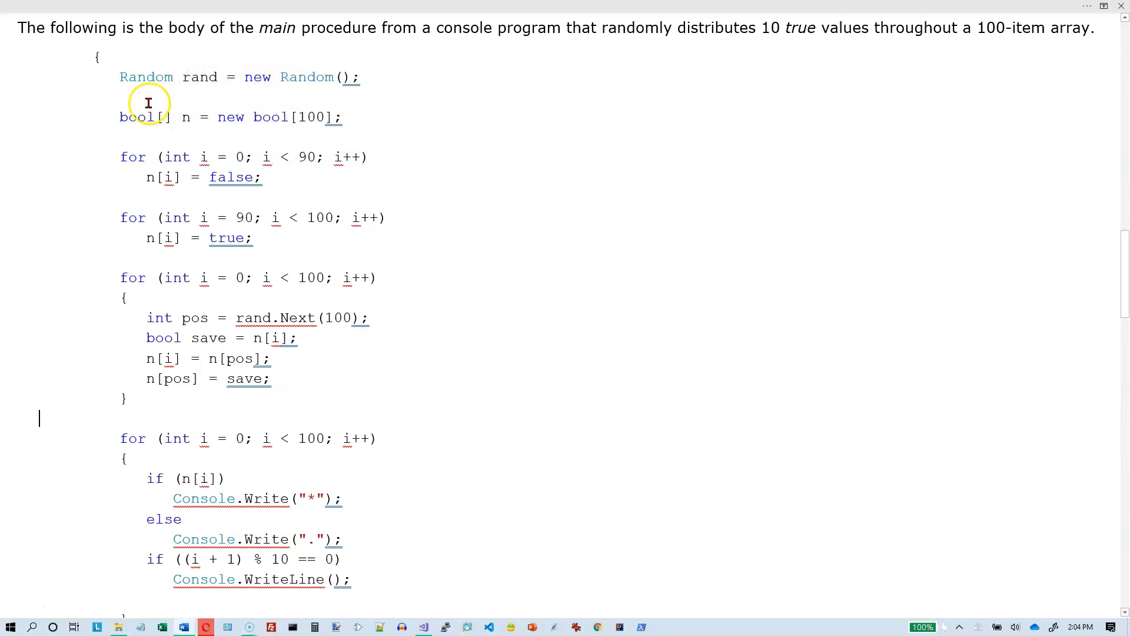
mouse_move(93, 59)
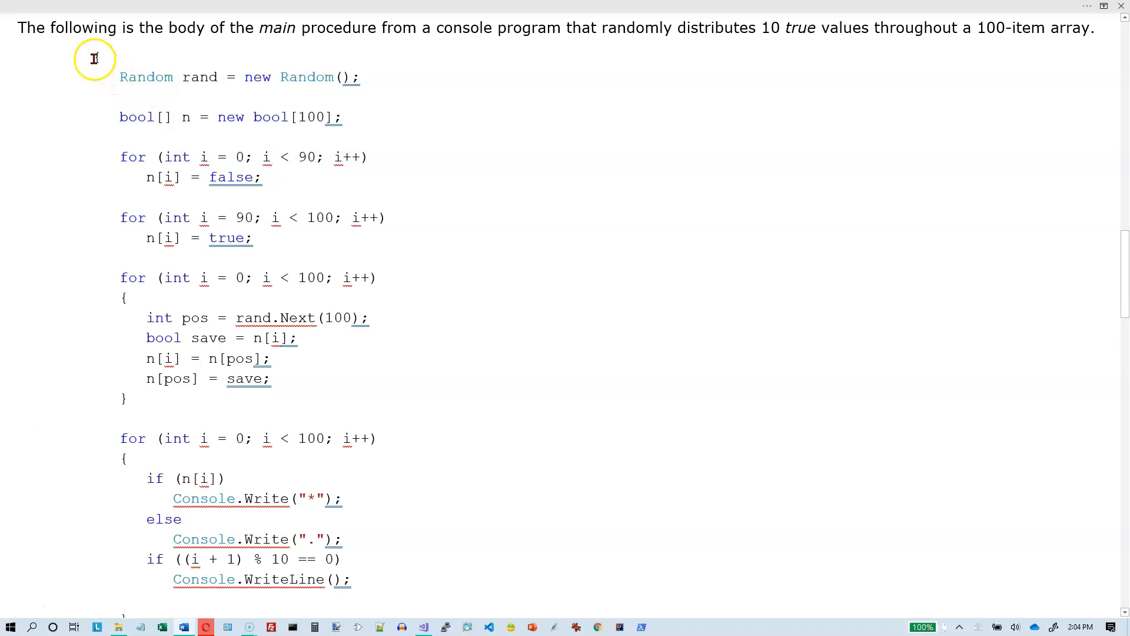
Select the main procedure's body from the opening brace down to Console.ReadLine().
left_click_drag(94, 58, 360, 557)
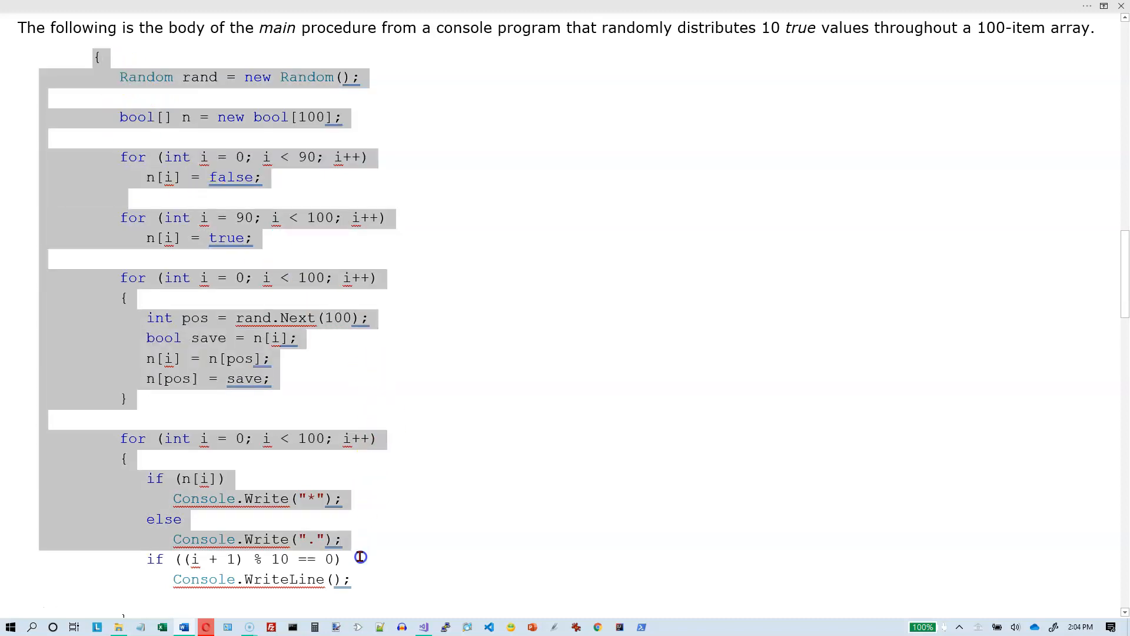
scroll("down", 3)
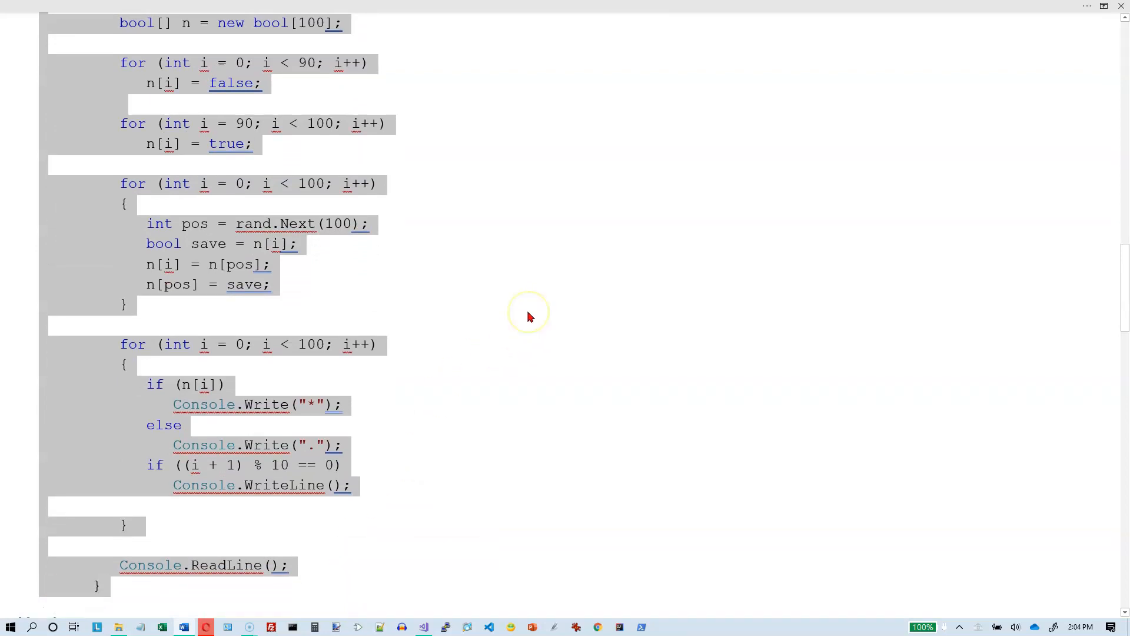
mouse_move(242, 515)
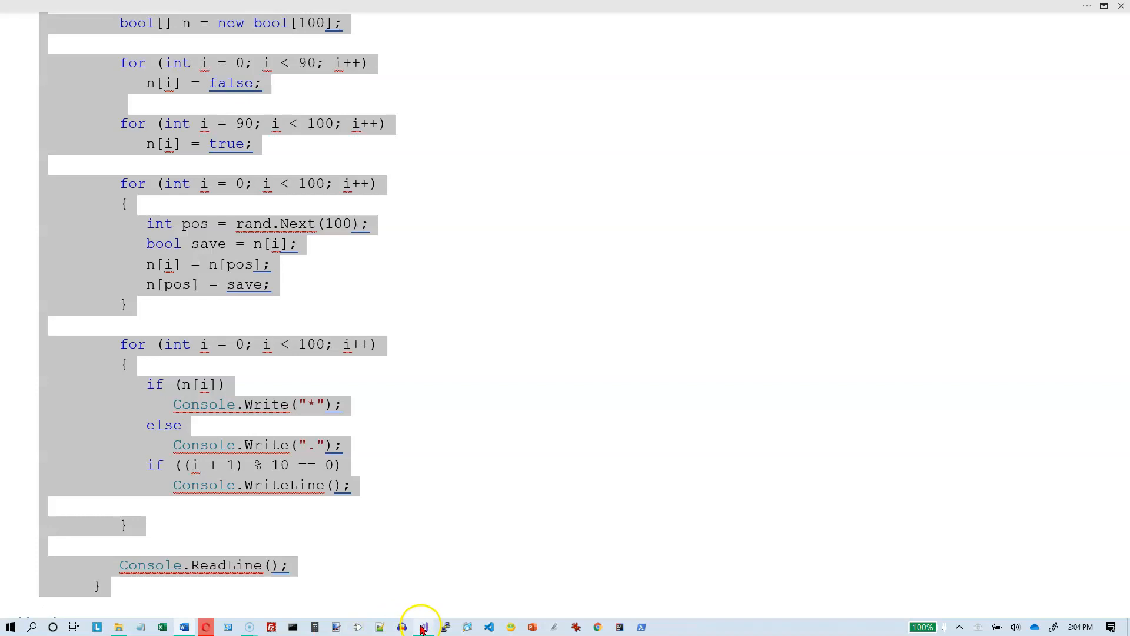
Declare void plantBombs() in Game1, paste the shuffling code inside, drop the extra brace and reformat.
left_click(422, 626)
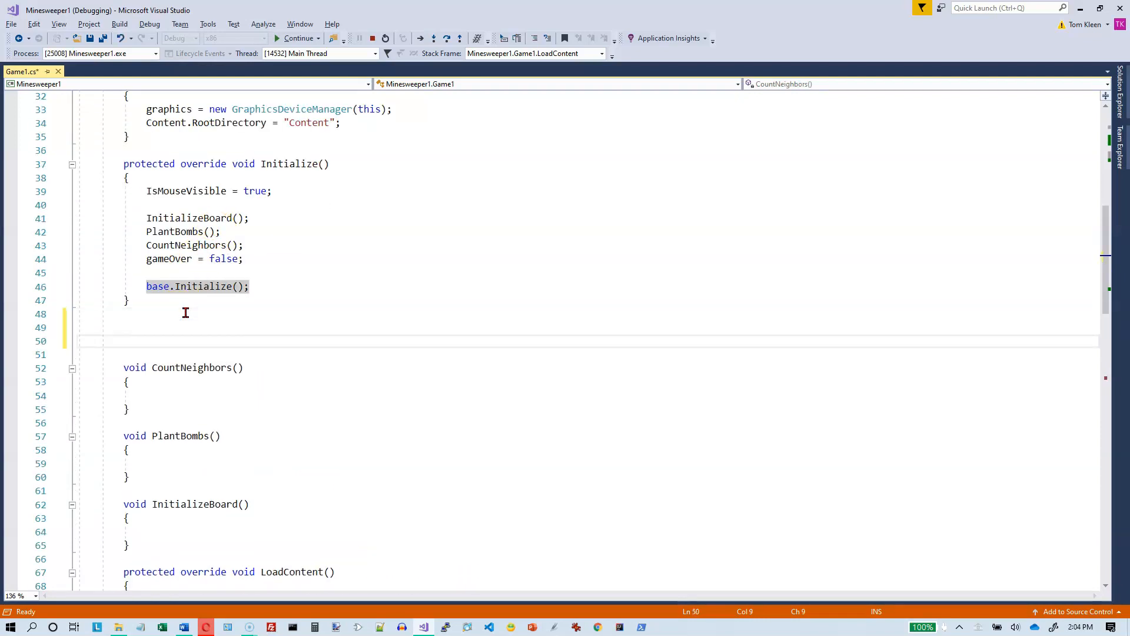
type("void p")
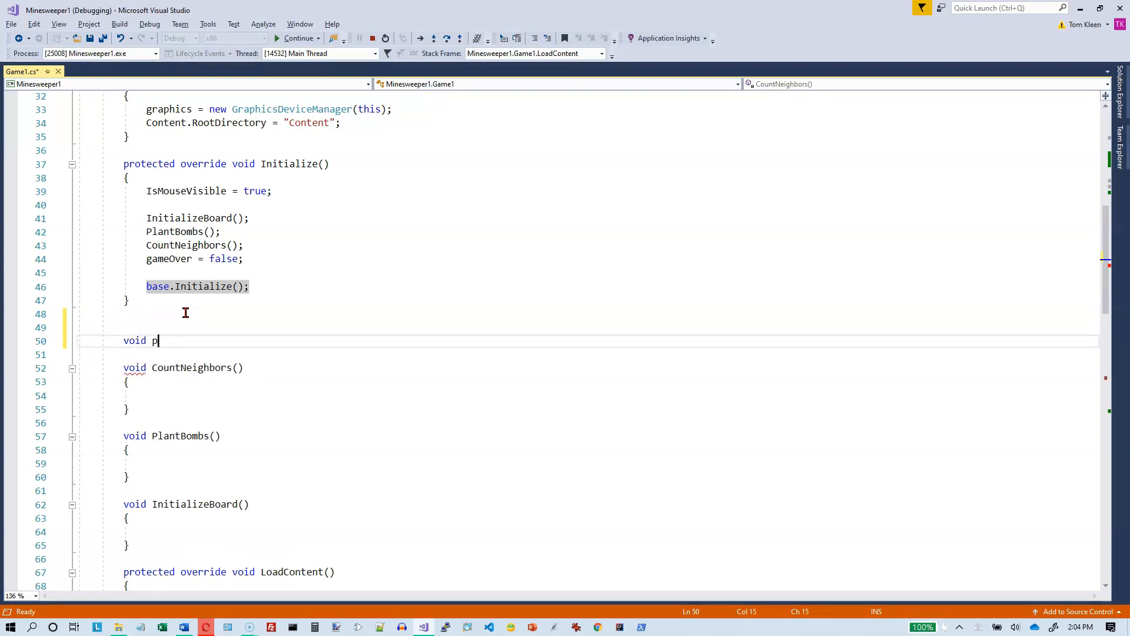
type("lantBombs(")
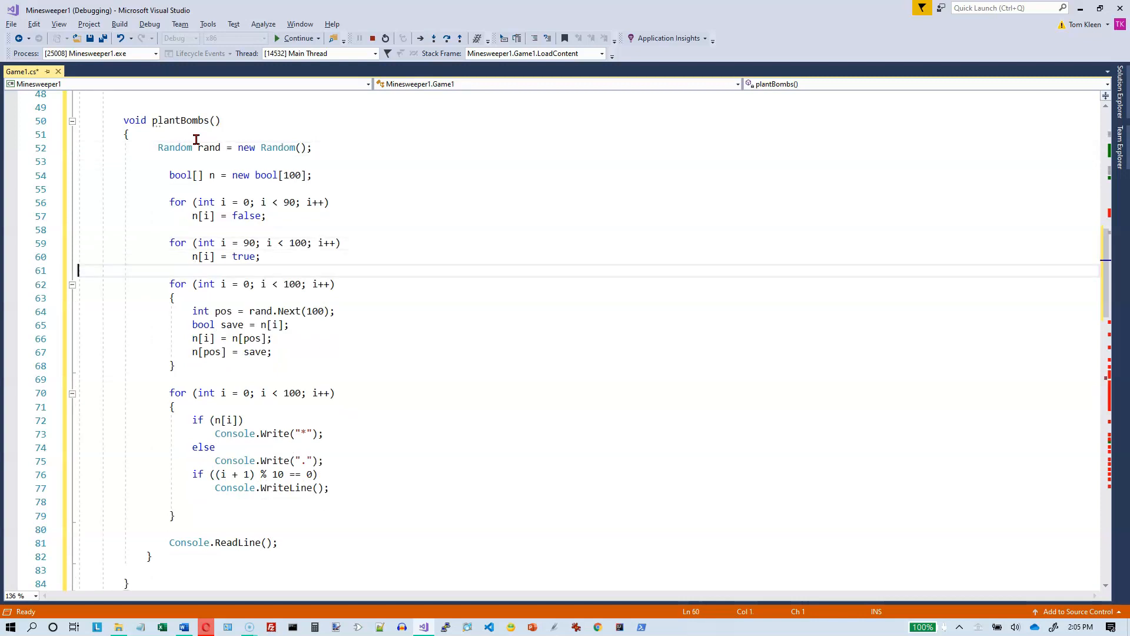
left_click(152, 555)
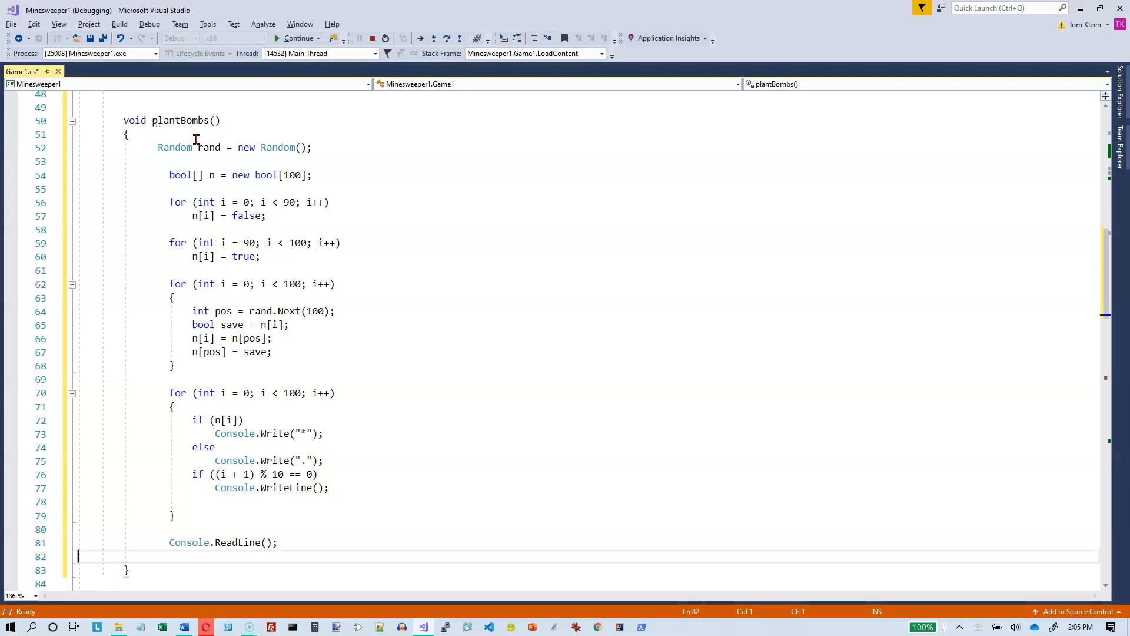
key("ctrl+k")
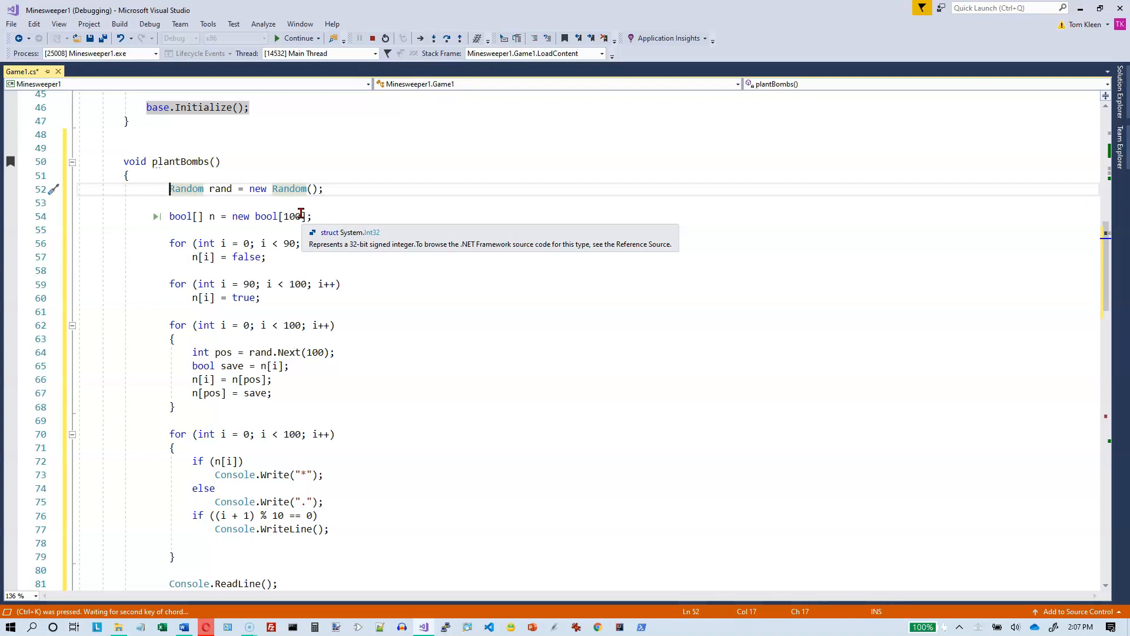
mouse_move(80, 186)
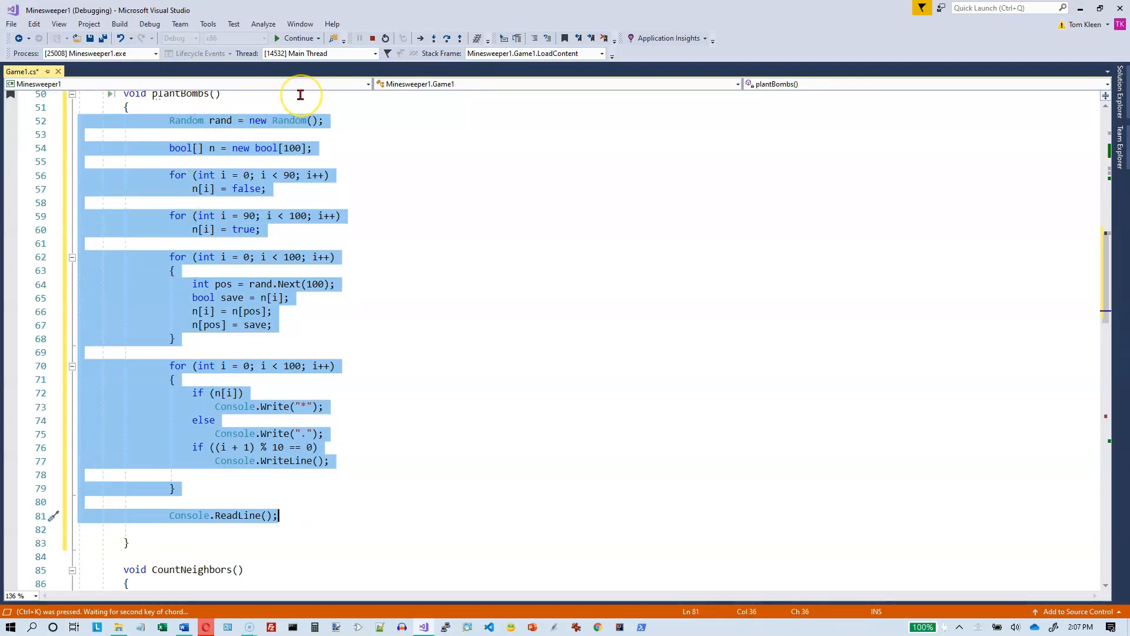
key("shift+tab")
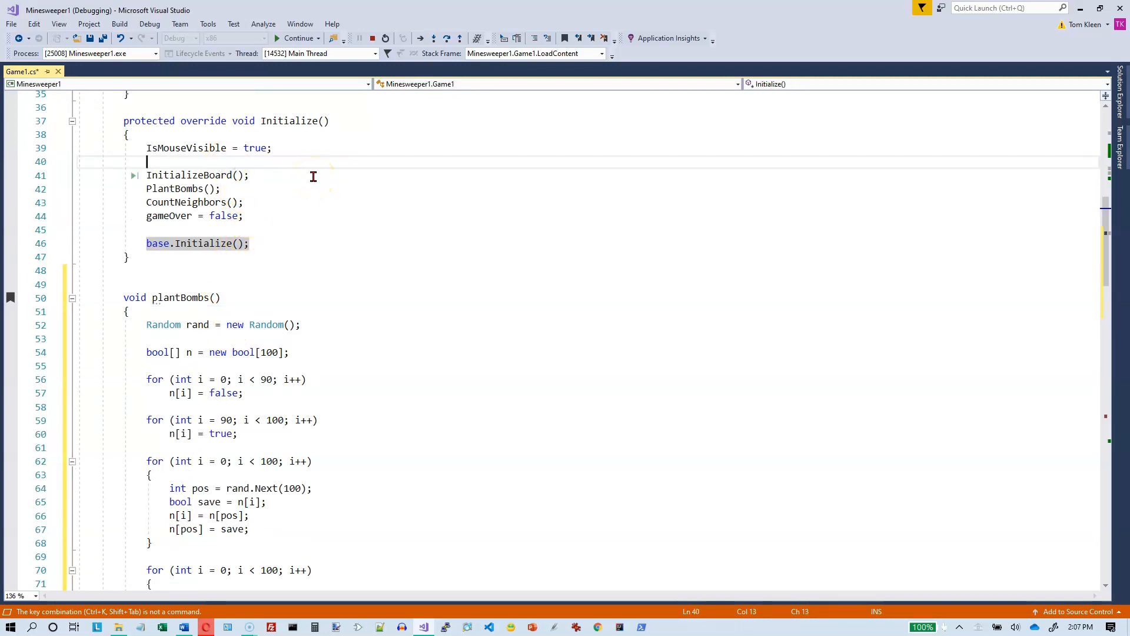
Call plantBombs() from Initialize and restart the game under the debugger, continuing past the breakpoint.
type("pland")
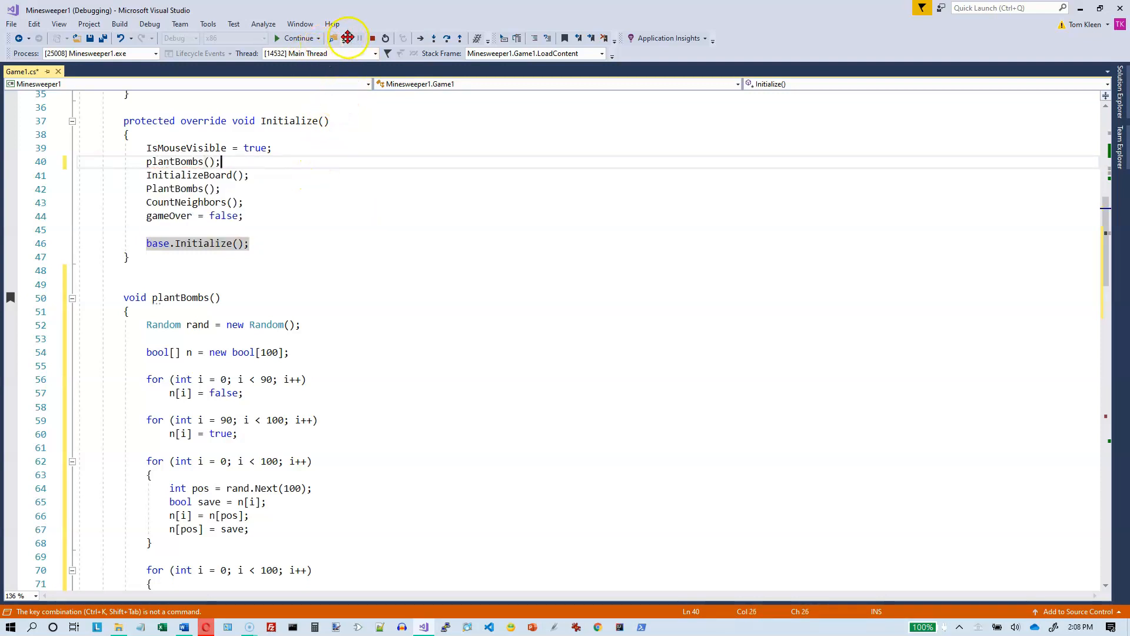
left_click(374, 38)
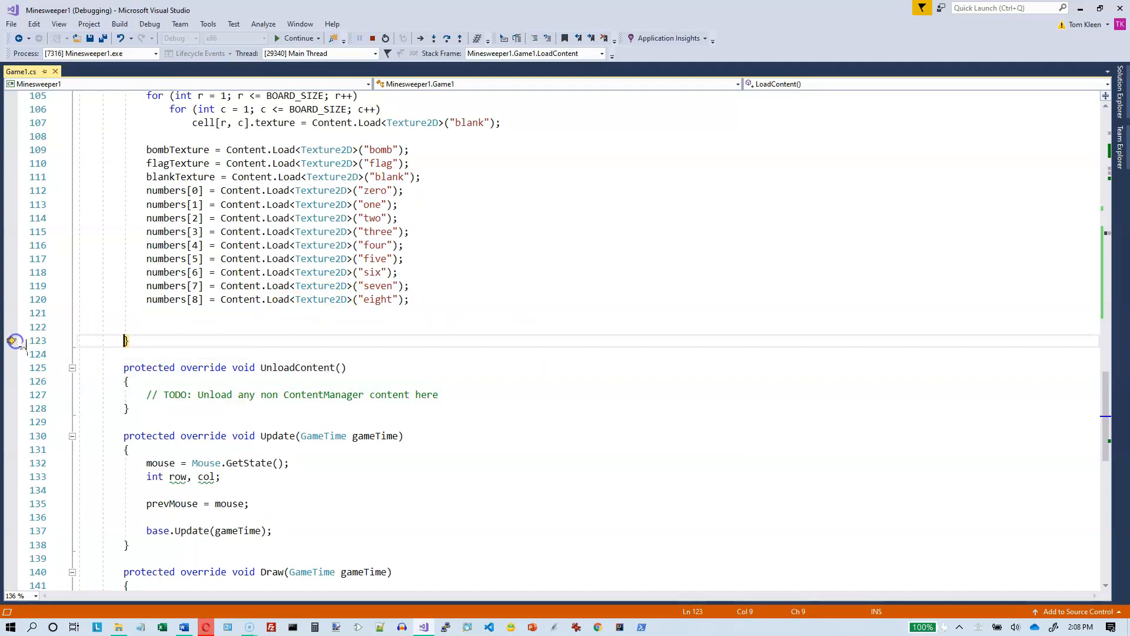
left_click(297, 38)
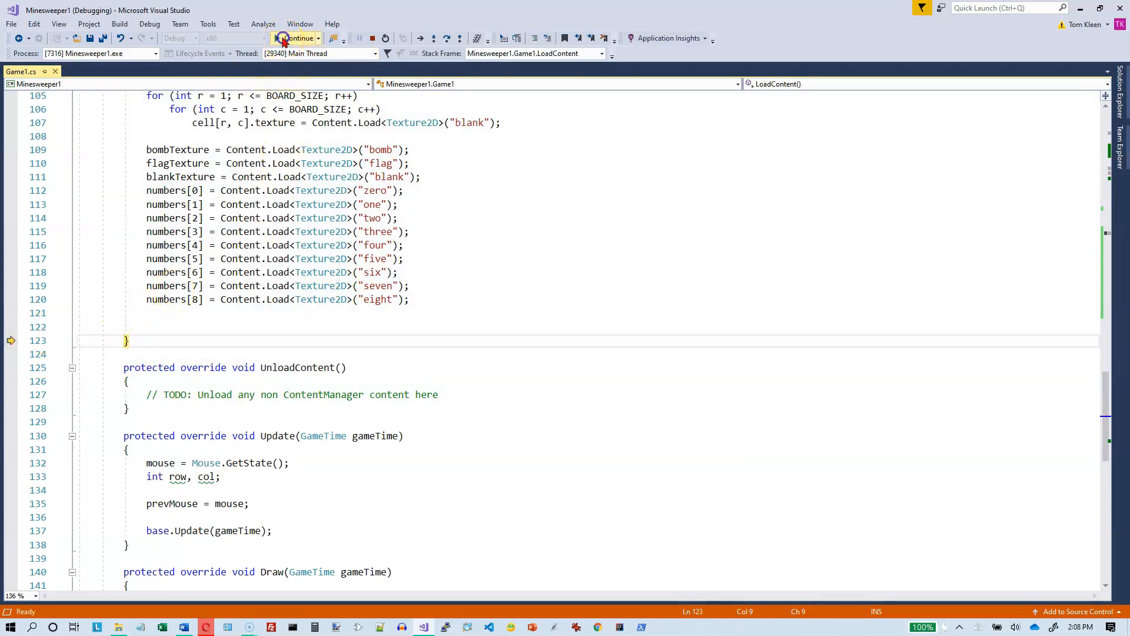
left_click(295, 38)
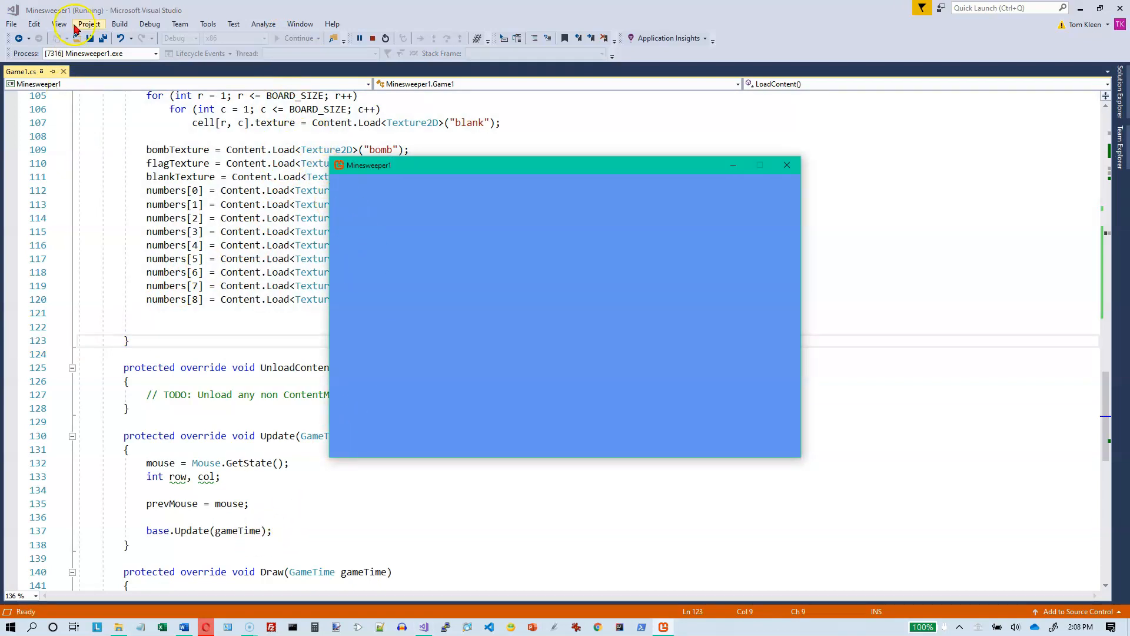
Show the Output window to check the printed 10x10 bomb layout, then stop the game.
left_click(60, 24)
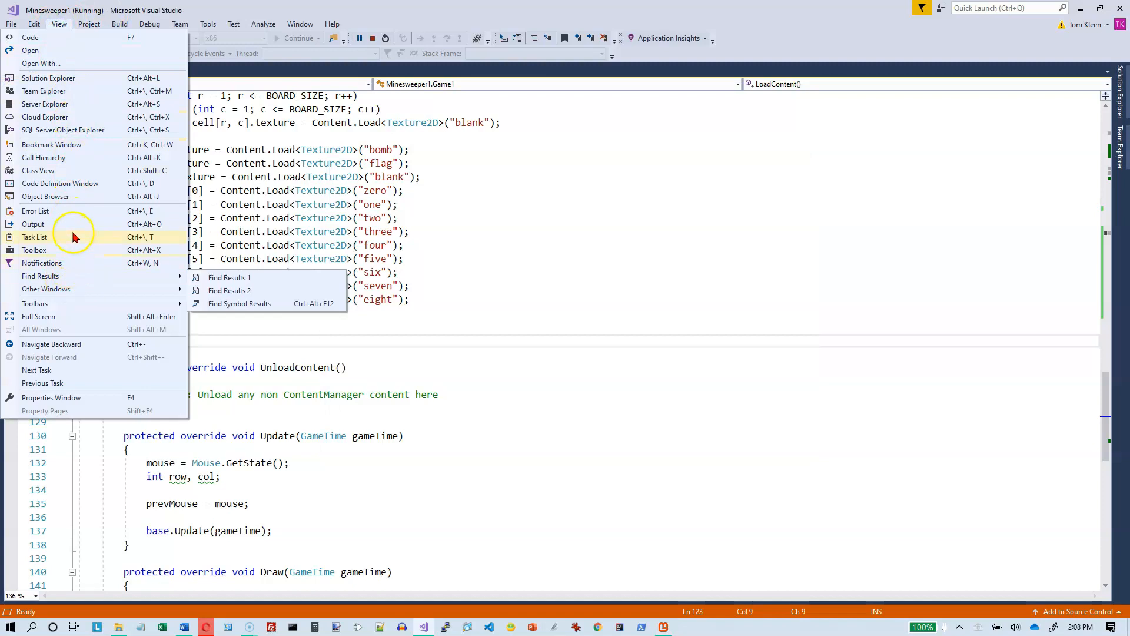
left_click(33, 224)
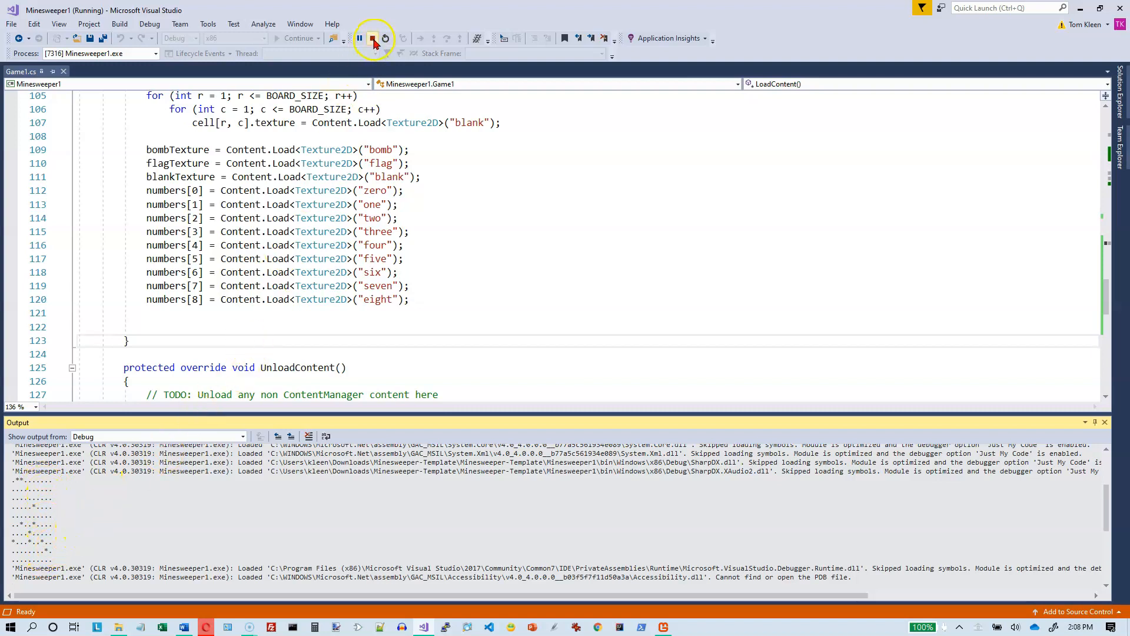
left_click(373, 38)
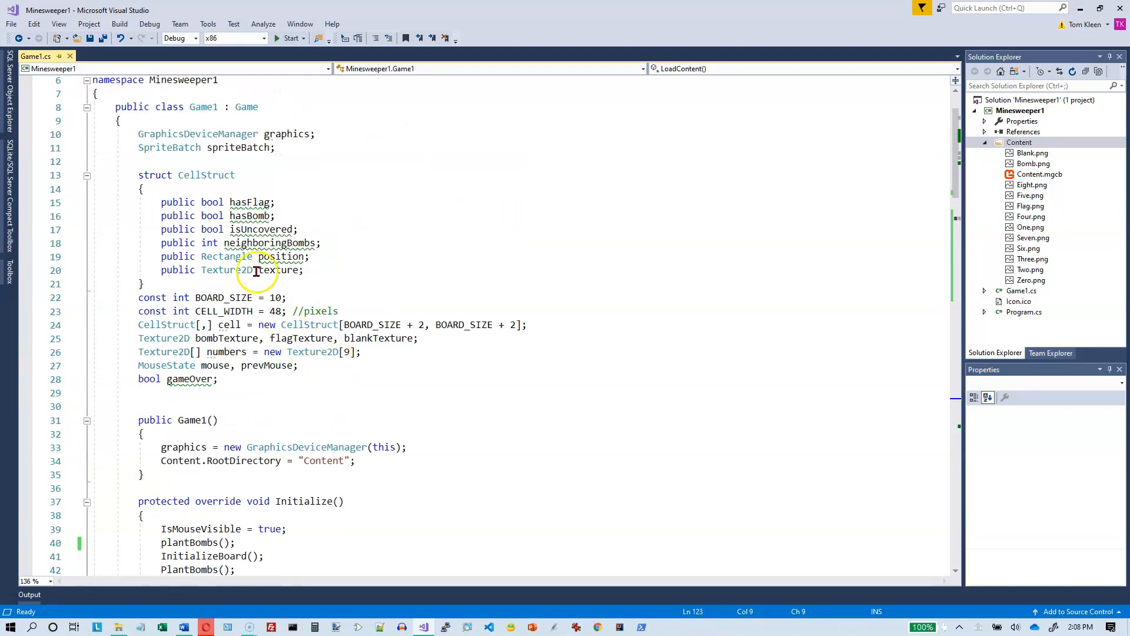
Replace the temporary plantBombs call in Initialize with InitializeBoard, PlantBombs and CountNeighbors calls.
scroll("down", 3)
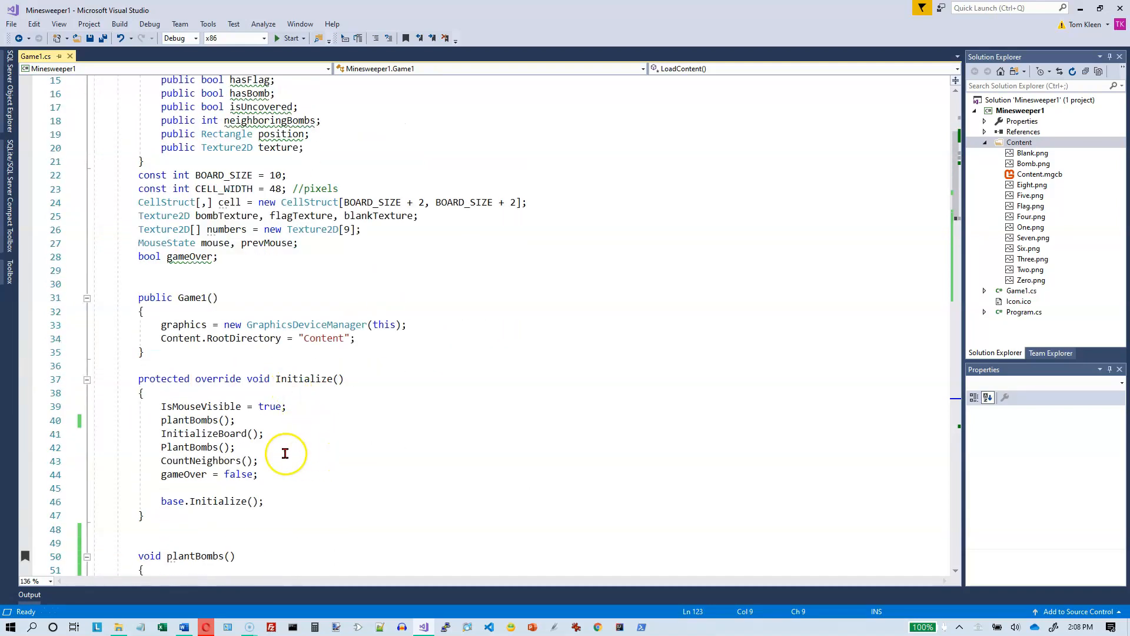
mouse_move(280, 433)
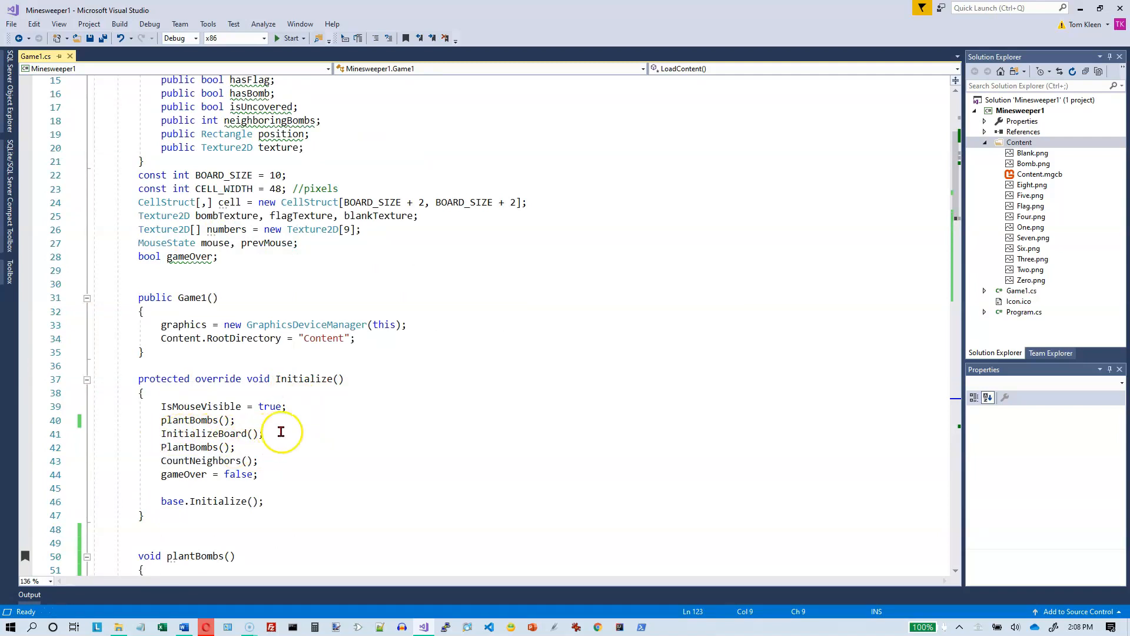
double_click(197, 419)
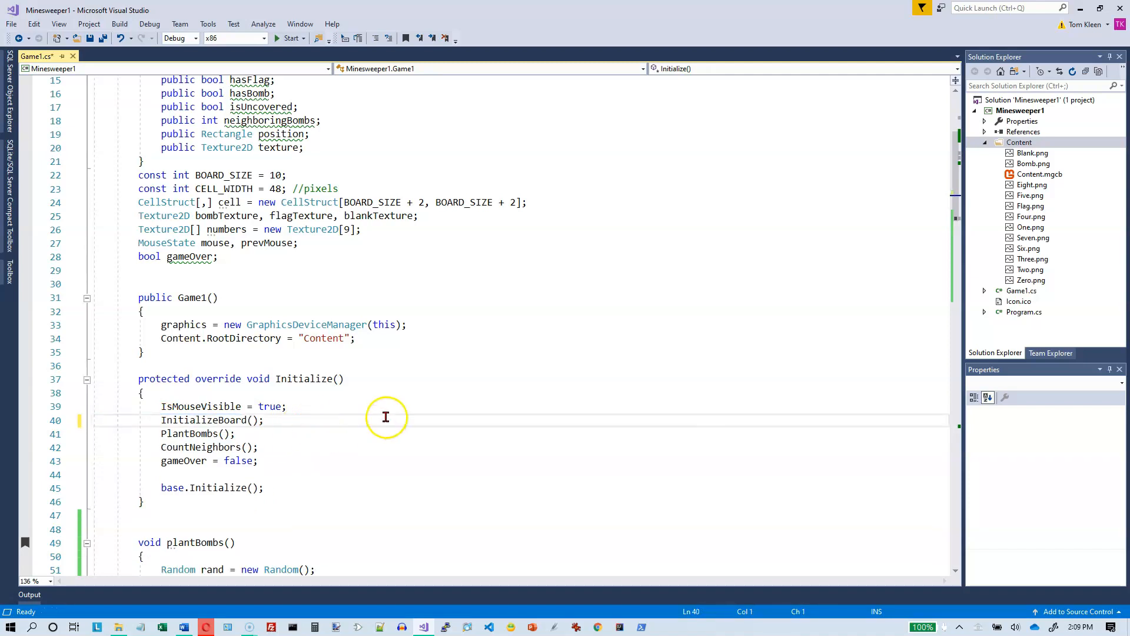
scroll("down", 3)
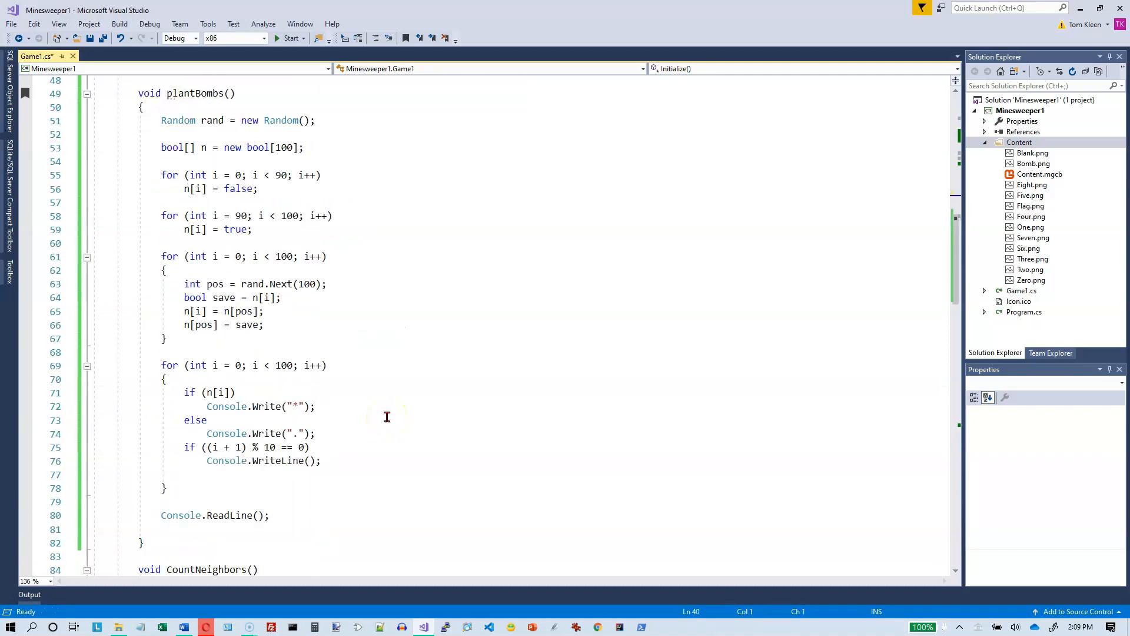
scroll("down", 3)
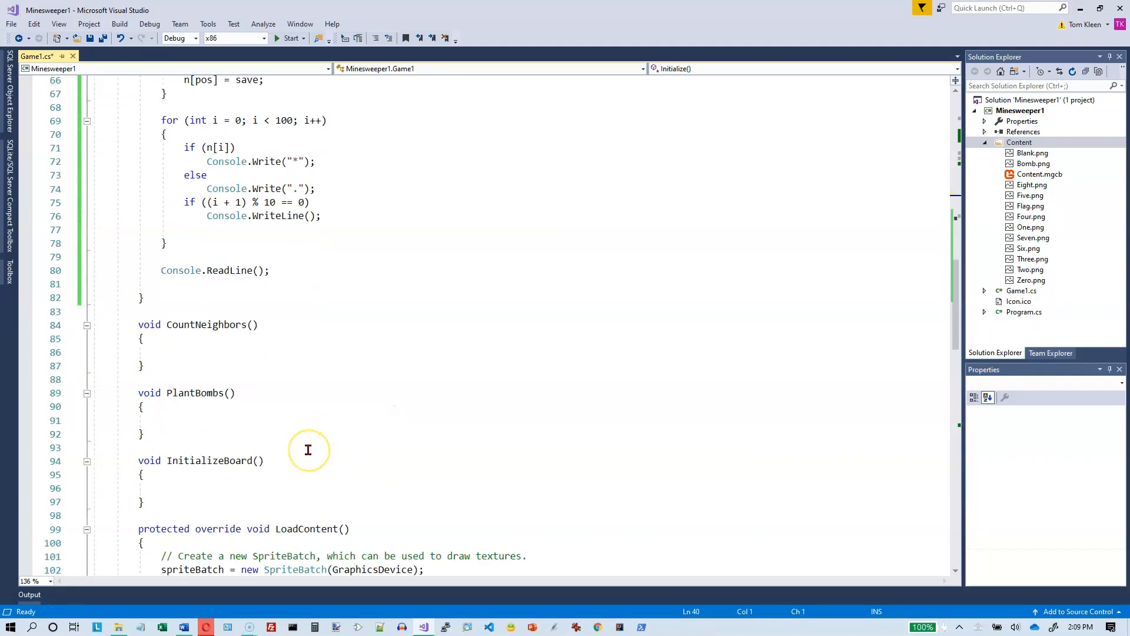
left_click(221, 487)
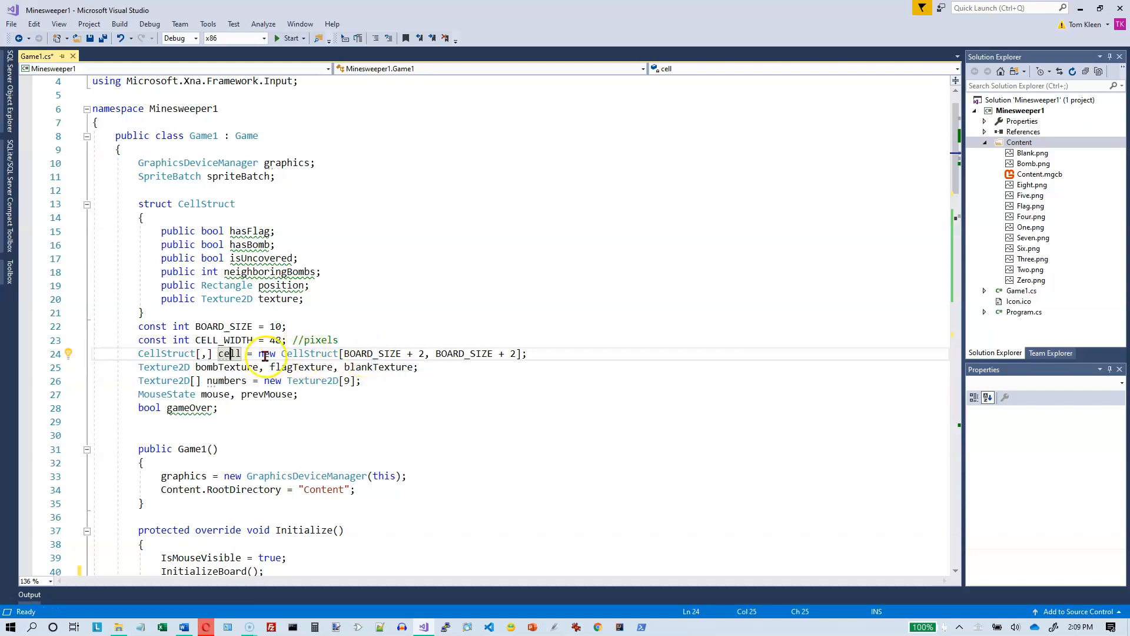
mouse_move(512, 354)
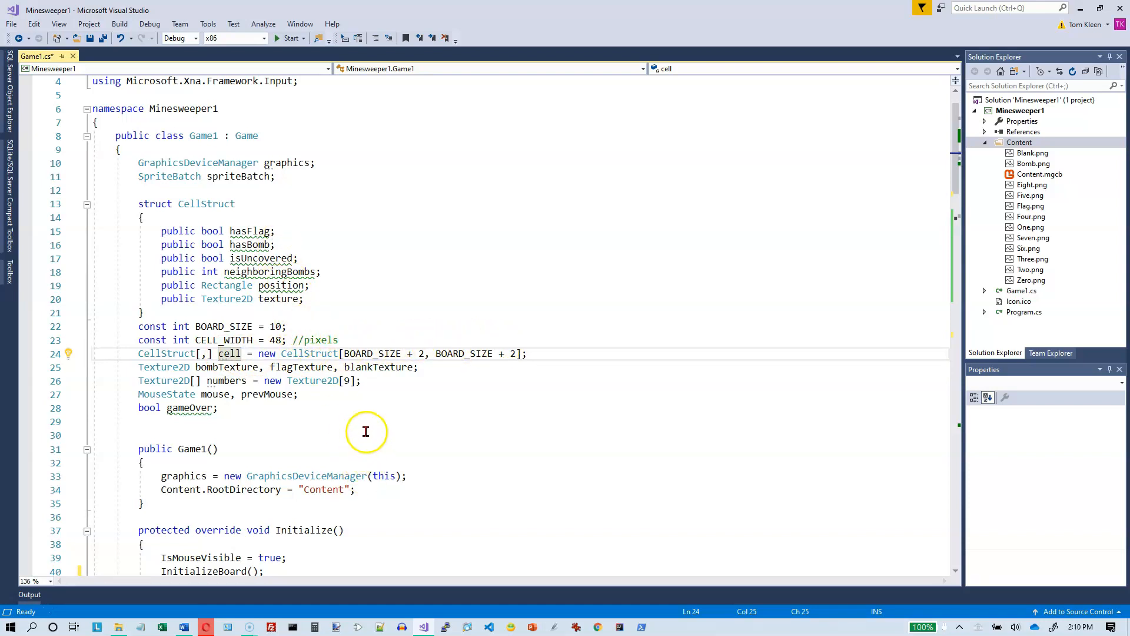
mouse_move(379, 415)
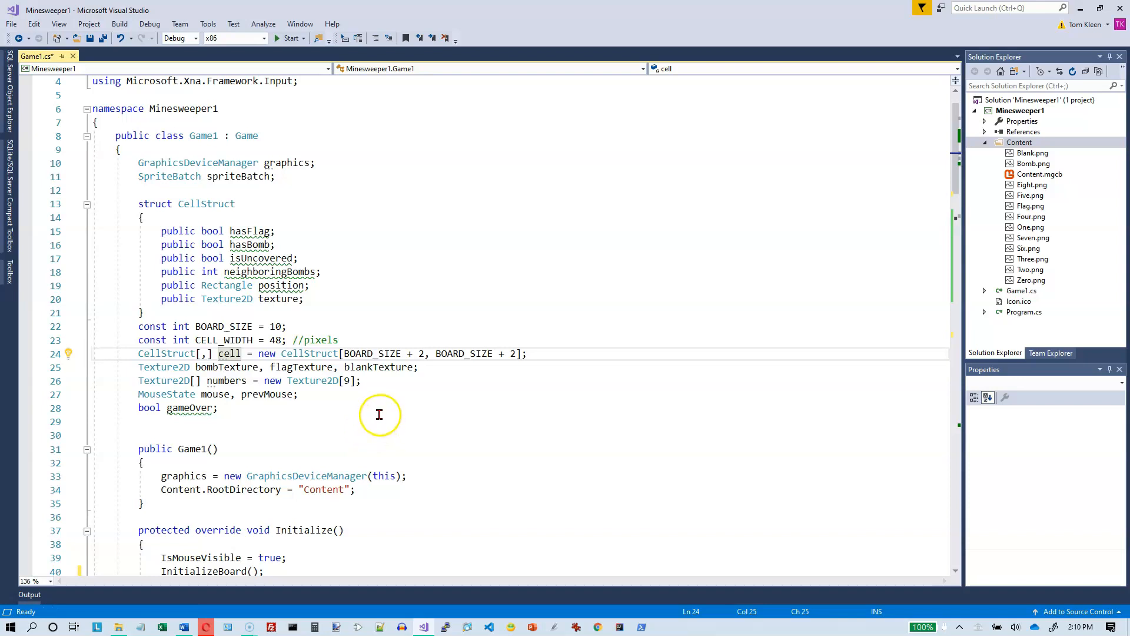
Add empty InitializeBoard, PlantBombs and CountNeighbors method stubs and move into InitializeBoard.
scroll("down", 3)
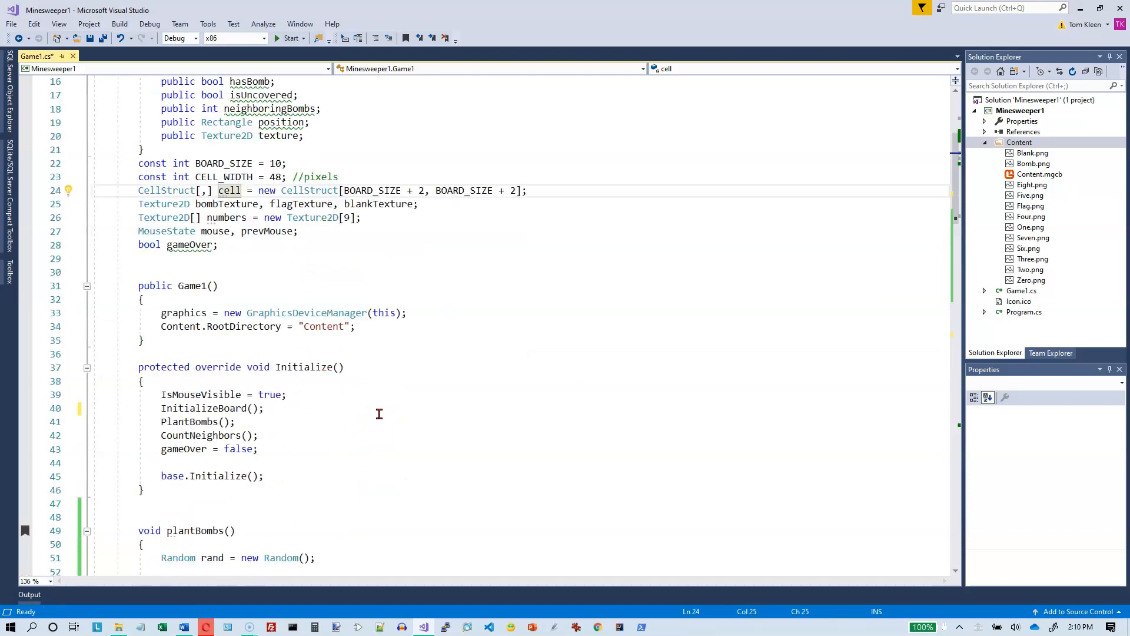
scroll("down", 3)
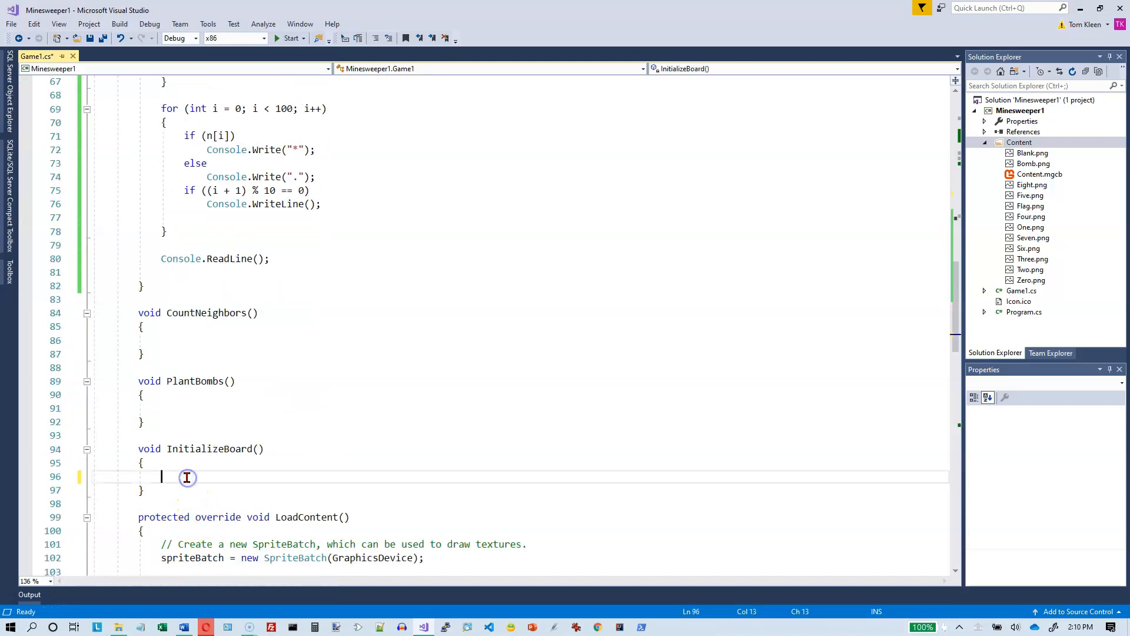
Write nested for loops over r and c running up to BOARD_SIZE inside InitializeBoard.
type("for")
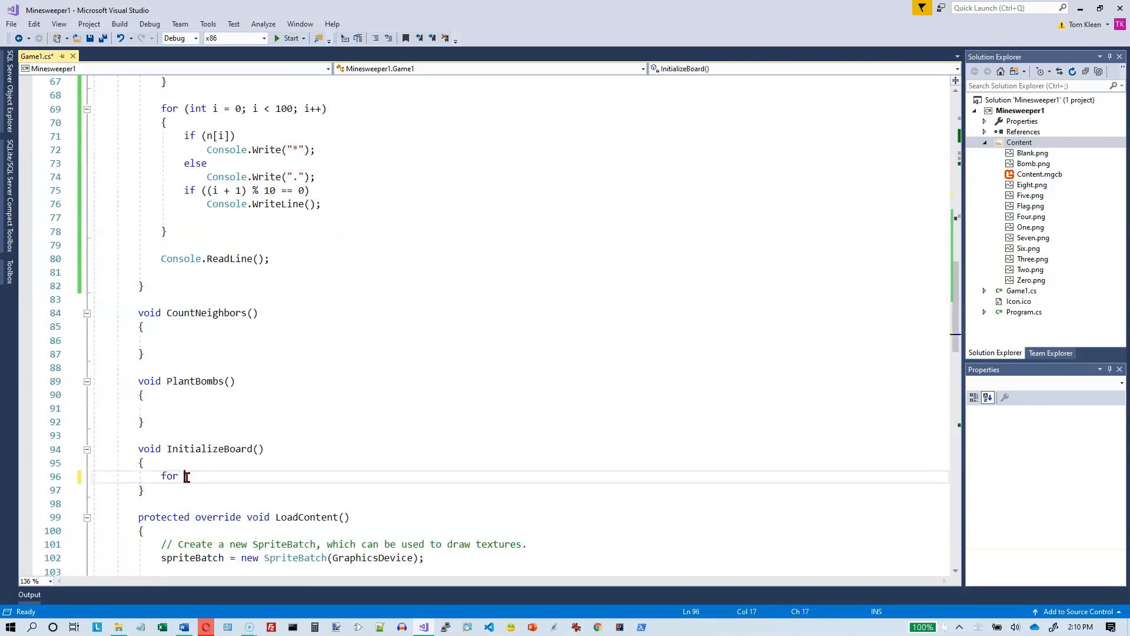
type("(int r=0)")
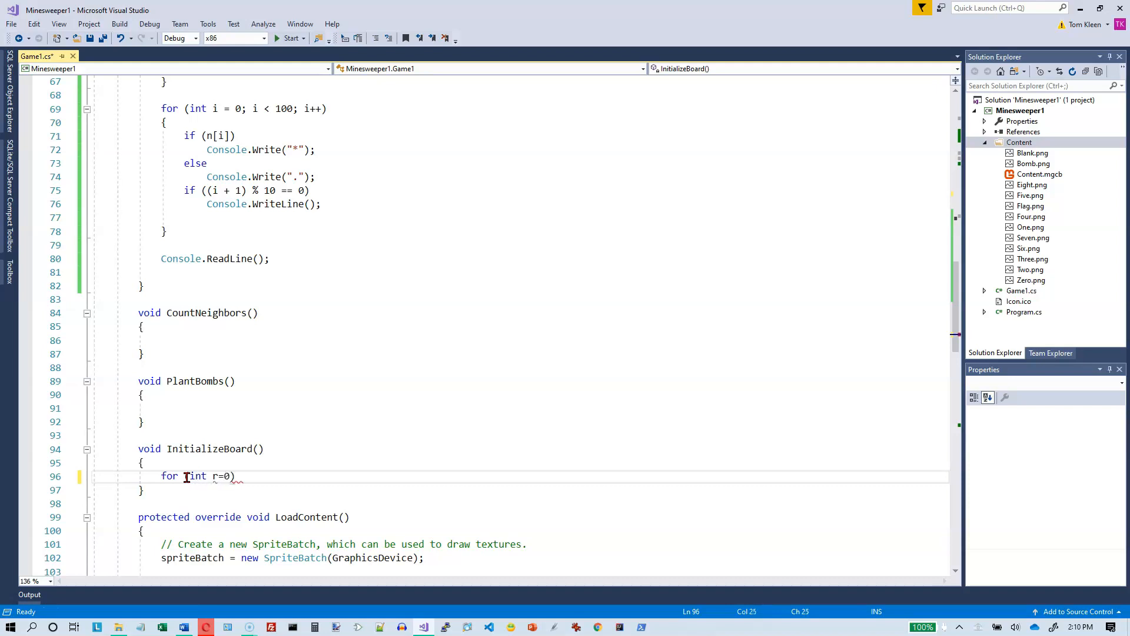
type(")")
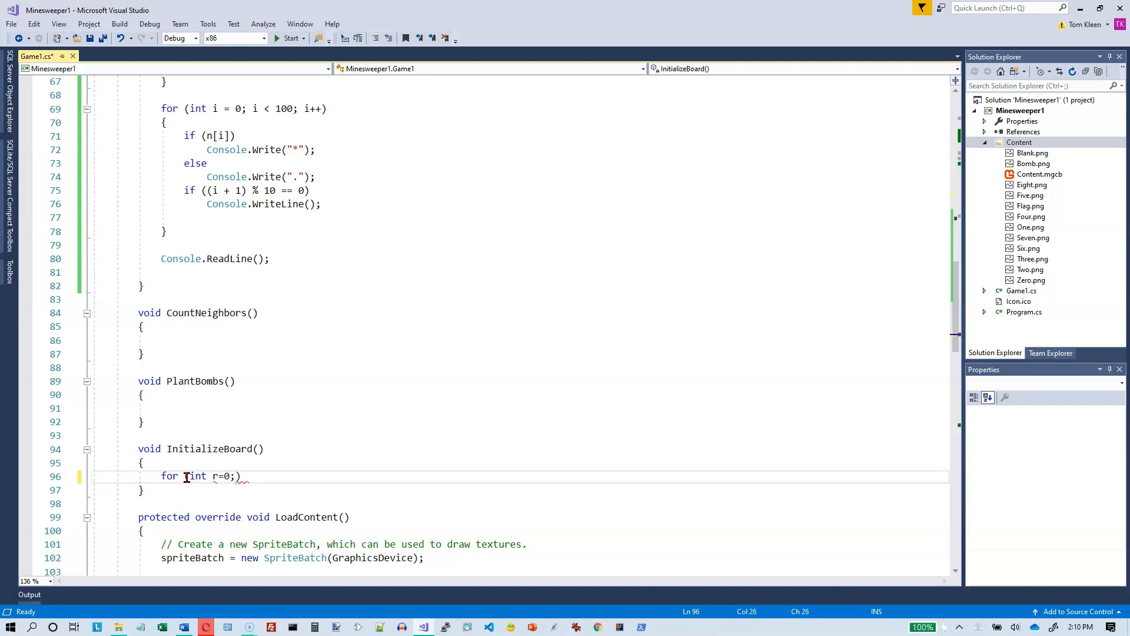
type("r<")
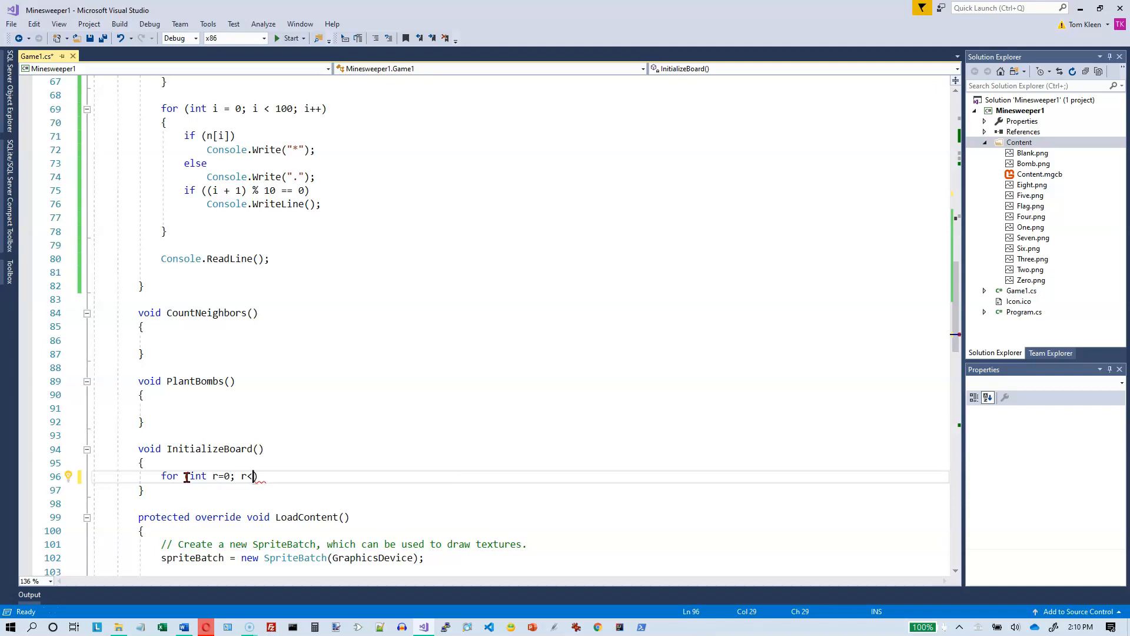
type("bao")
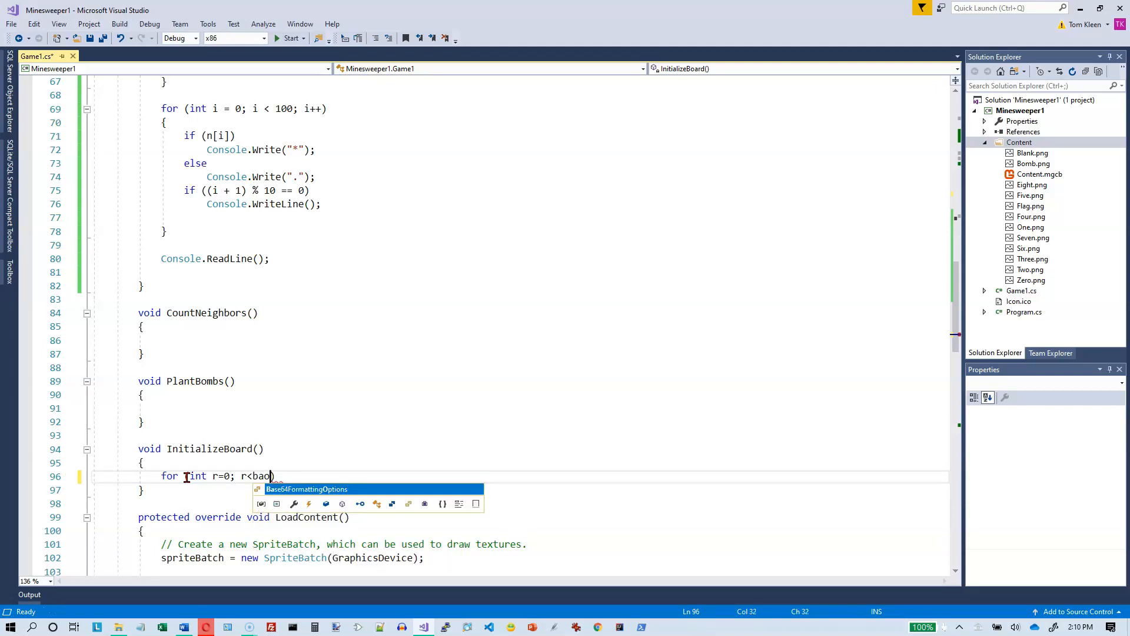
type("r")
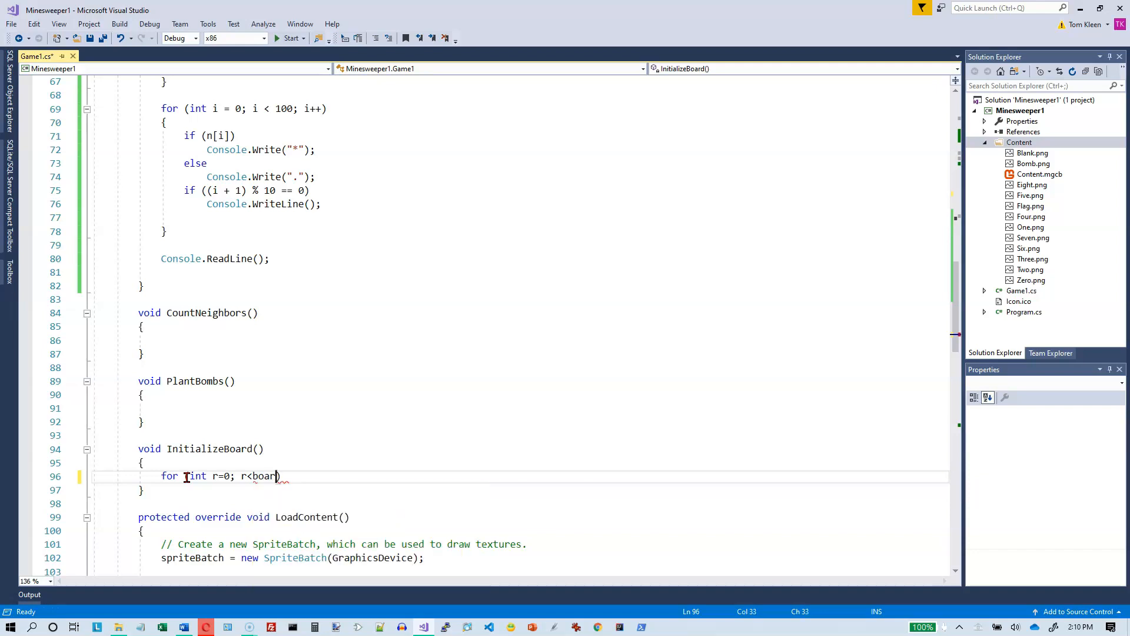
type("BOARD_SIZE")
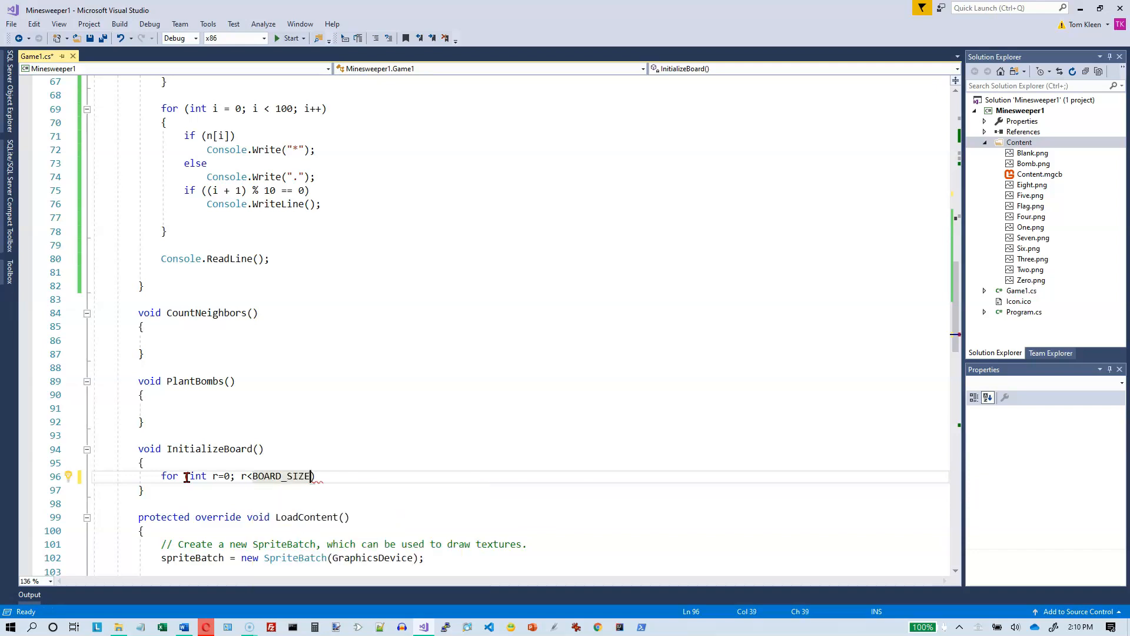
key("enter")
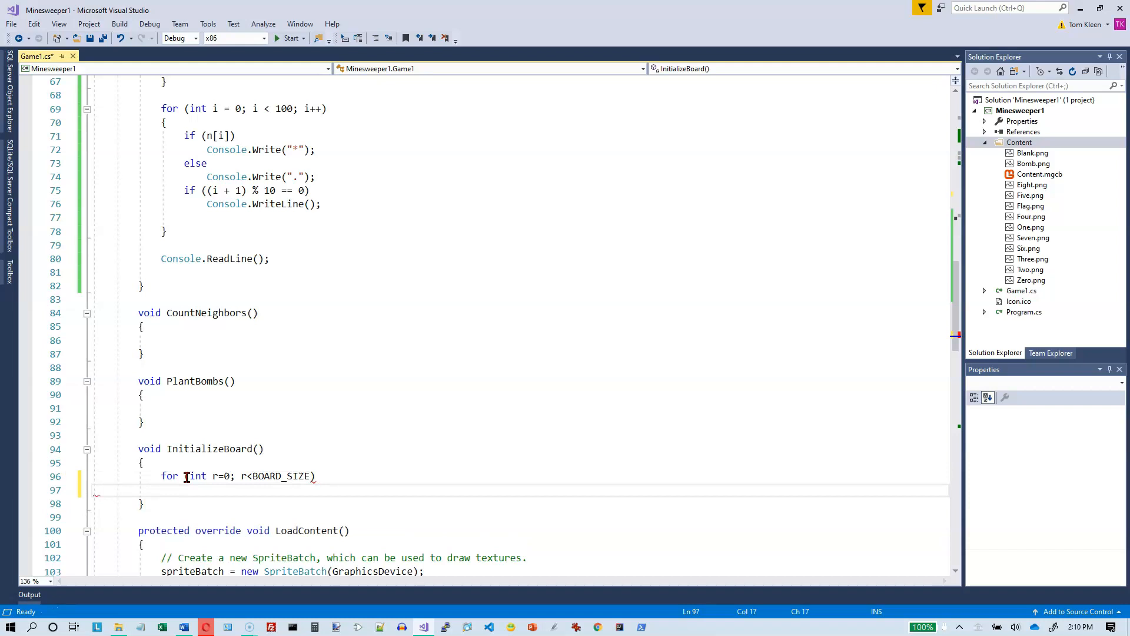
type("for int")
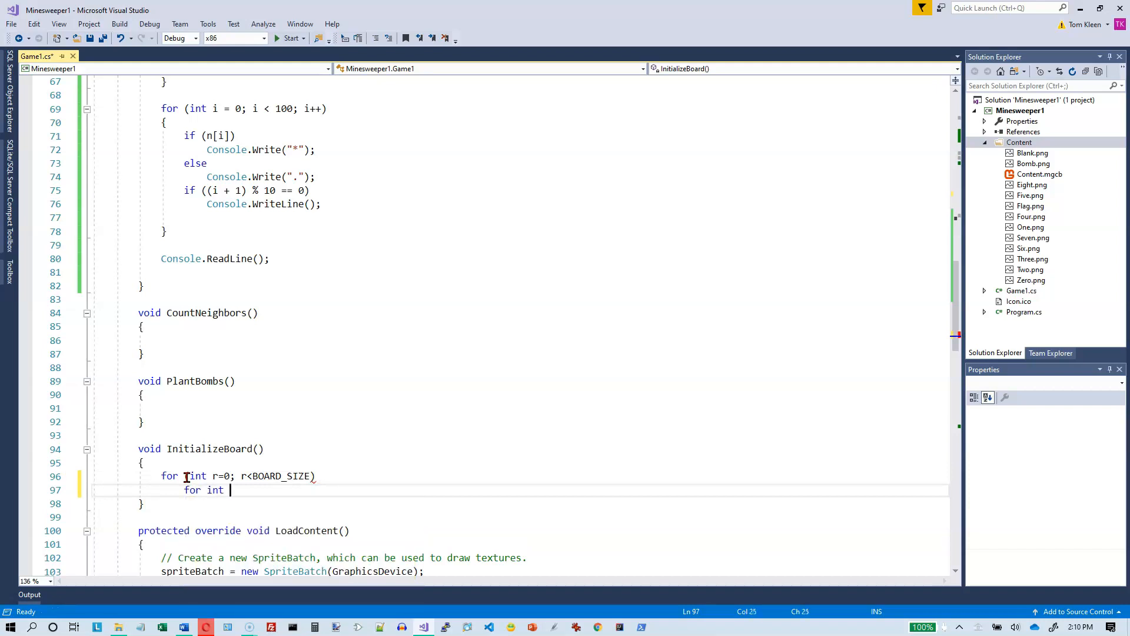
type("c=0; c<b")
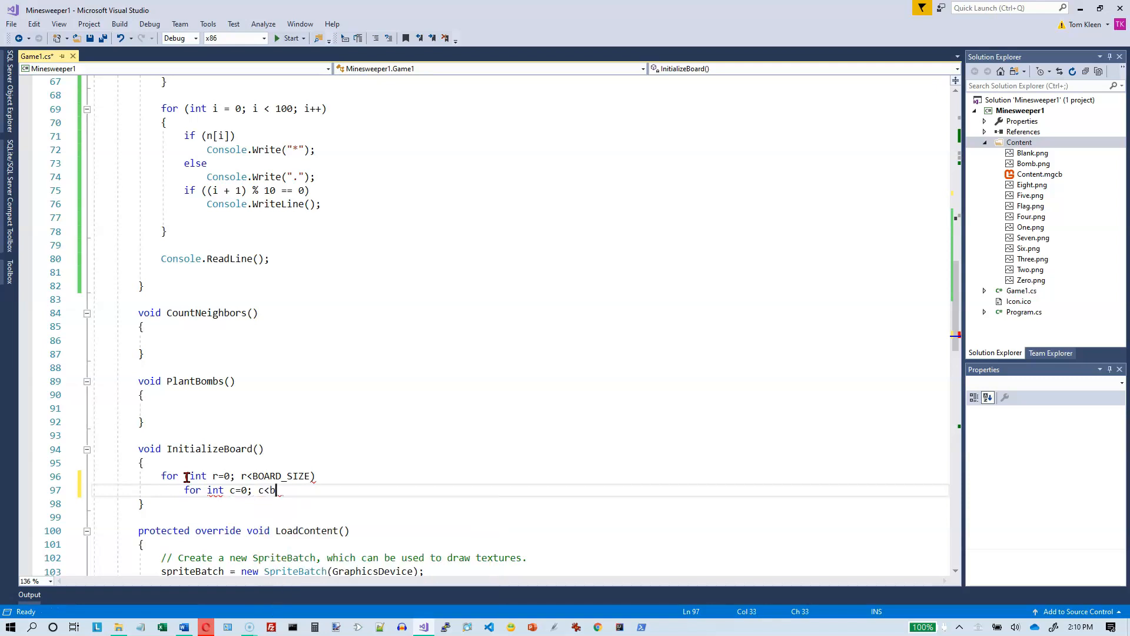
type("OARD_SIZE)")
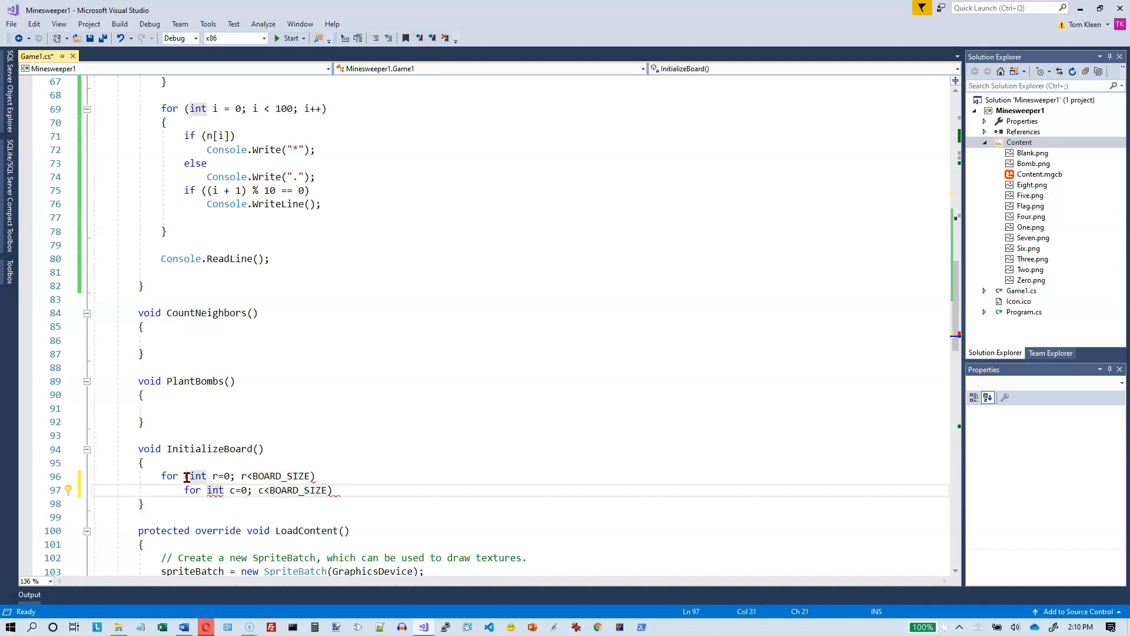
type("(")
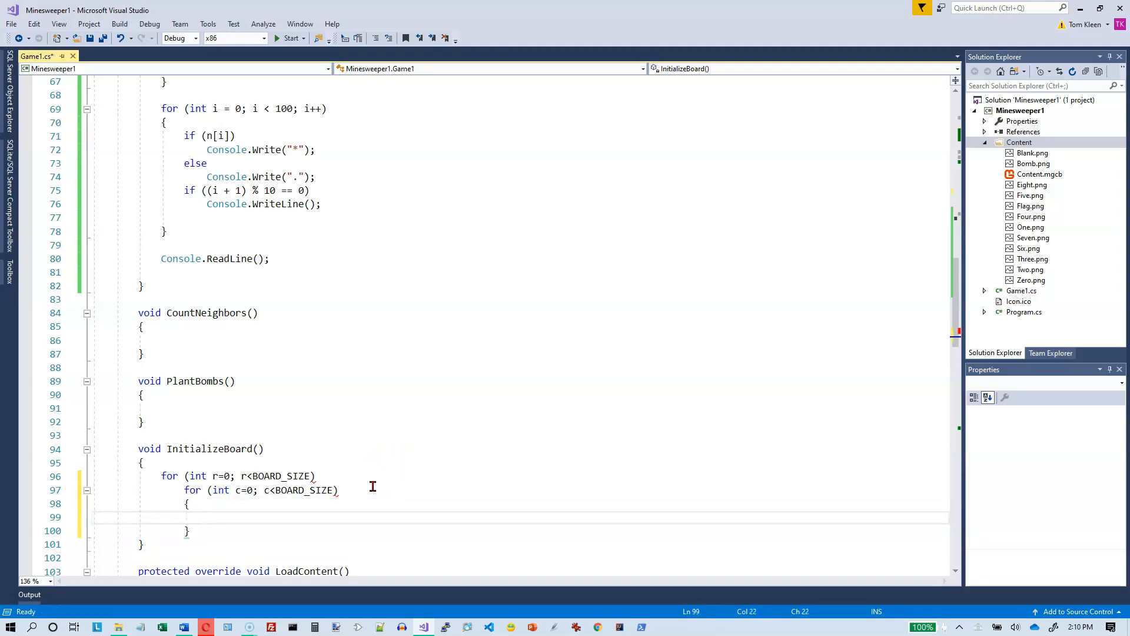
Set cell[r, c].hasBomb, hasFlag and isUncovered to false, starting a fourth cell line.
type("cell[")
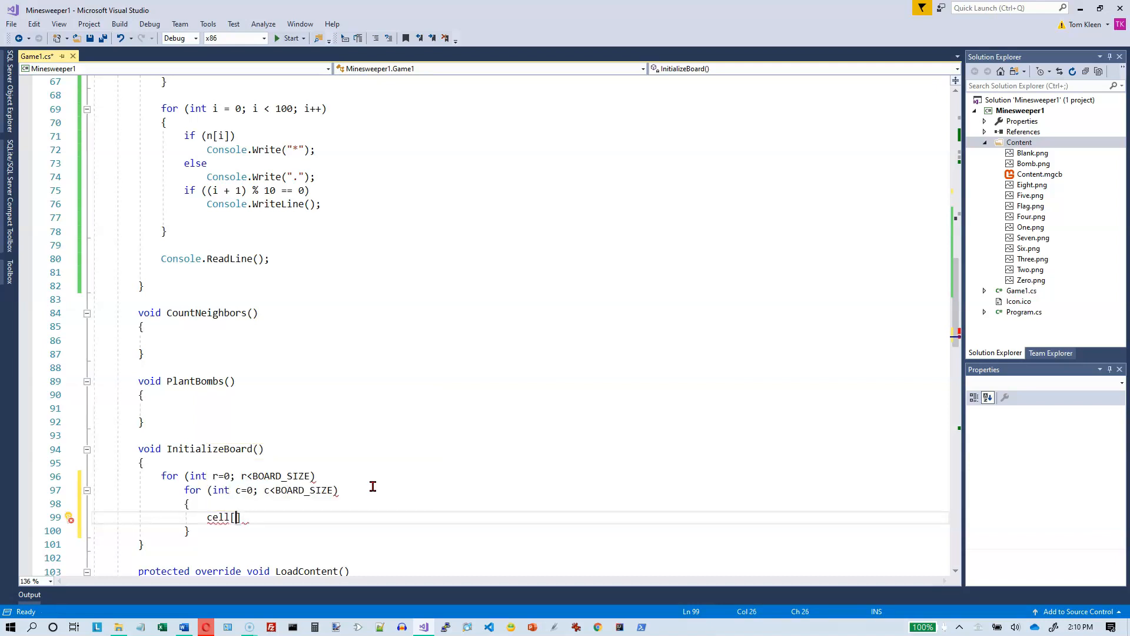
type("r,c")
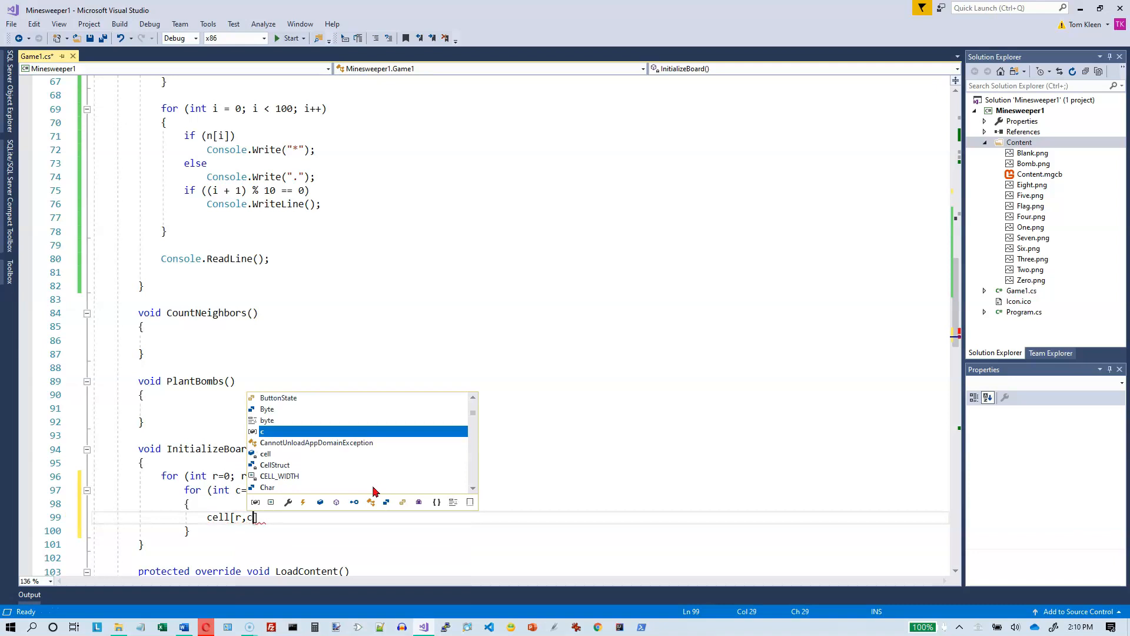
type(".")
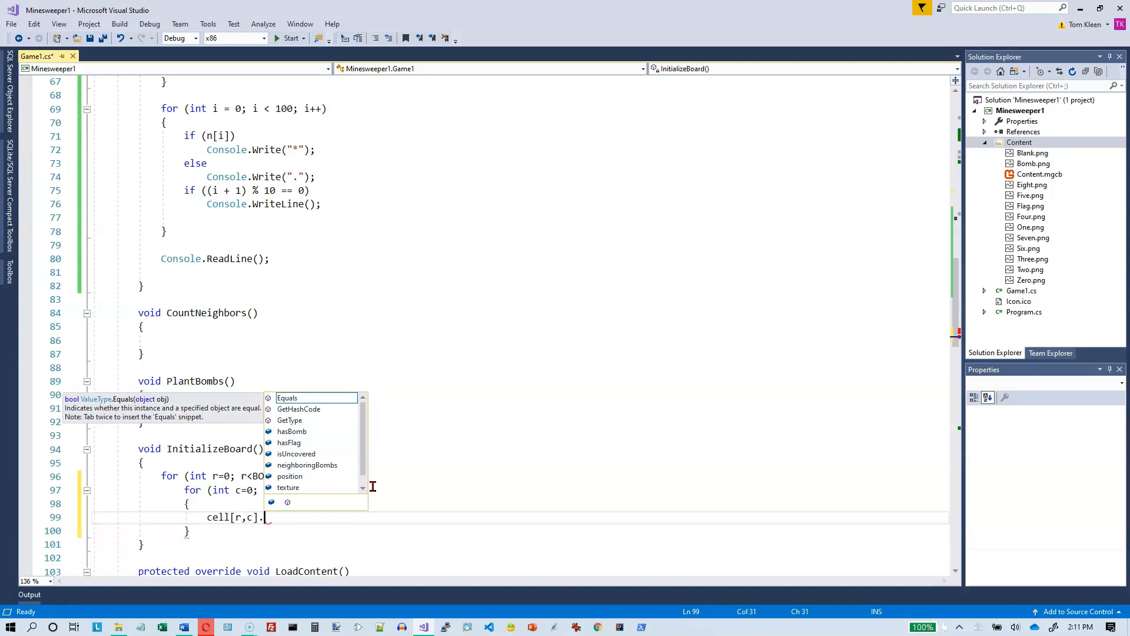
type("hasBomb")
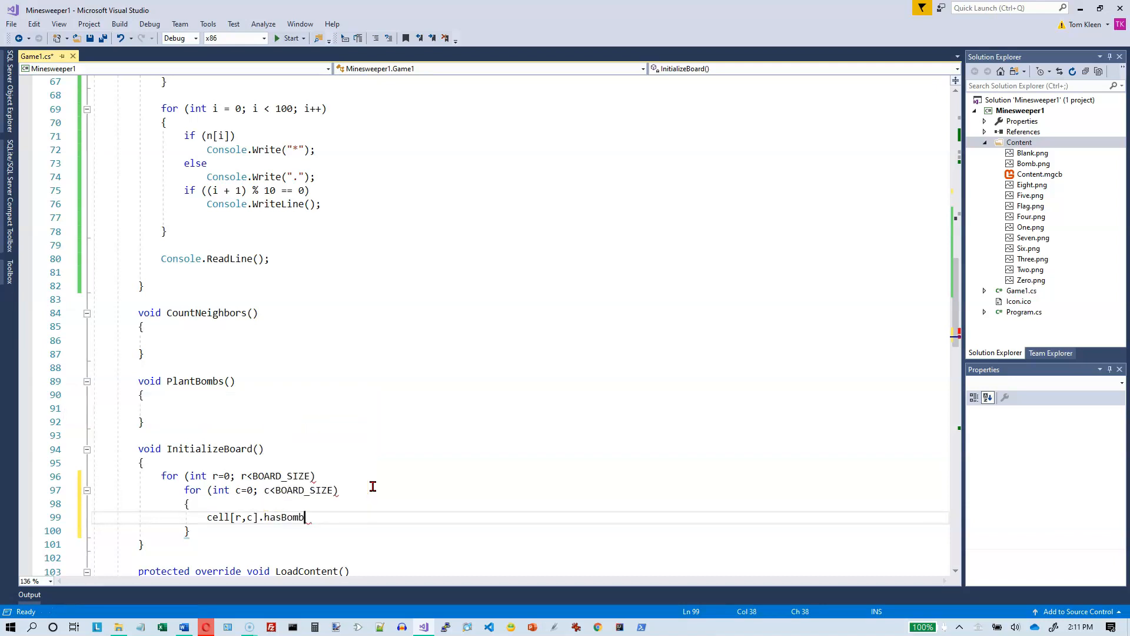
type("= false;")
type("cell[r,c].")
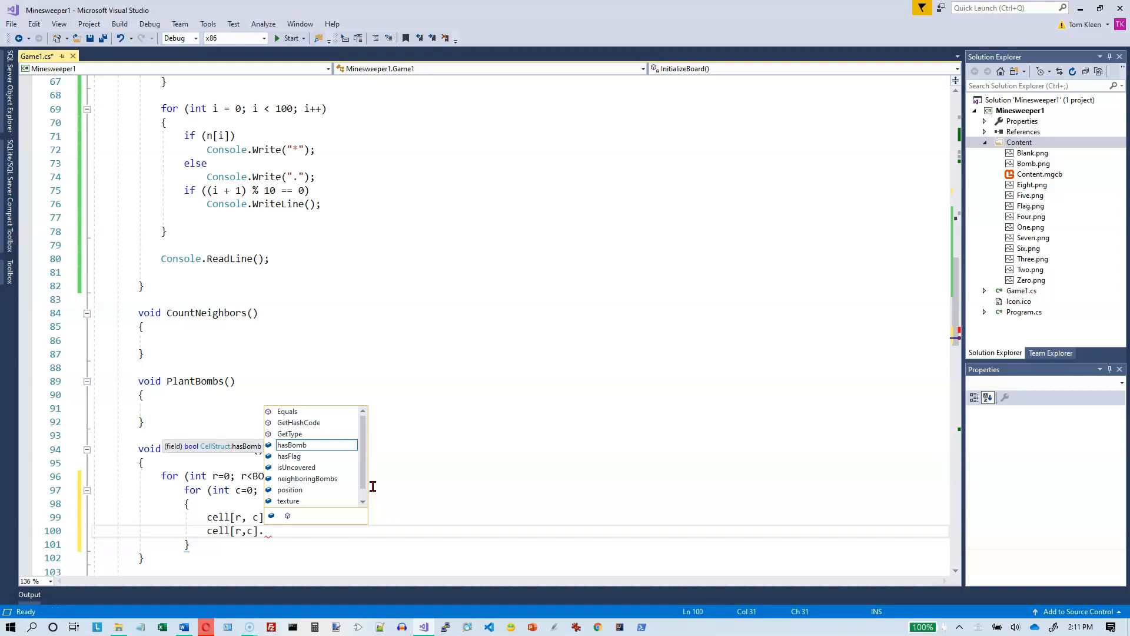
type("hasFlag = false;")
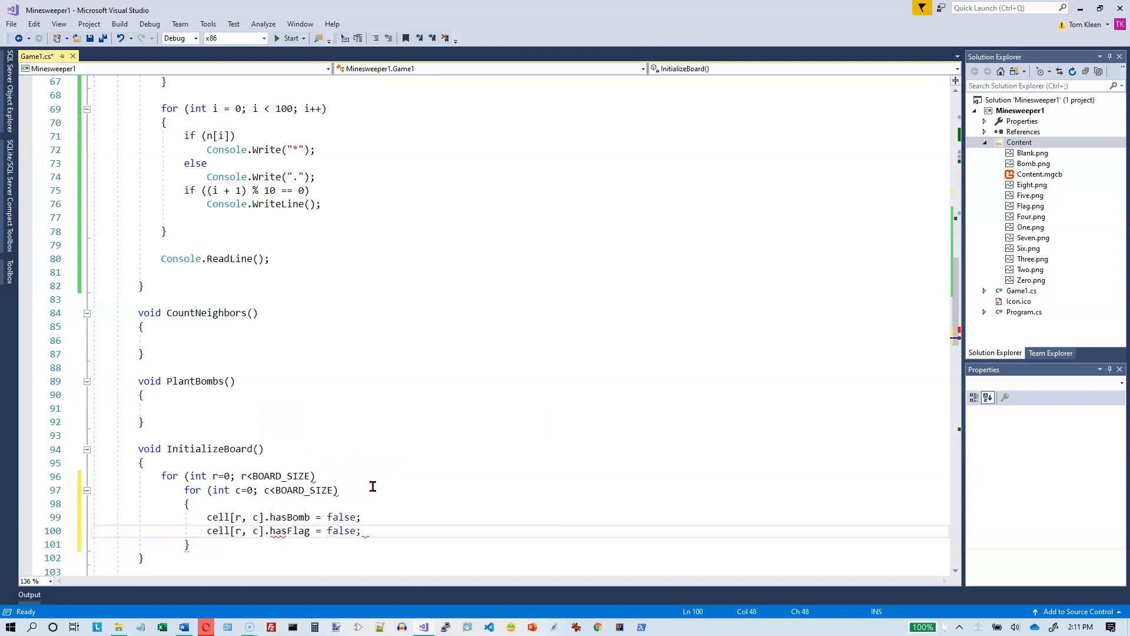
type("cell[r,c].")
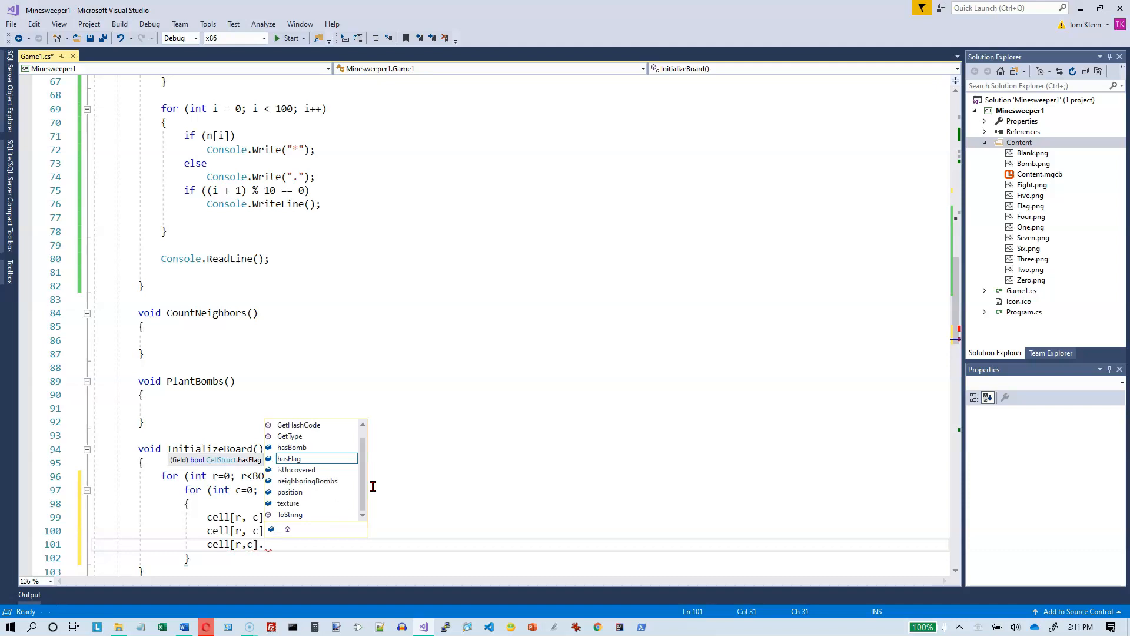
type("isUncovered")
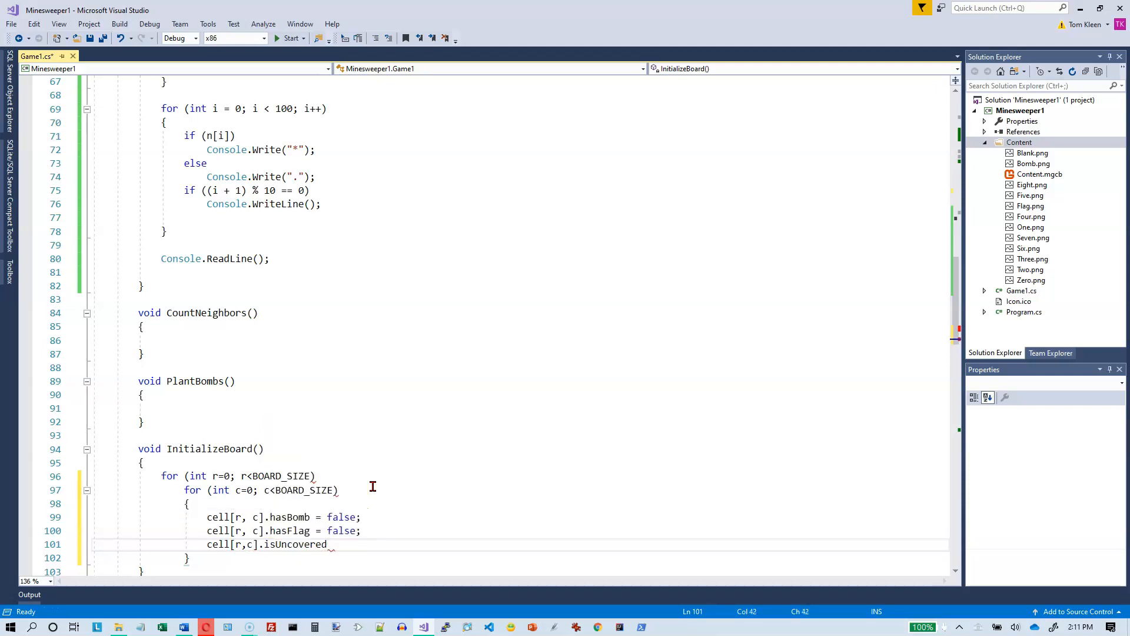
type("= false;")
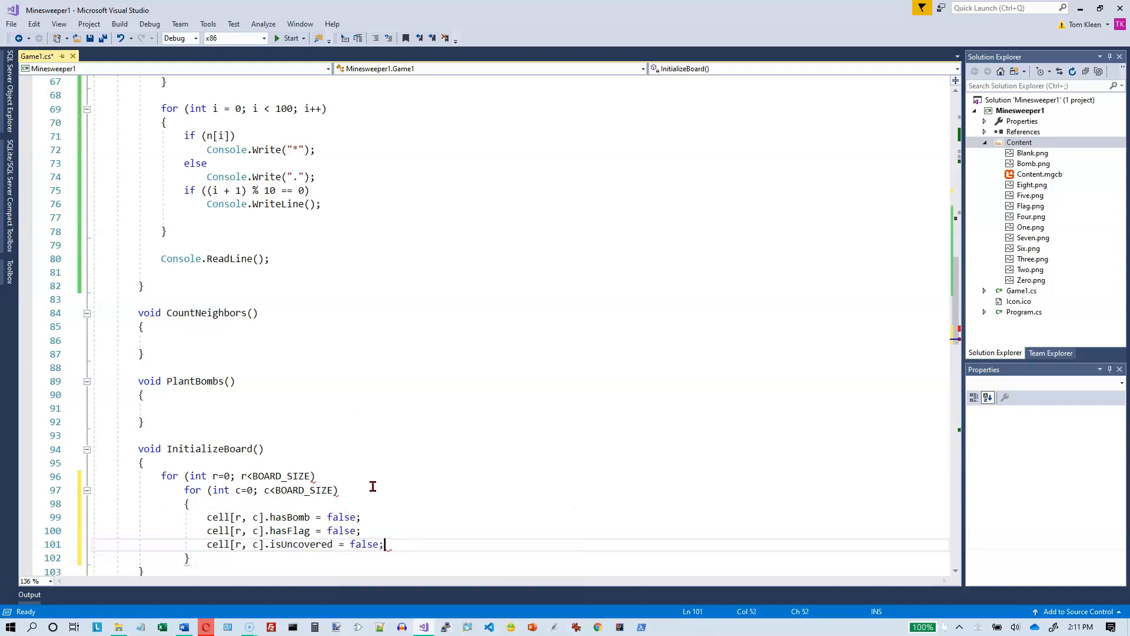
type("call")
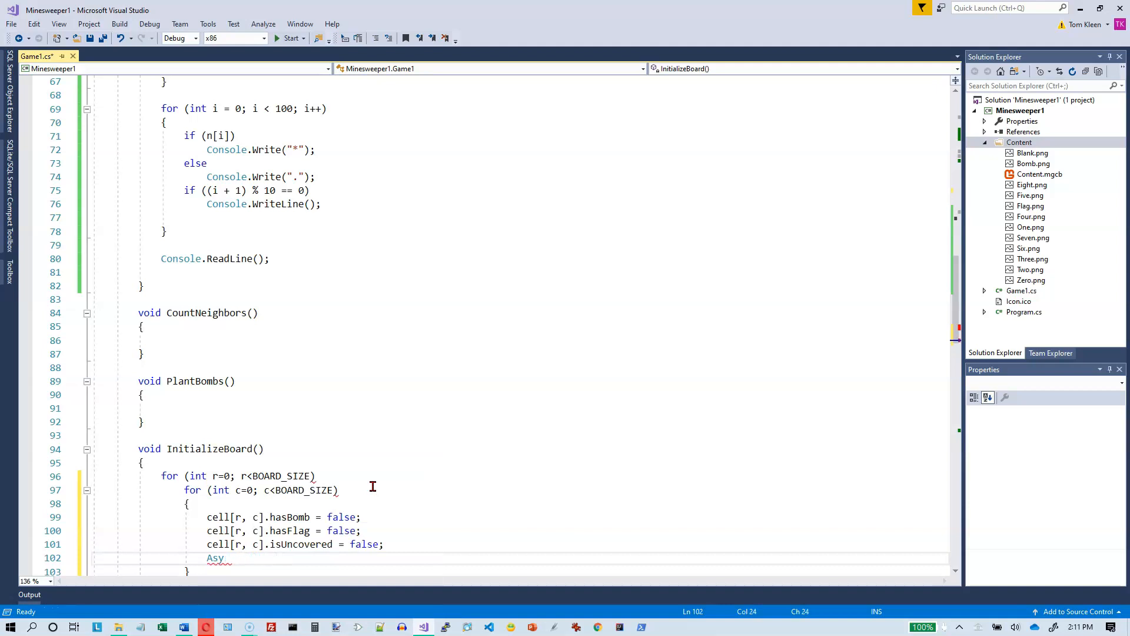
Set cell[r, c].position.Width = CELL_WIDTH.
type("cell[r]")
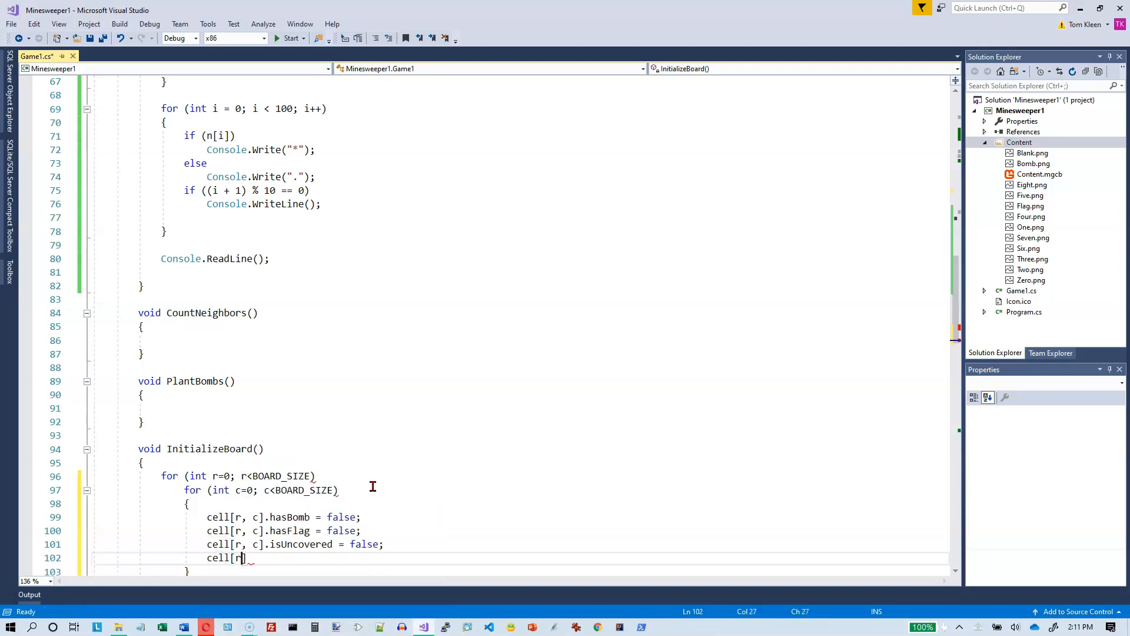
type(",c]")
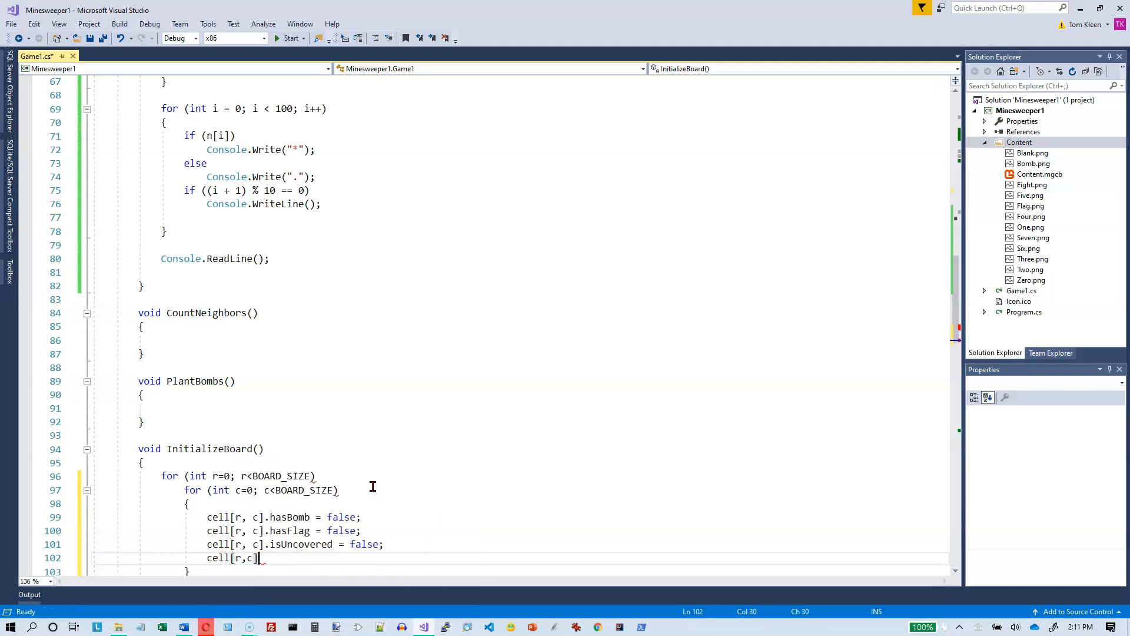
type(".")
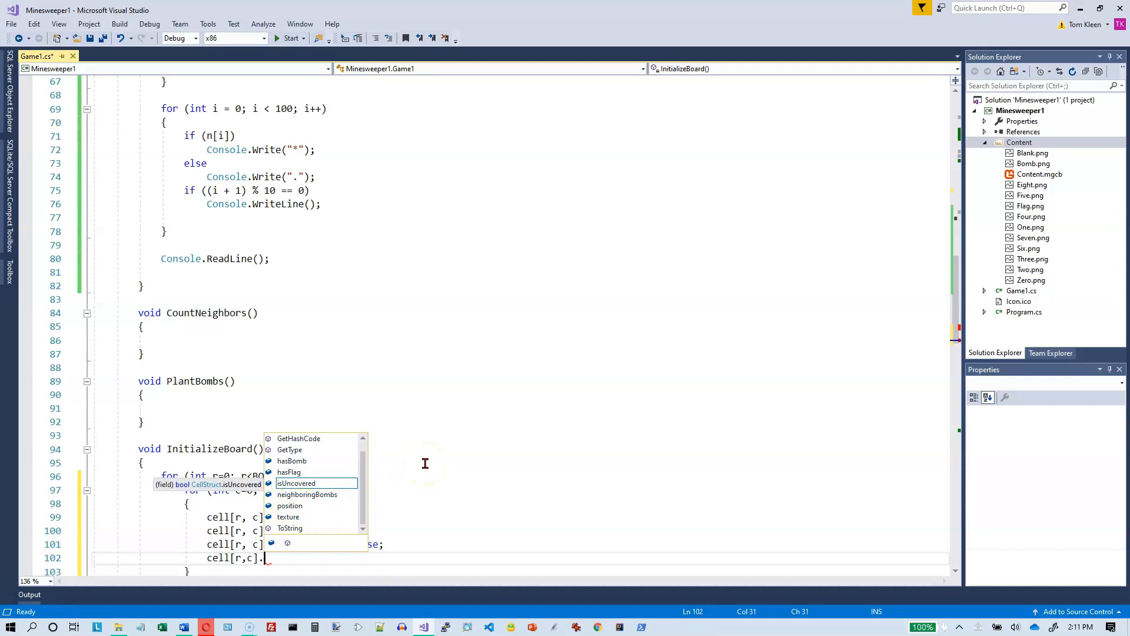
type("position")
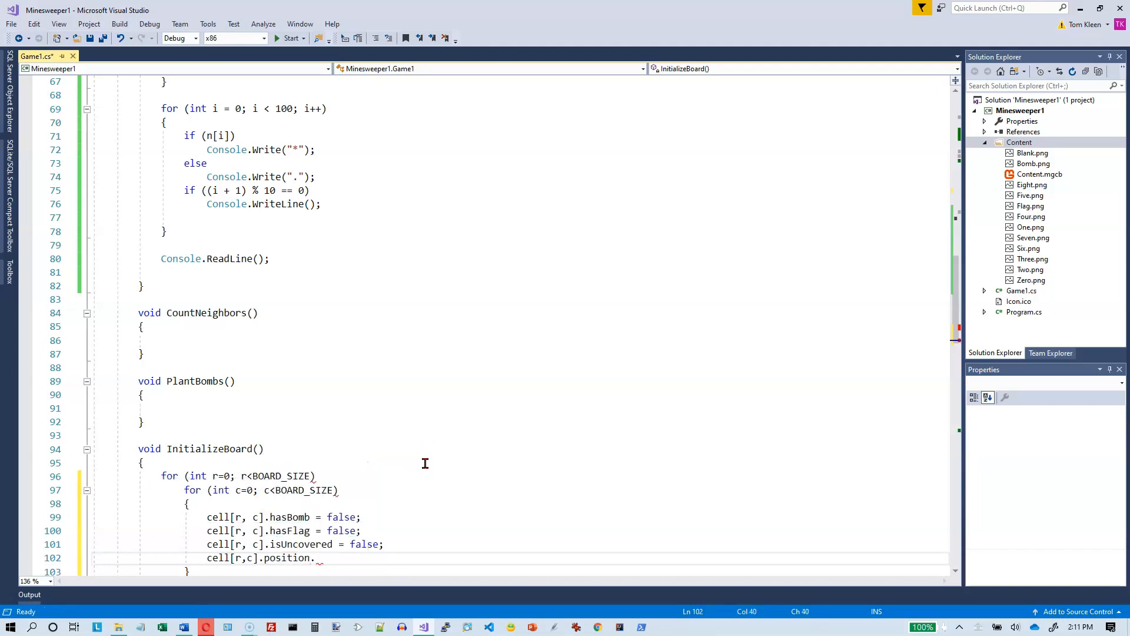
type(".")
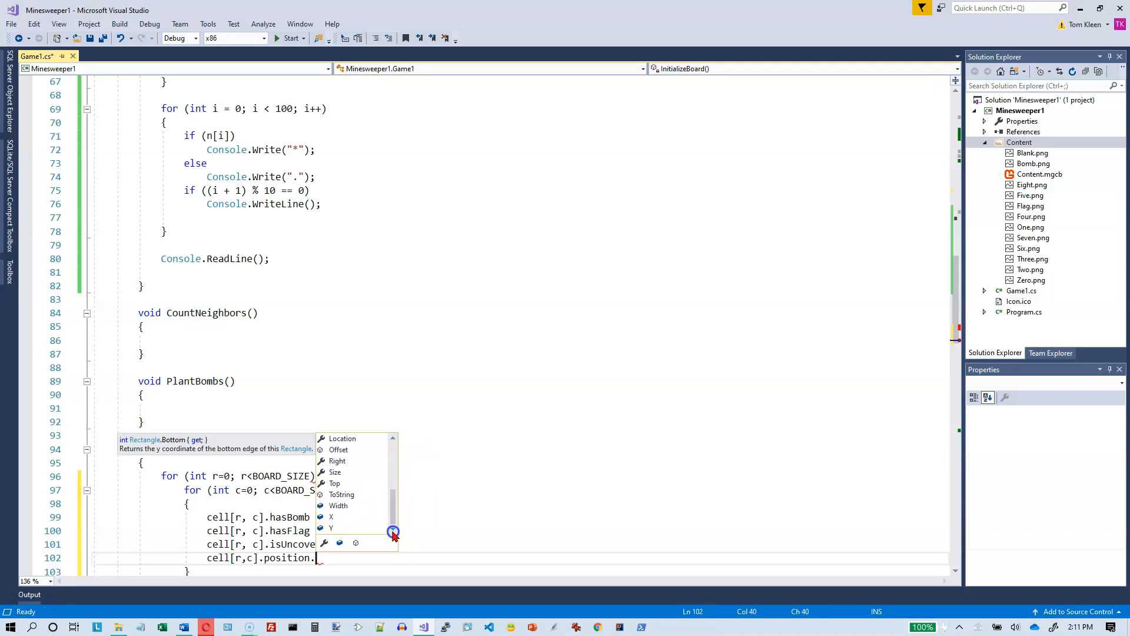
mouse_move(336, 516)
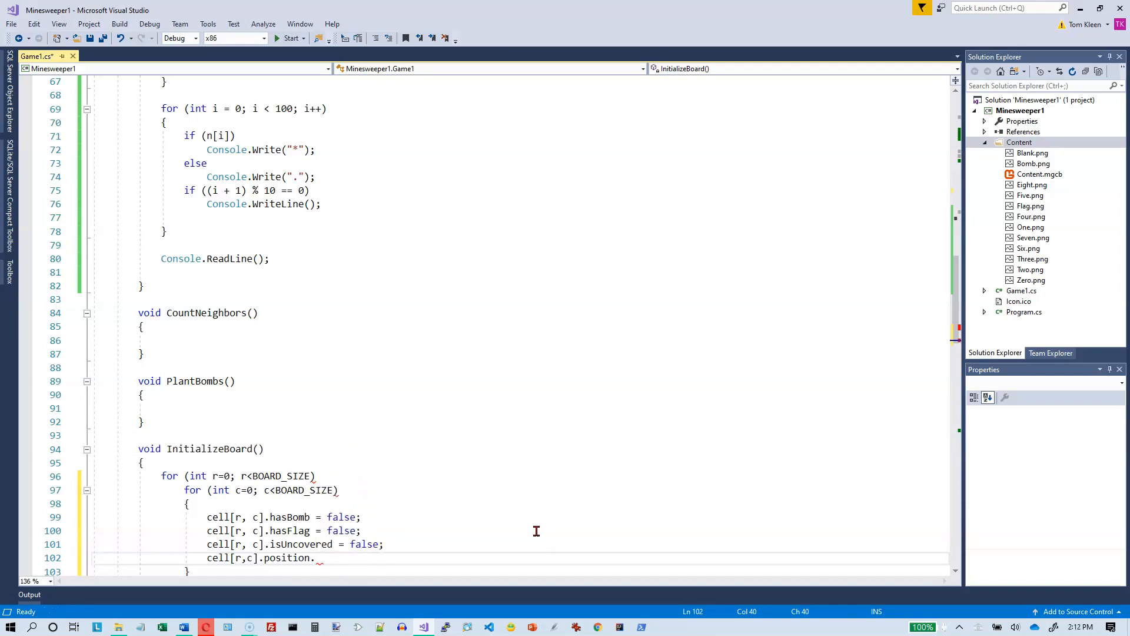
type("Width")
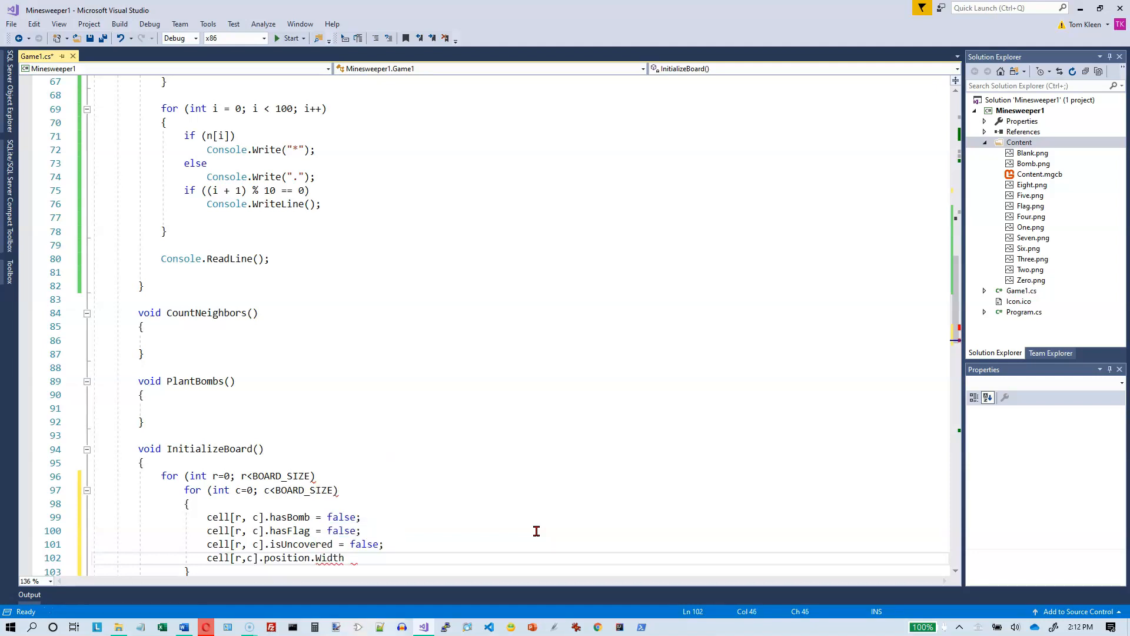
type("=")
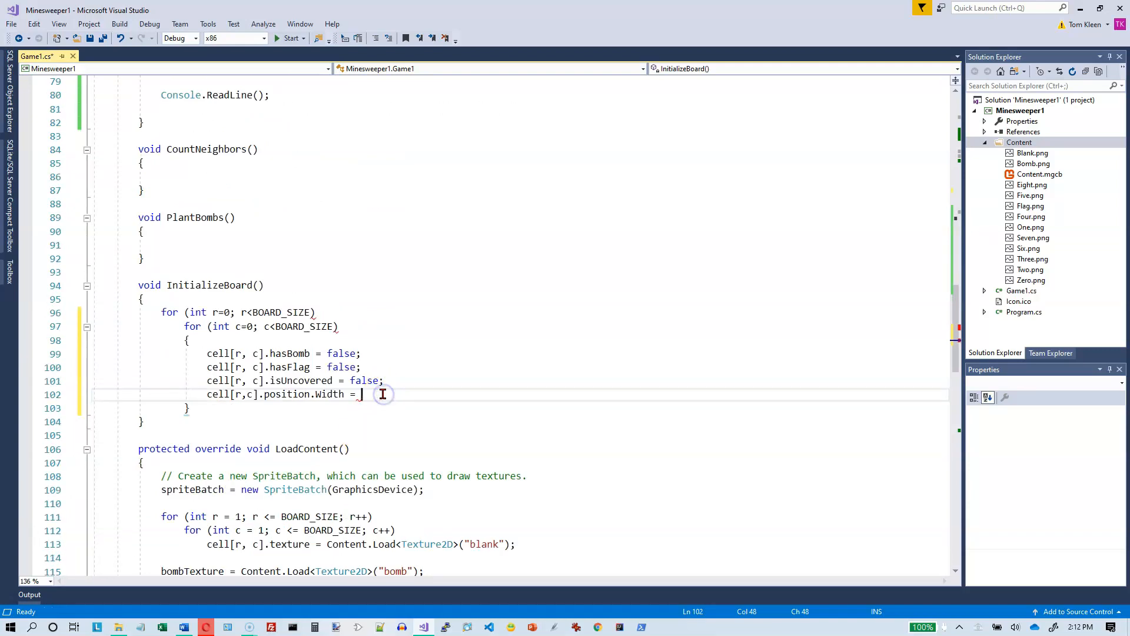
type("cell_w")
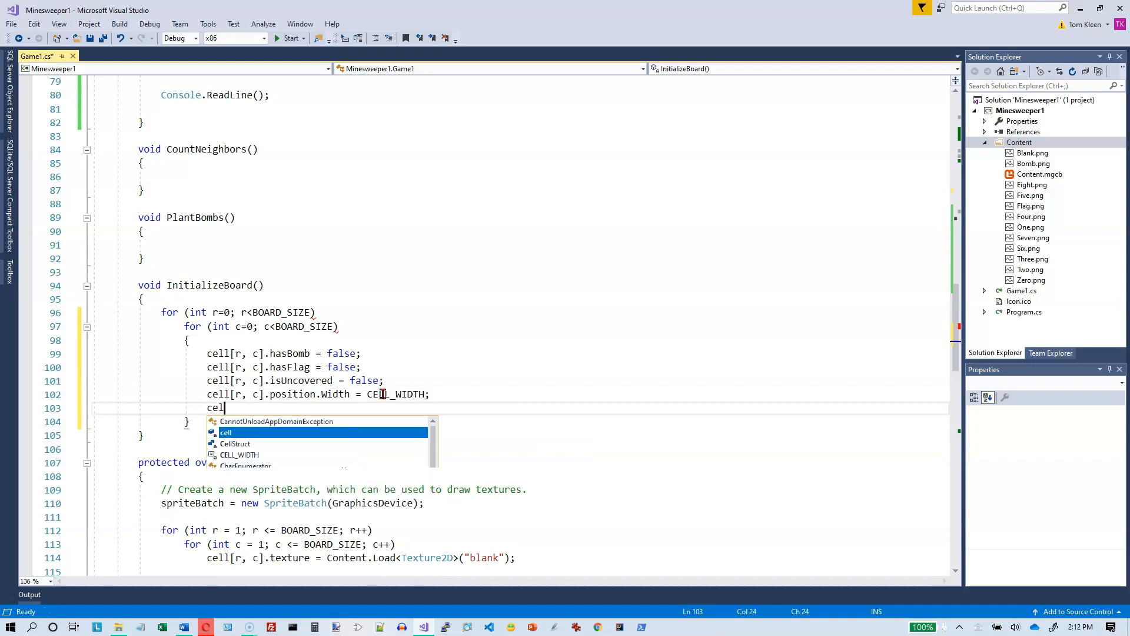
Set cell[r, c].position.Height = CELL_WIDTH.
type("[r,]")
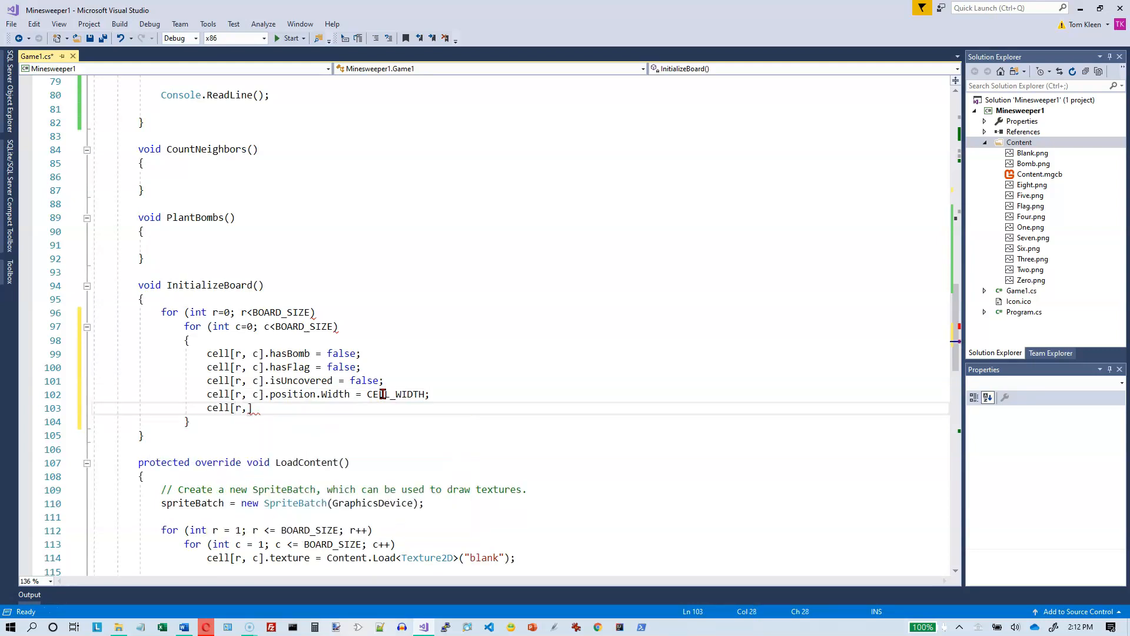
type("pso")
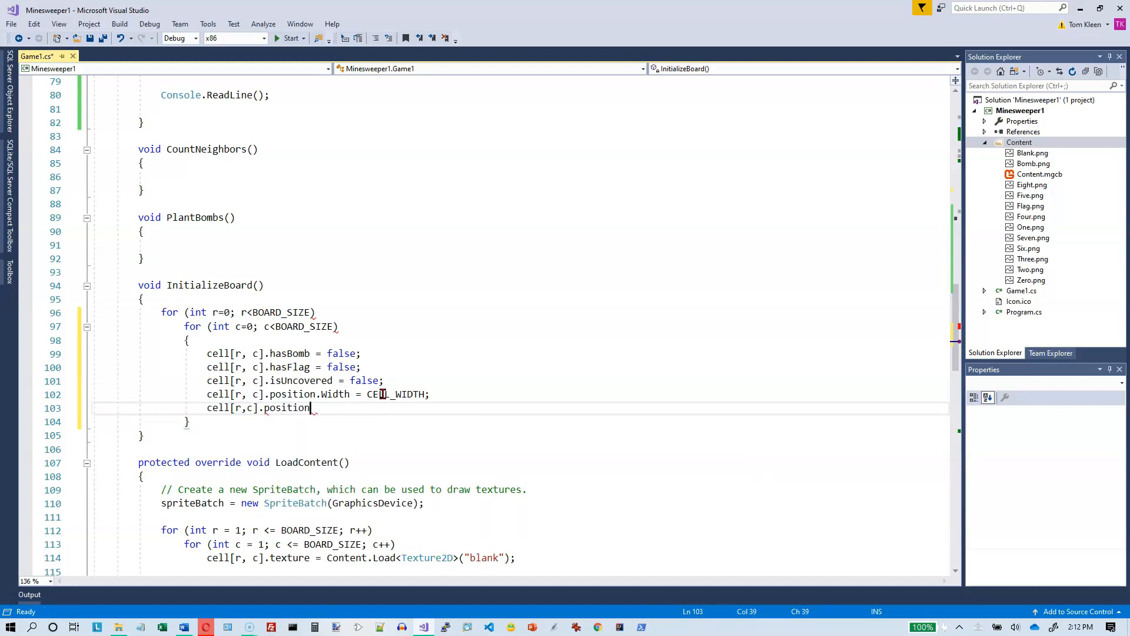
type(".Height = c")
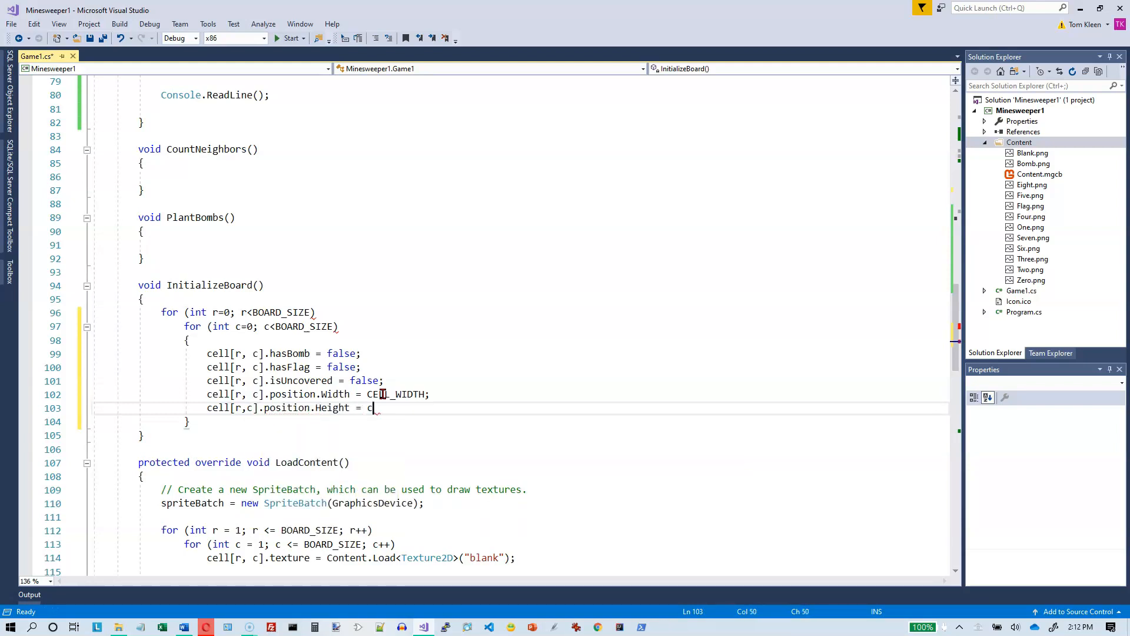
type("ELL_WIDTH;")
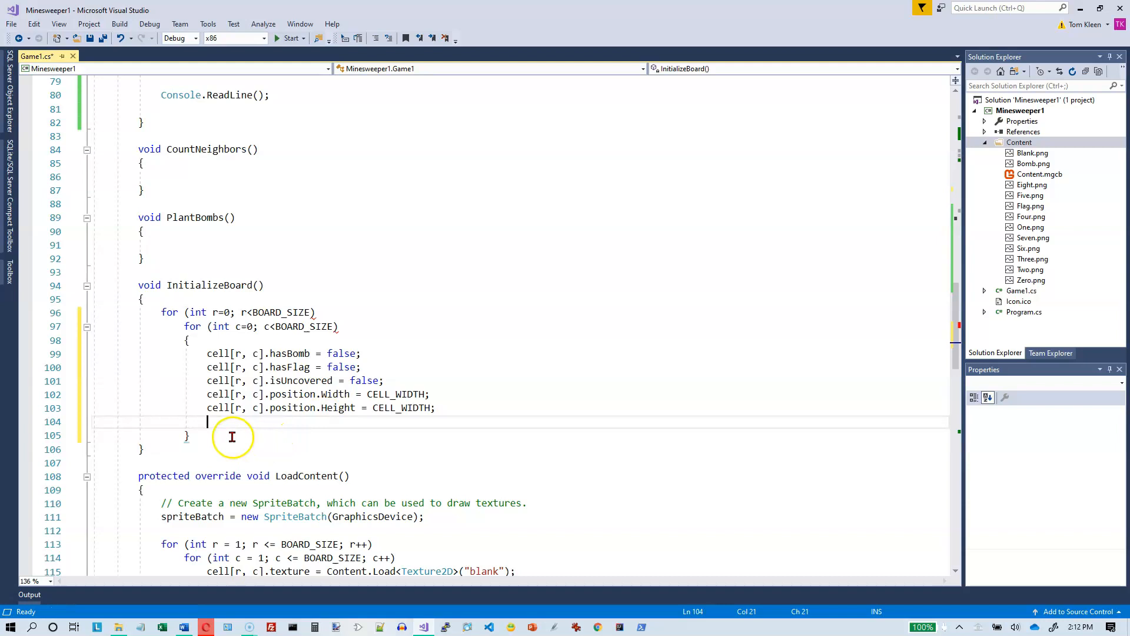
mouse_move(323, 431)
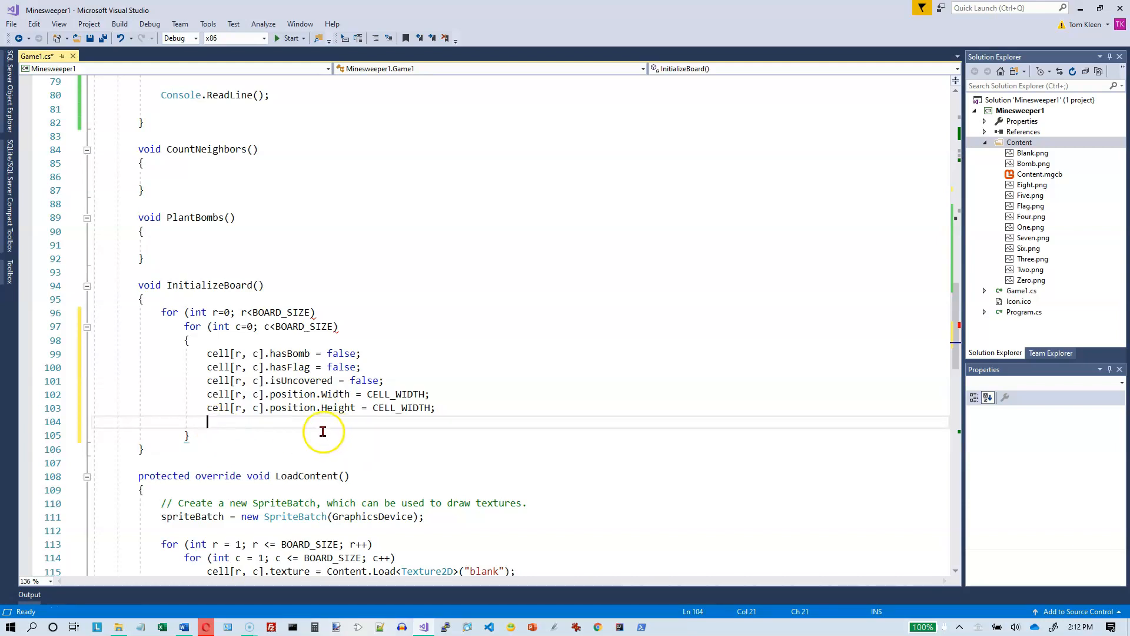
Add a comment noting the 480x480 board size.
type("//")
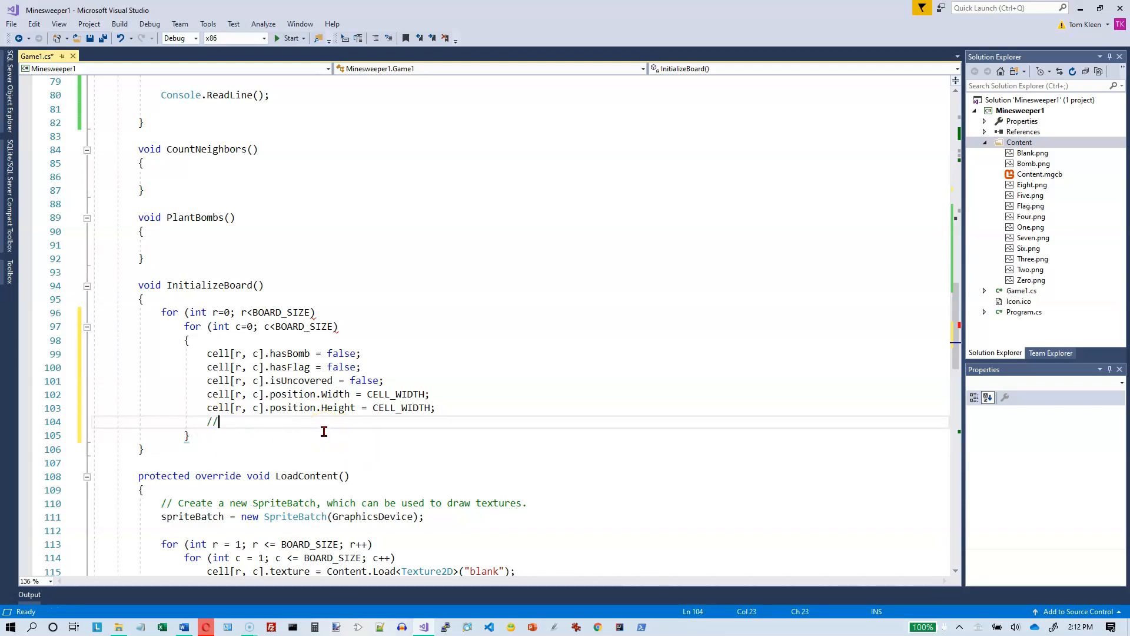
type("\" \"")
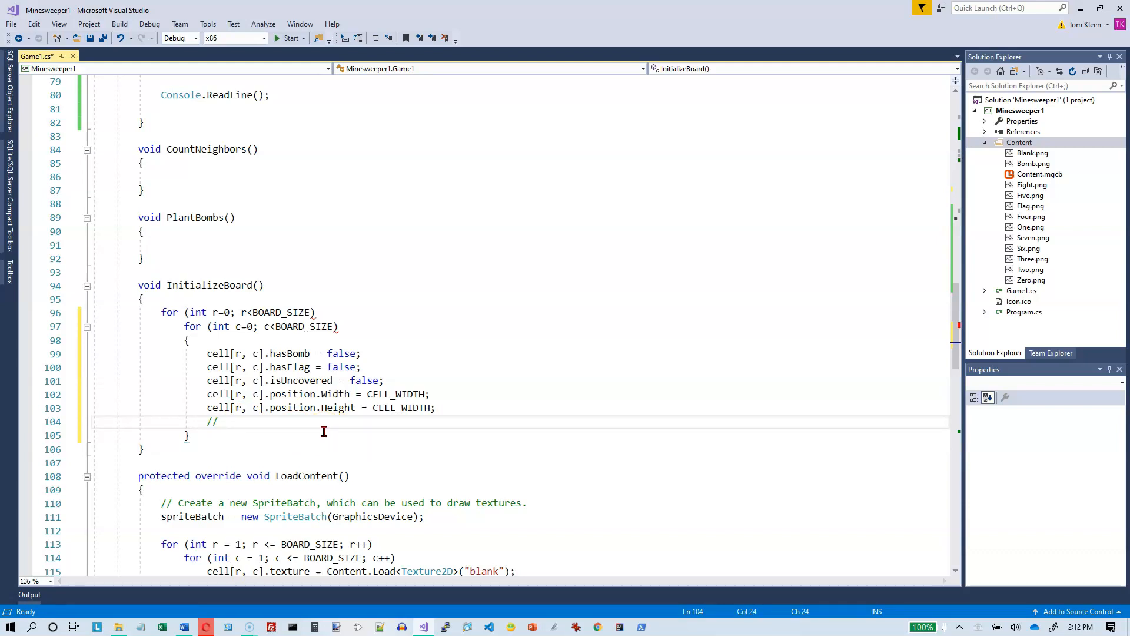
type("2")
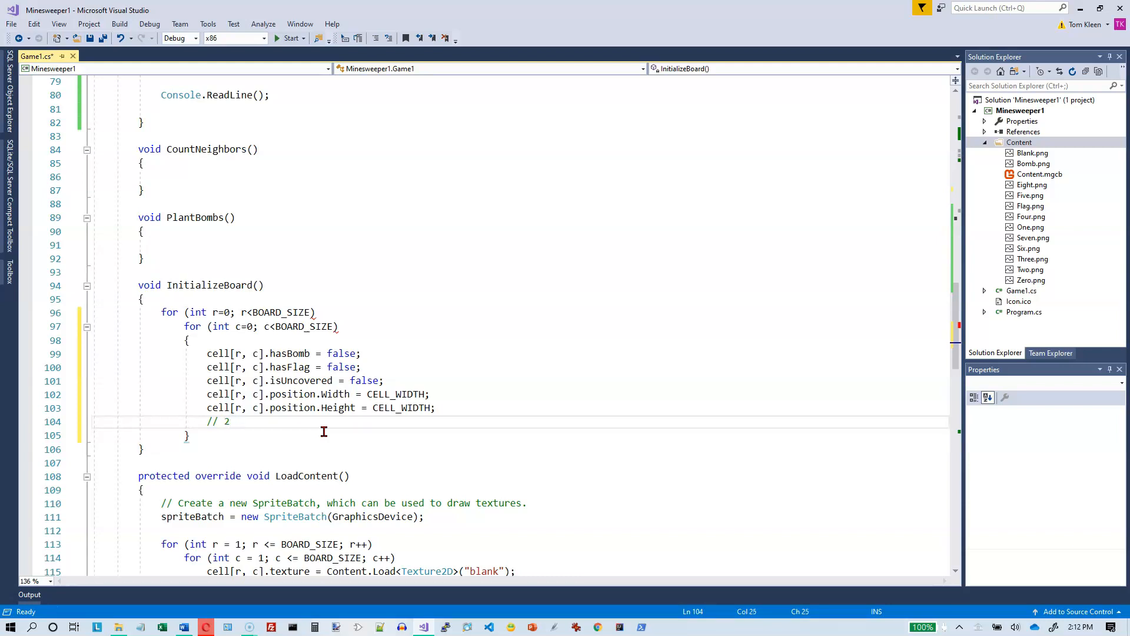
type("80x480")
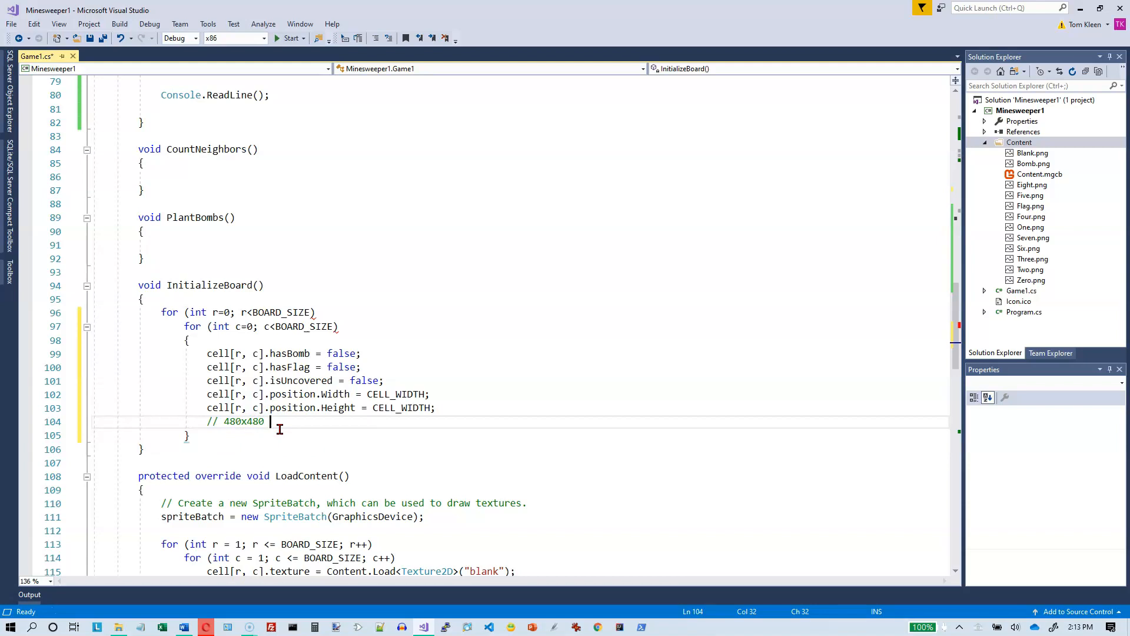
Set cell[r, c].position.X = c * CELL_WIDTH and position.Y = r * CELL_WIDTH.
type("c")
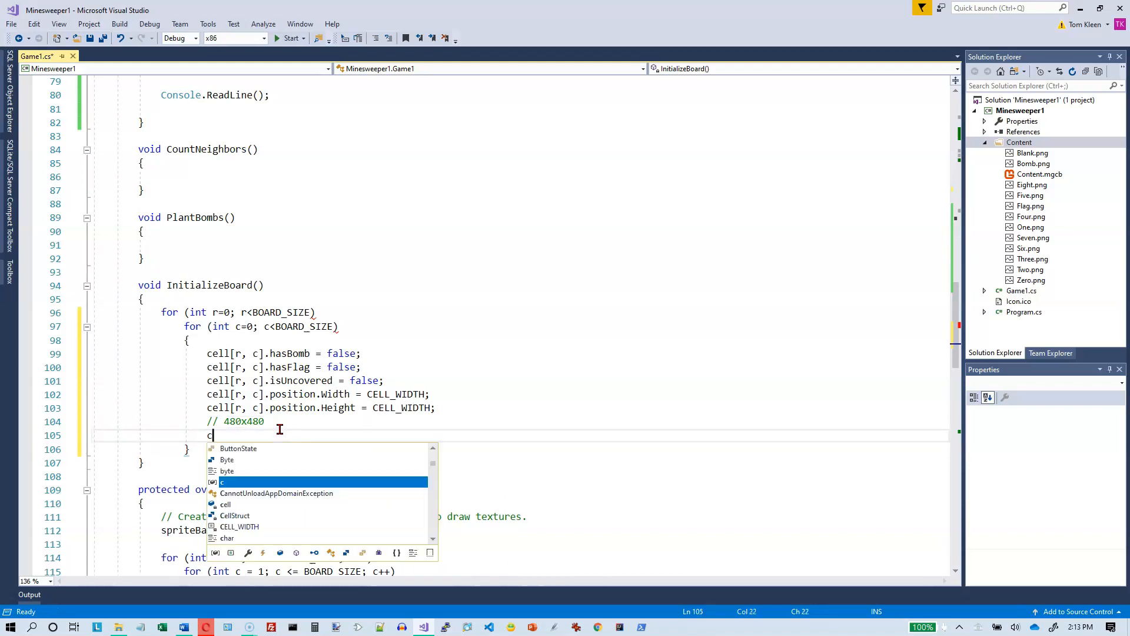
type("ell[r,c]")
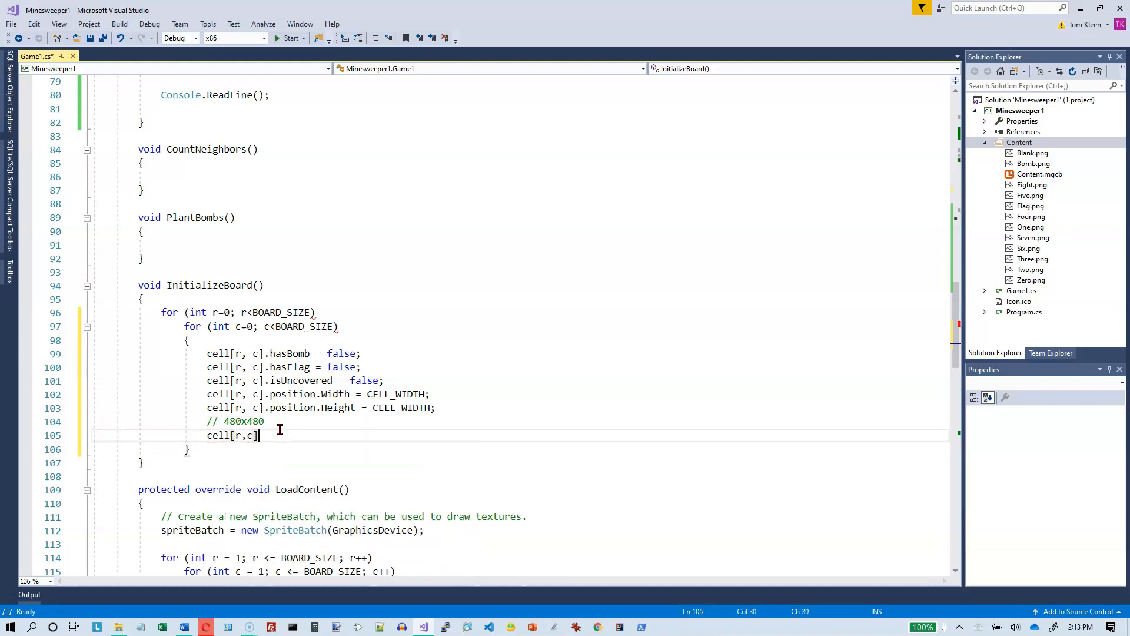
type(".position")
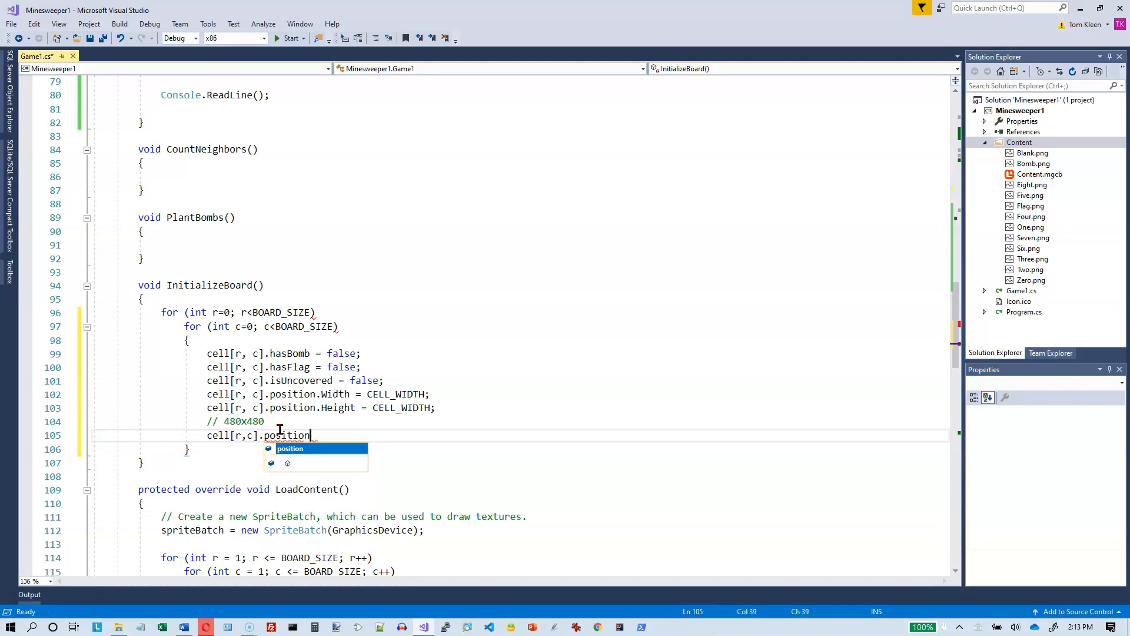
type(".X =")
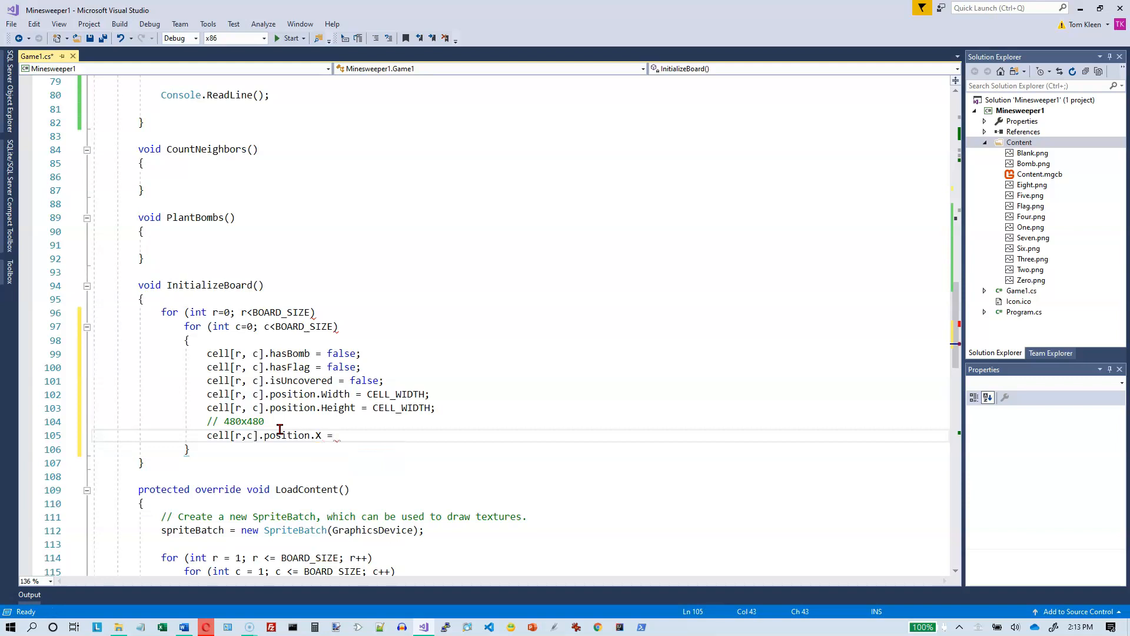
type("c *")
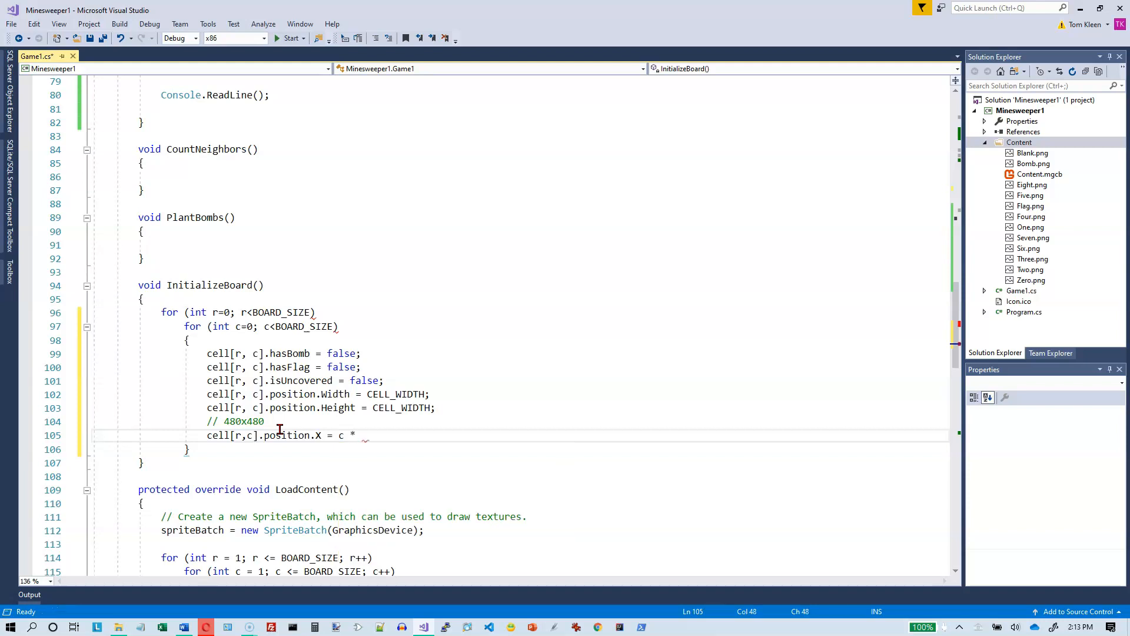
type("ce")
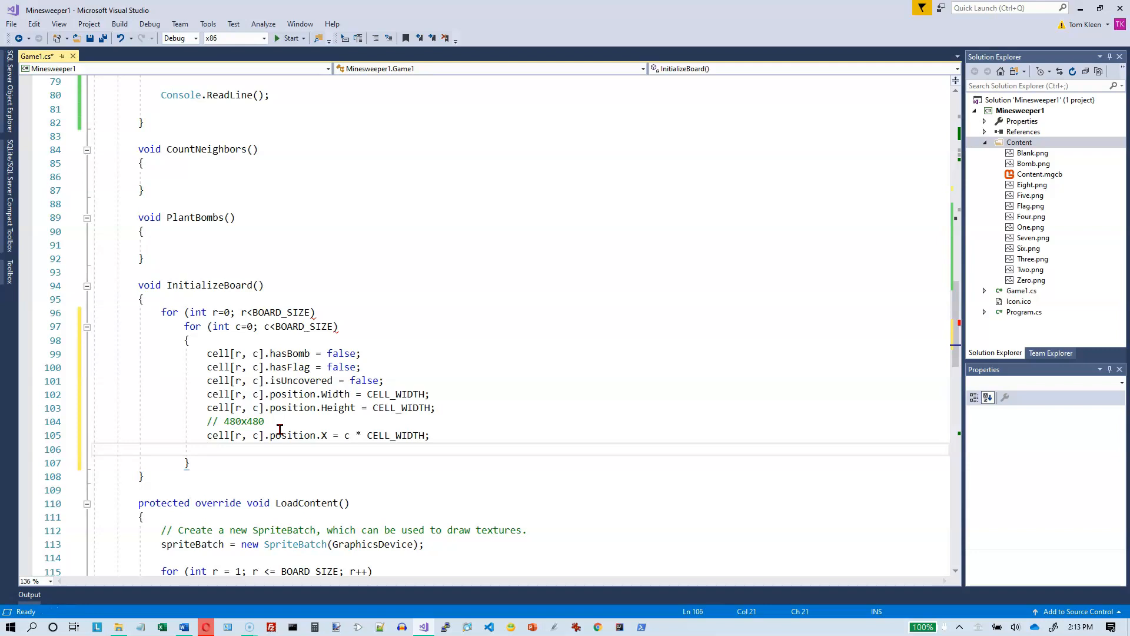
type("ce")
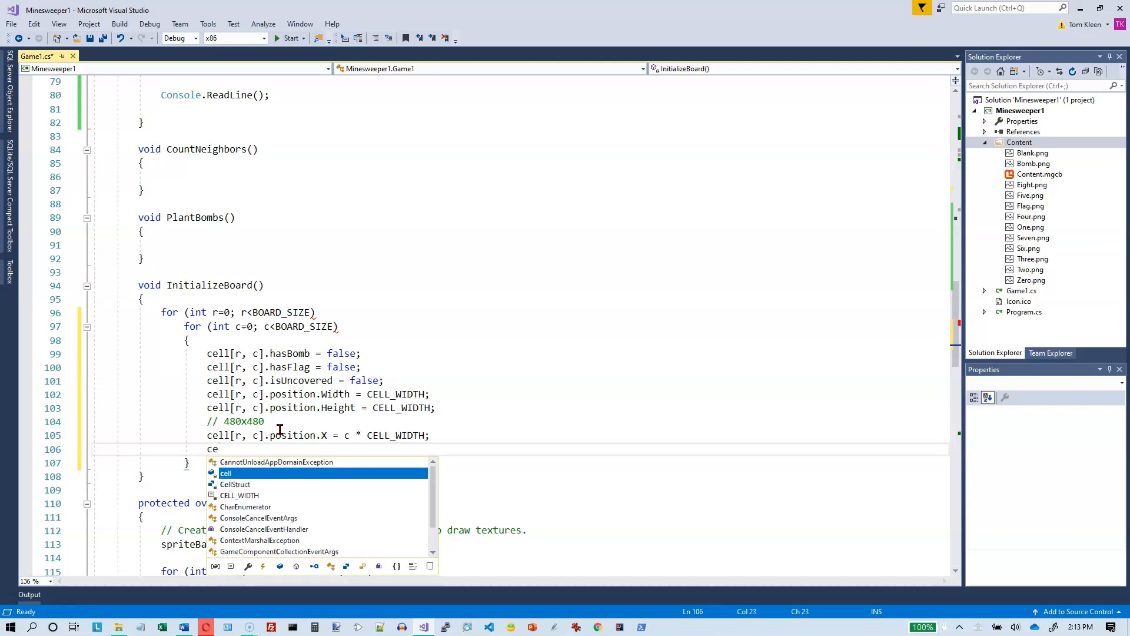
type("ll[r,c")
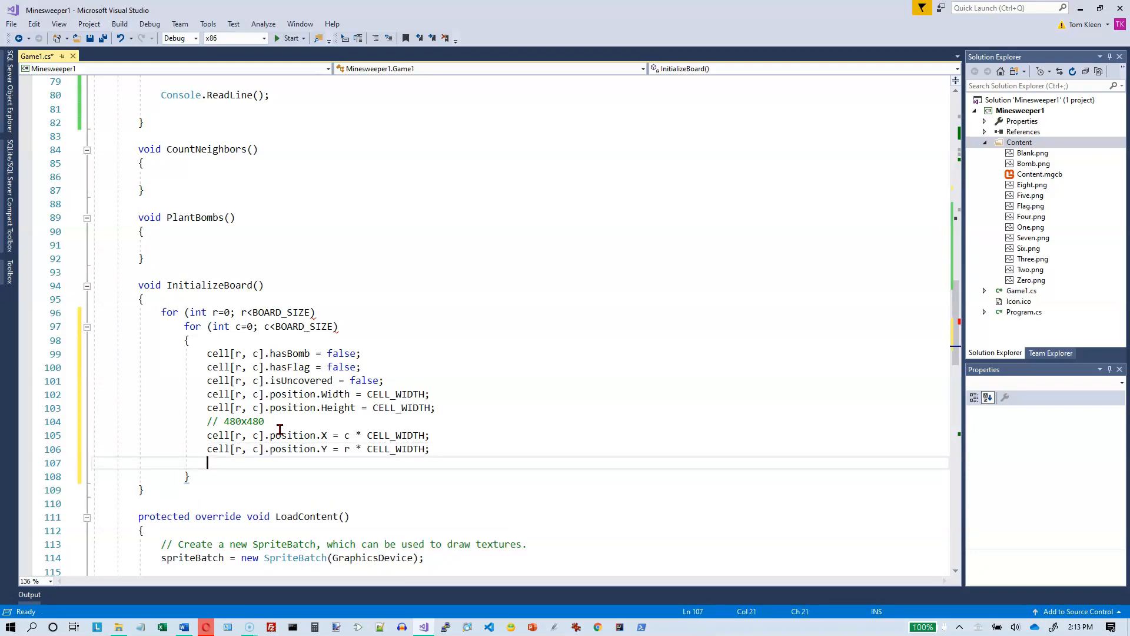
type("cell[r,c]")
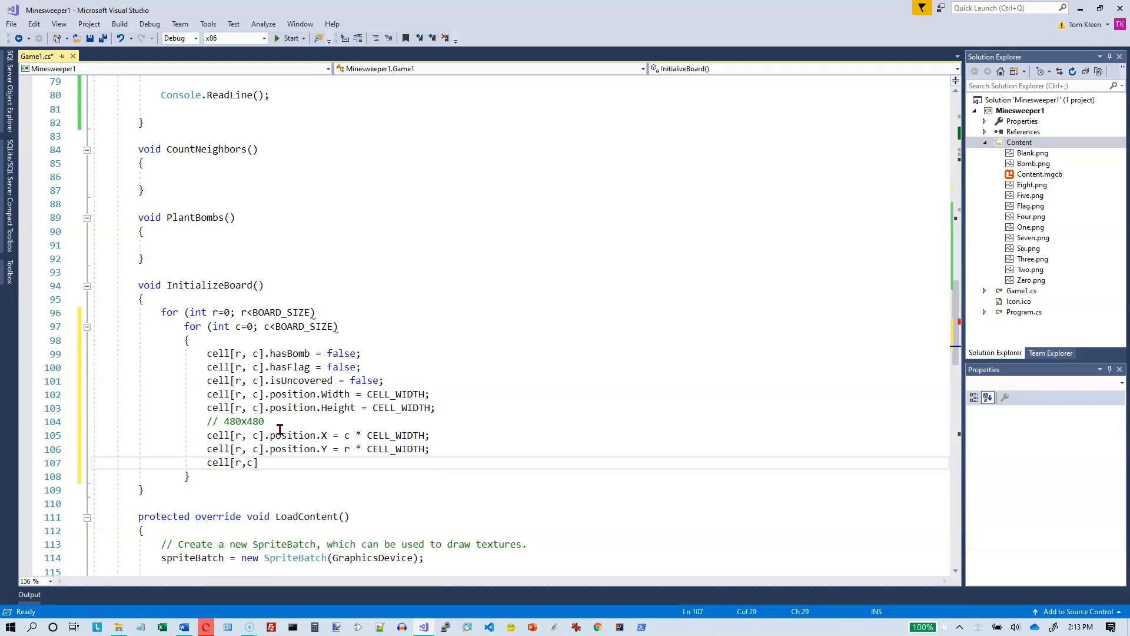
type(".")
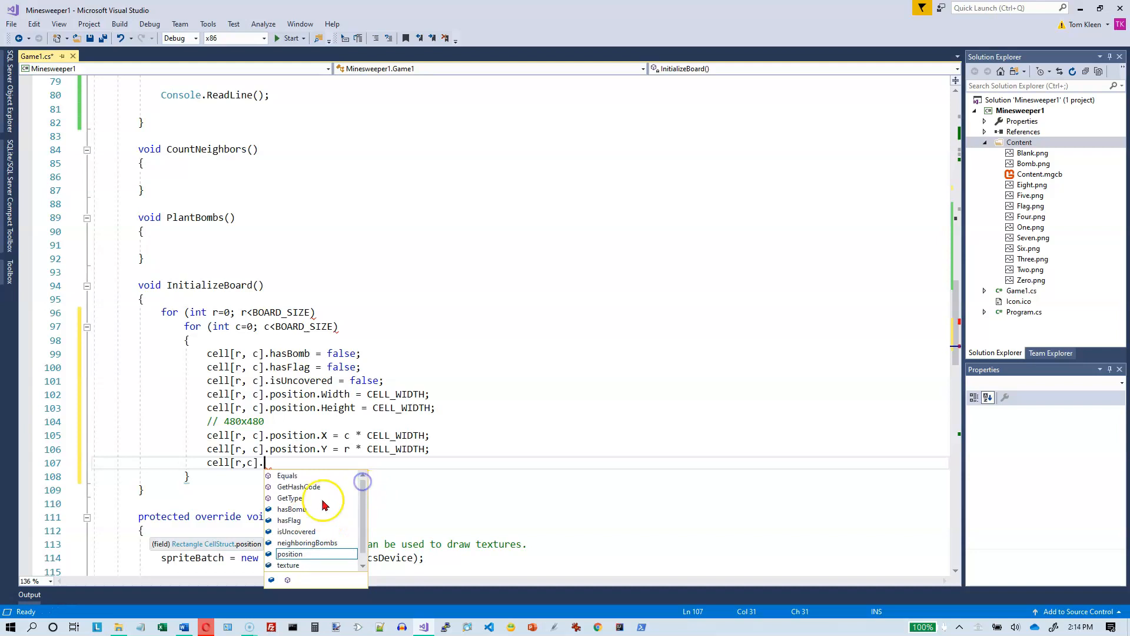
mouse_move(292, 515)
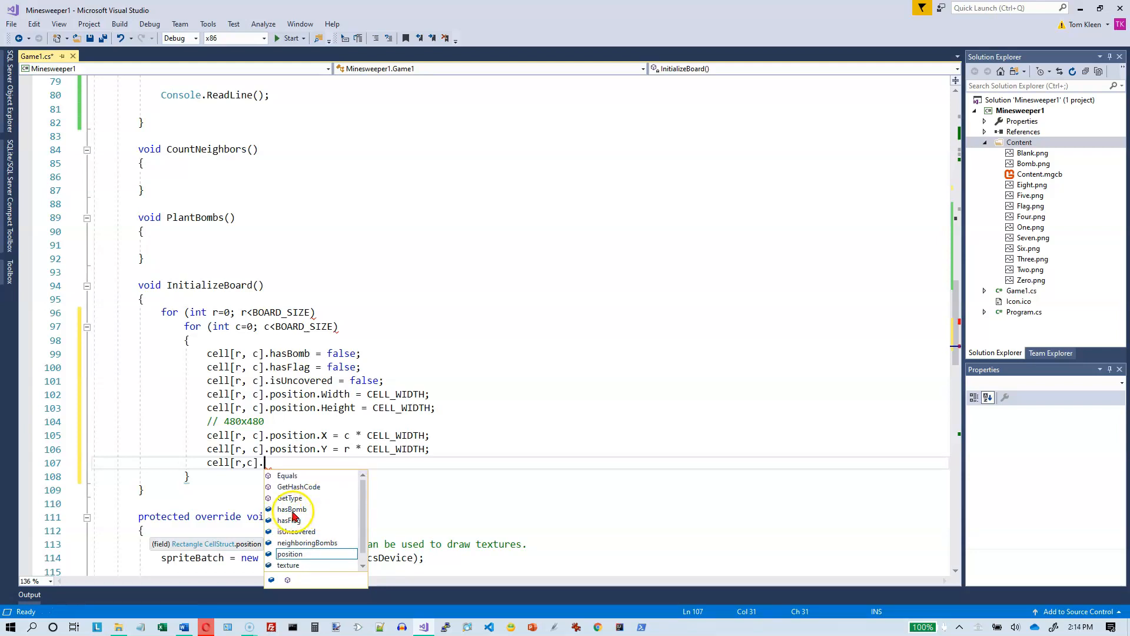
mouse_move(295, 545)
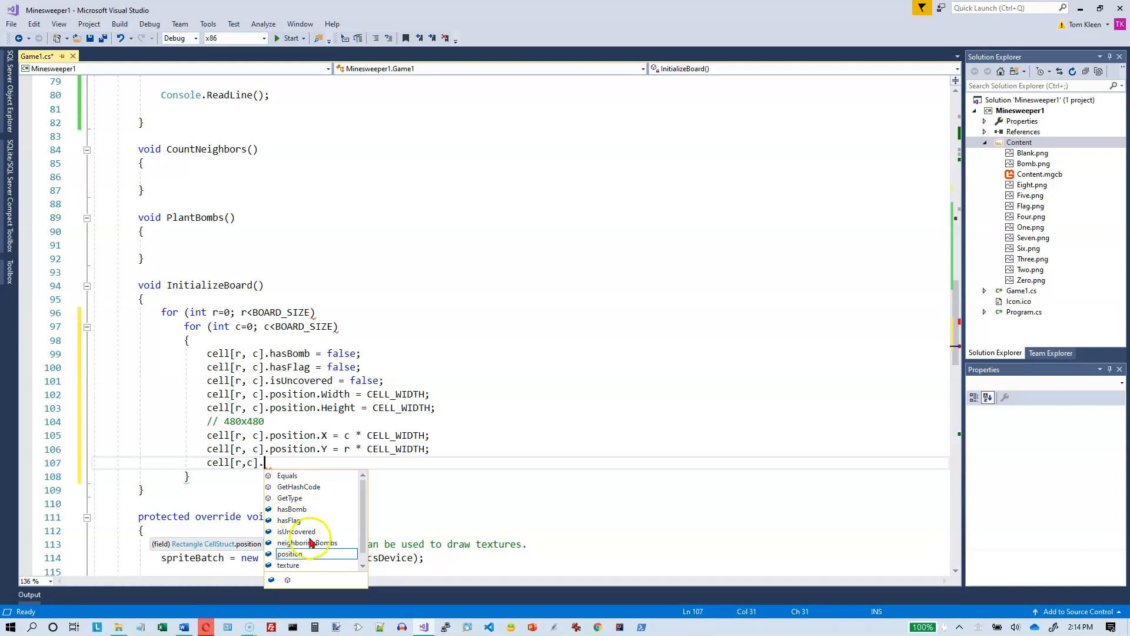
mouse_move(360, 562)
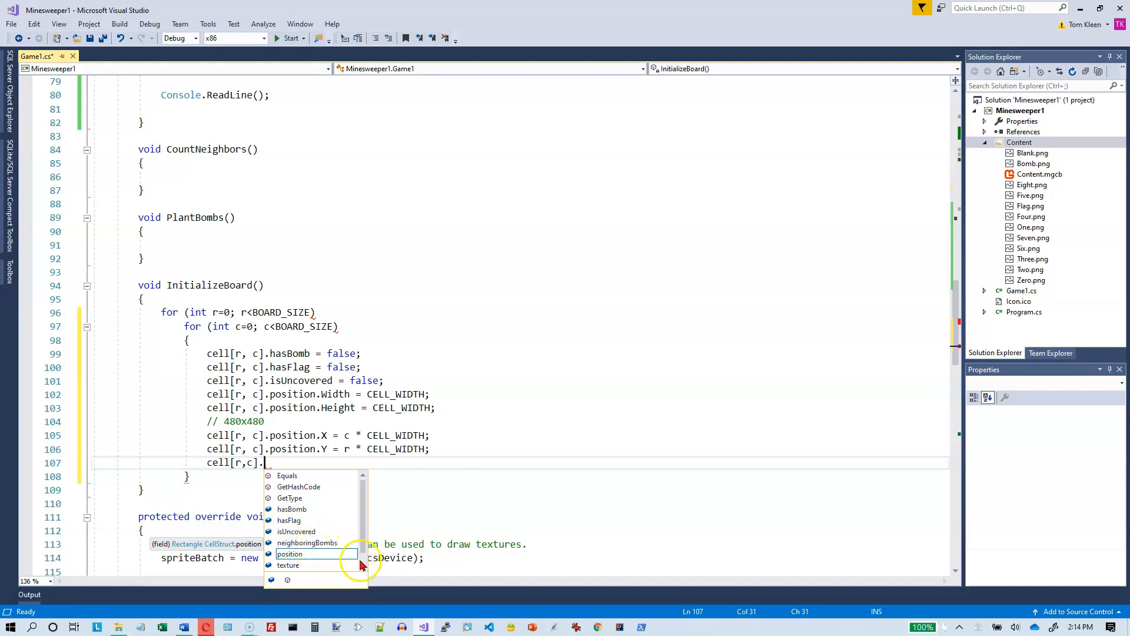
scroll("down", 3)
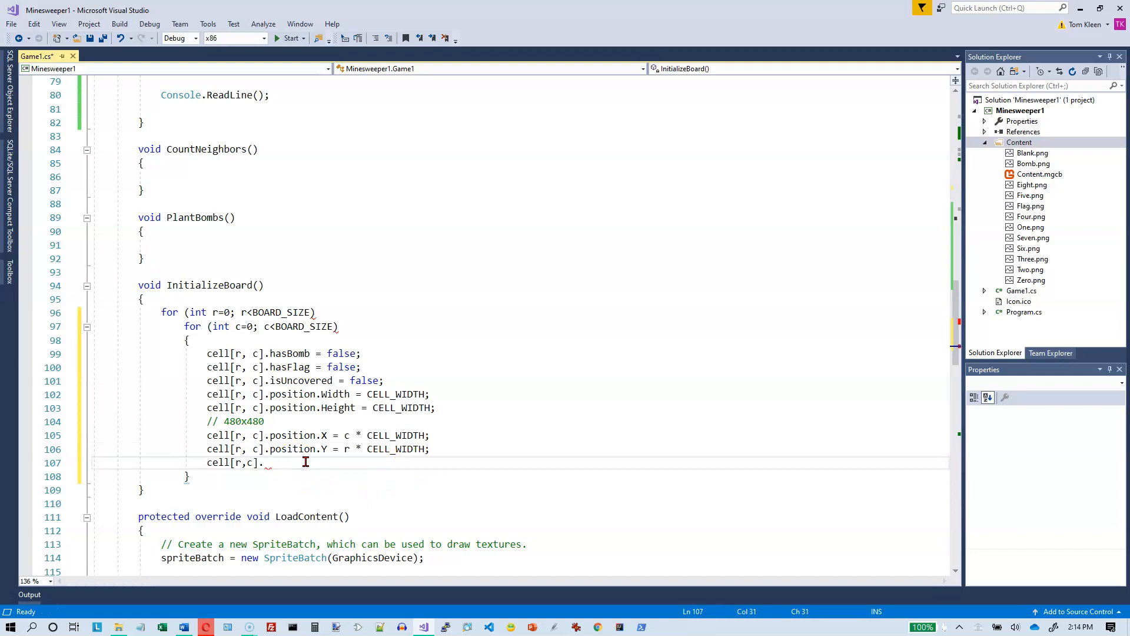
type("ned")
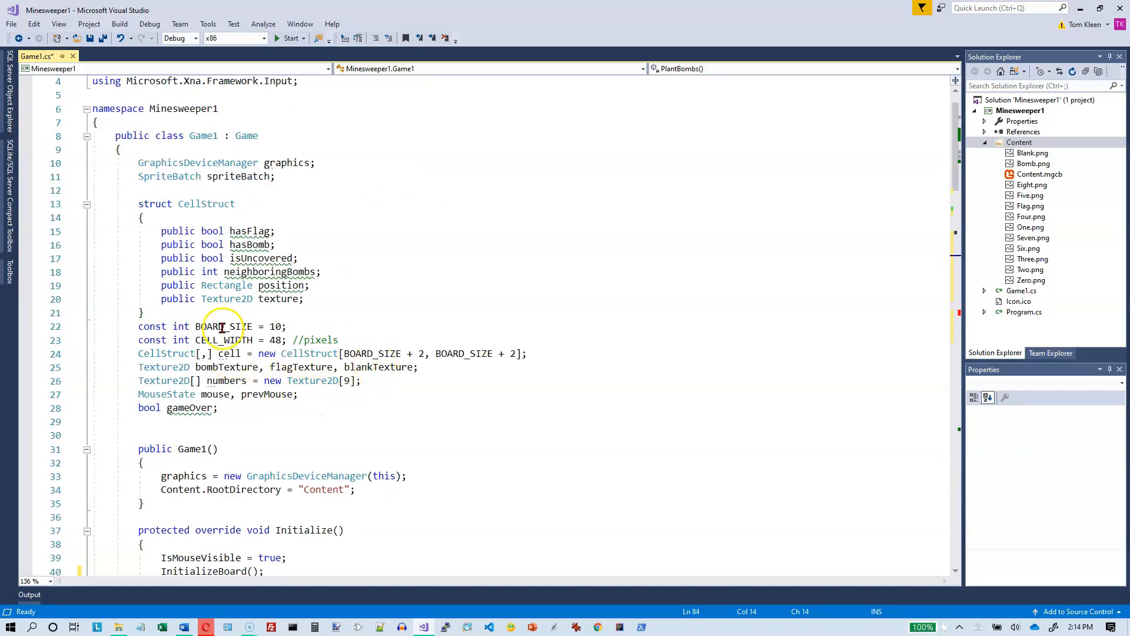
mouse_move(427, 394)
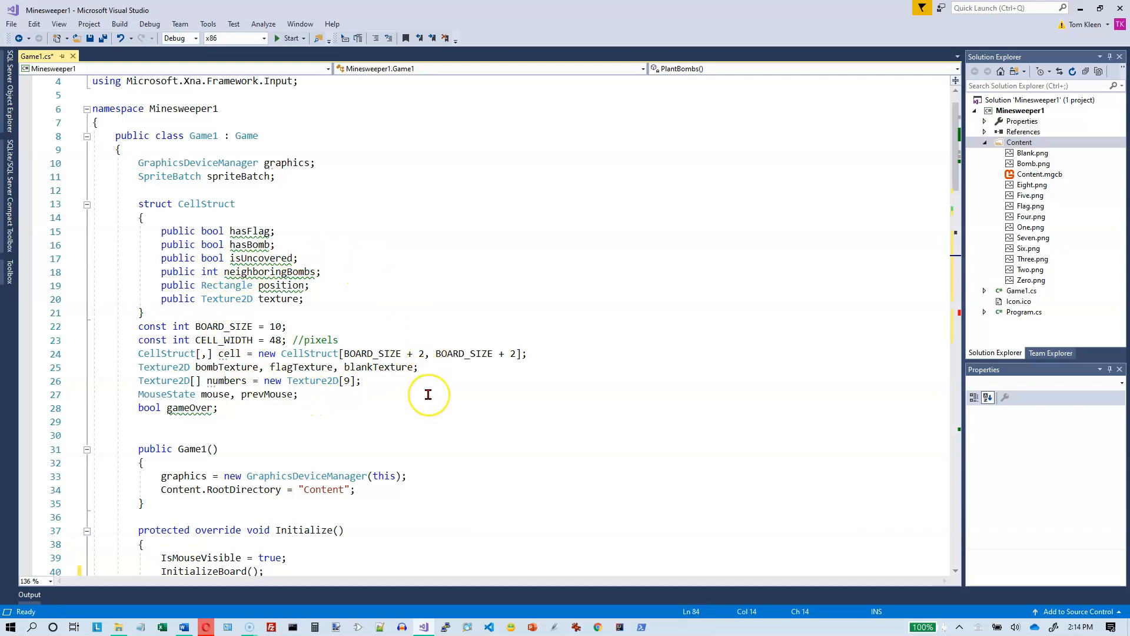
Scroll down to PlantBombs and separate the shuffle loop from the console-printing loop with a blank line.
scroll("down", 3)
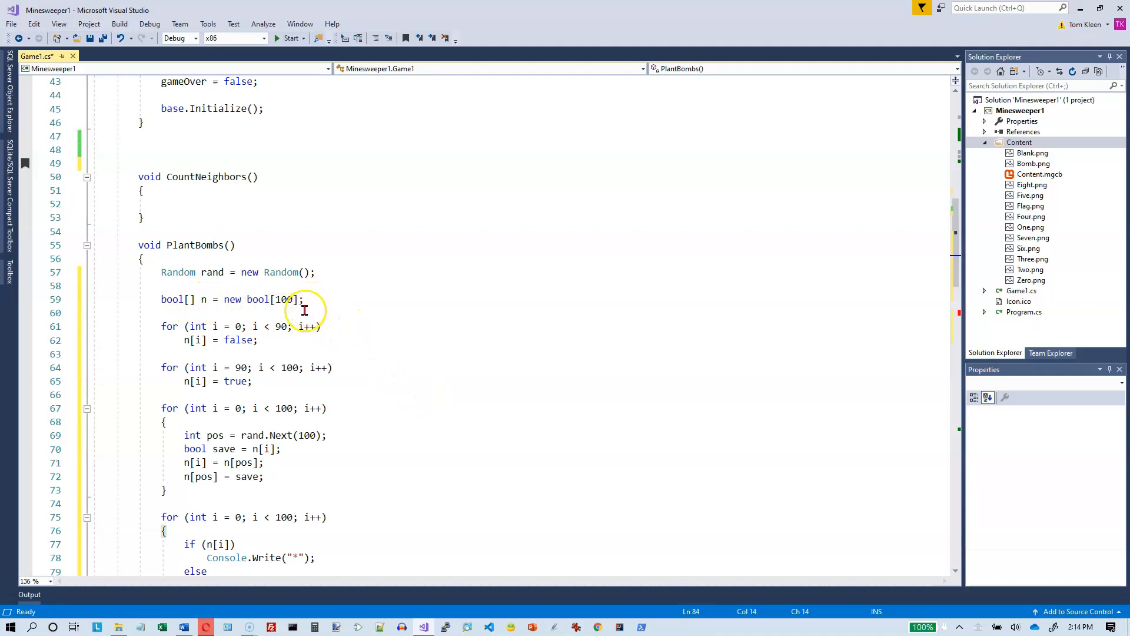
mouse_move(274, 341)
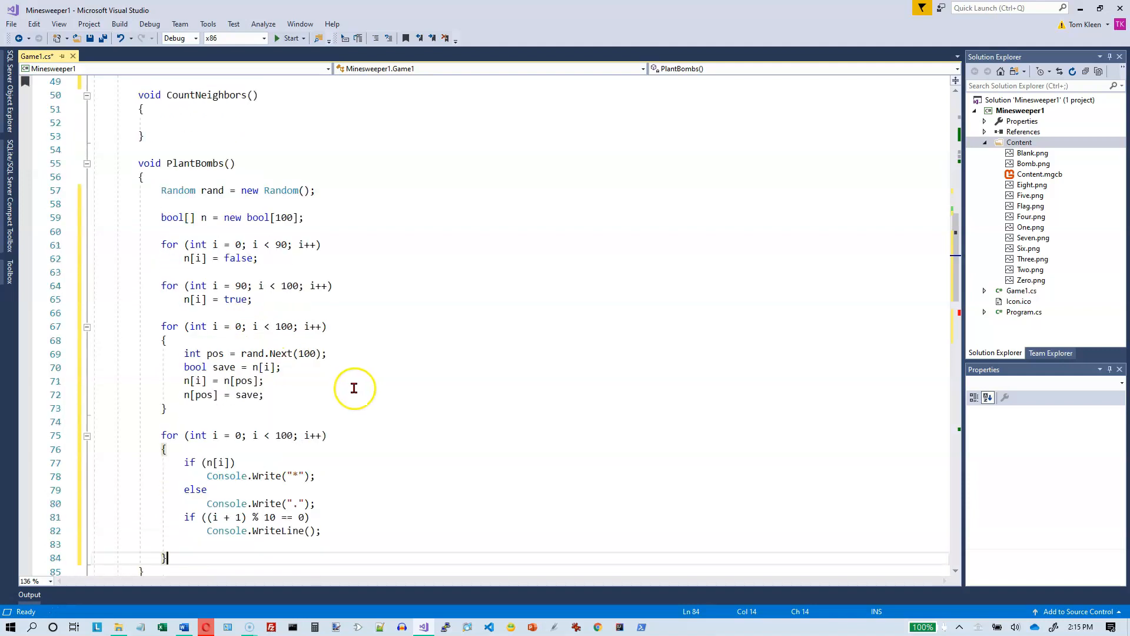
mouse_move(248, 384)
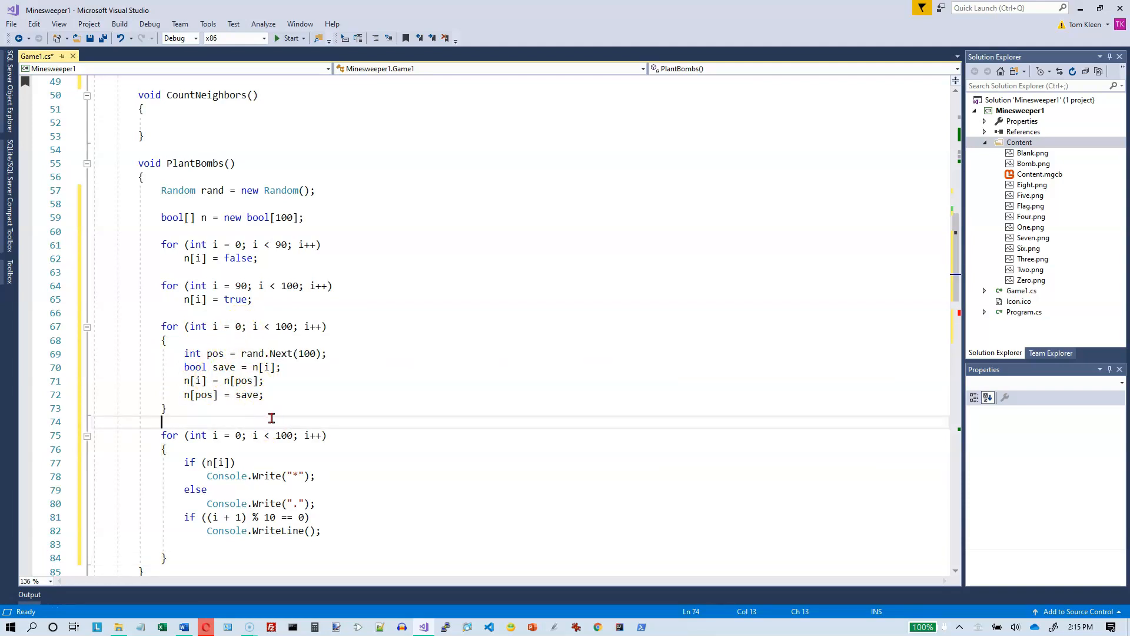
scroll("down", 3)
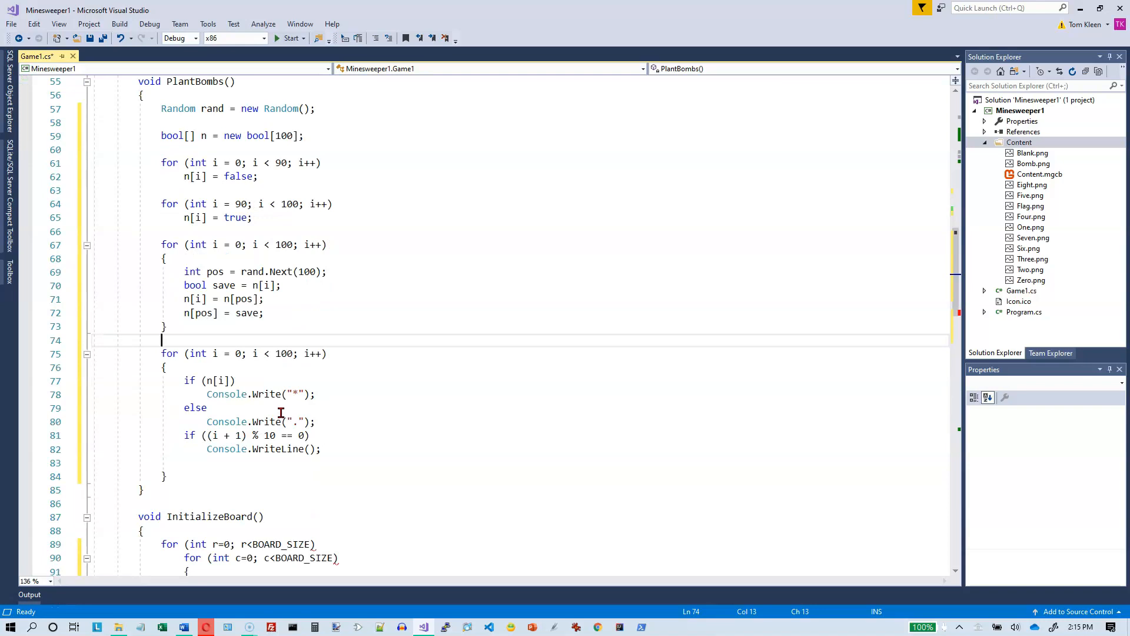
scroll("down", 3)
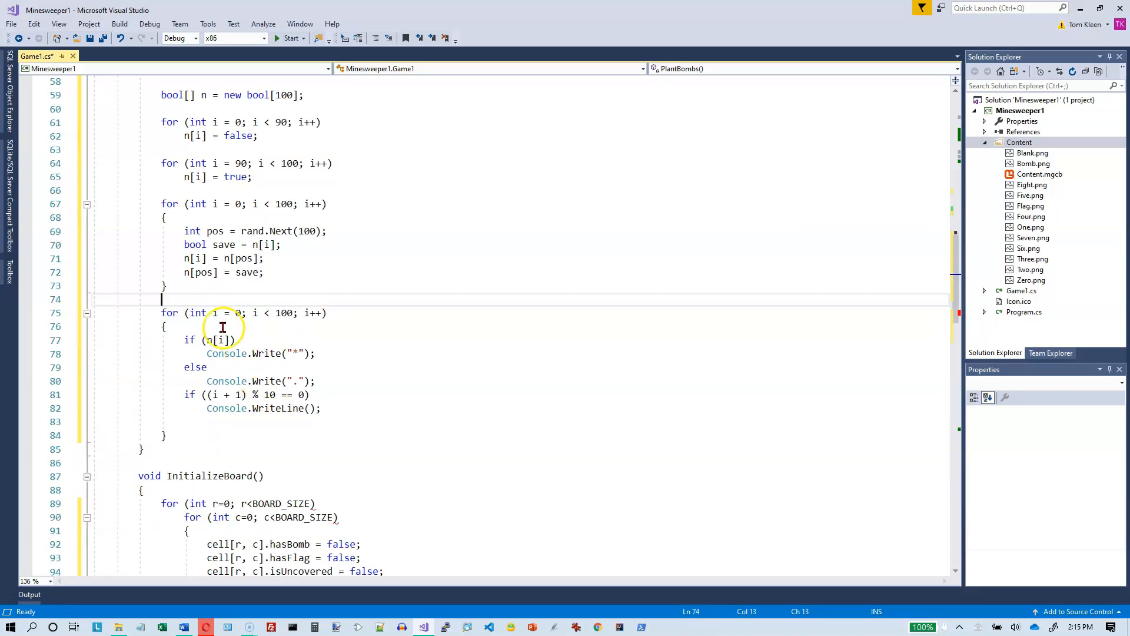
mouse_move(173, 302)
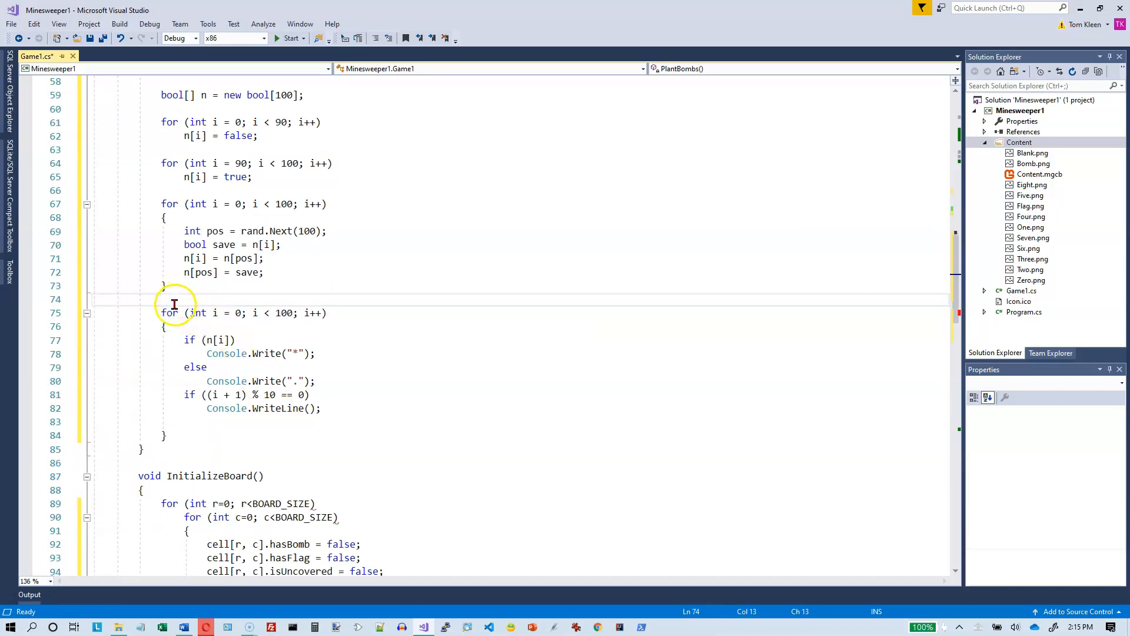
mouse_move(94, 309)
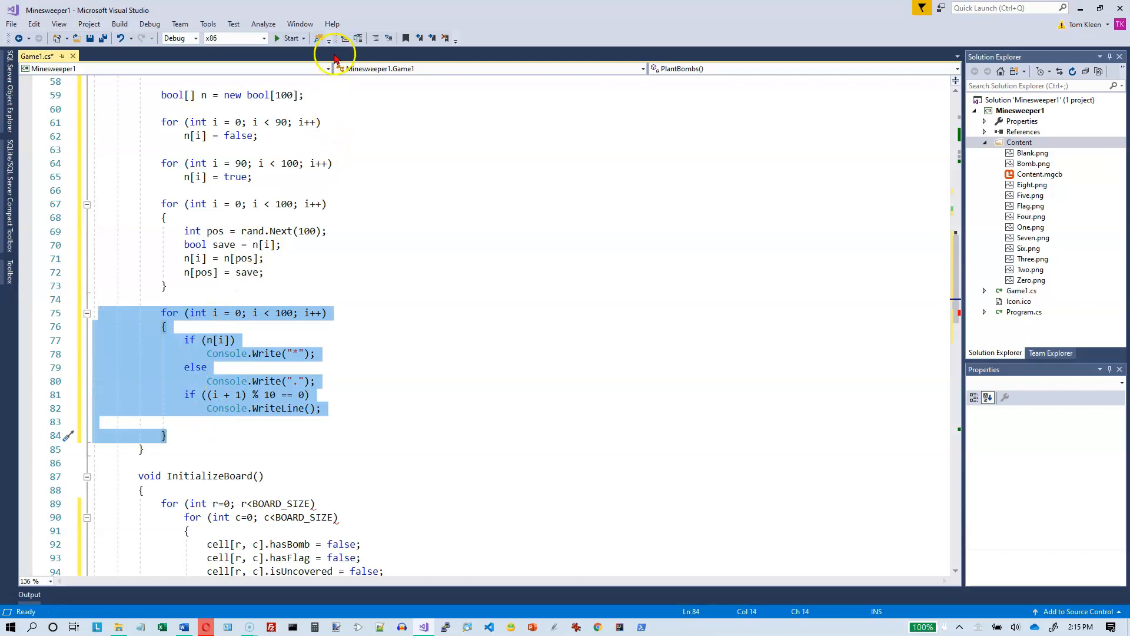
Comment out the console-printing loop and leave blank lines above it for new code.
left_click(334, 37)
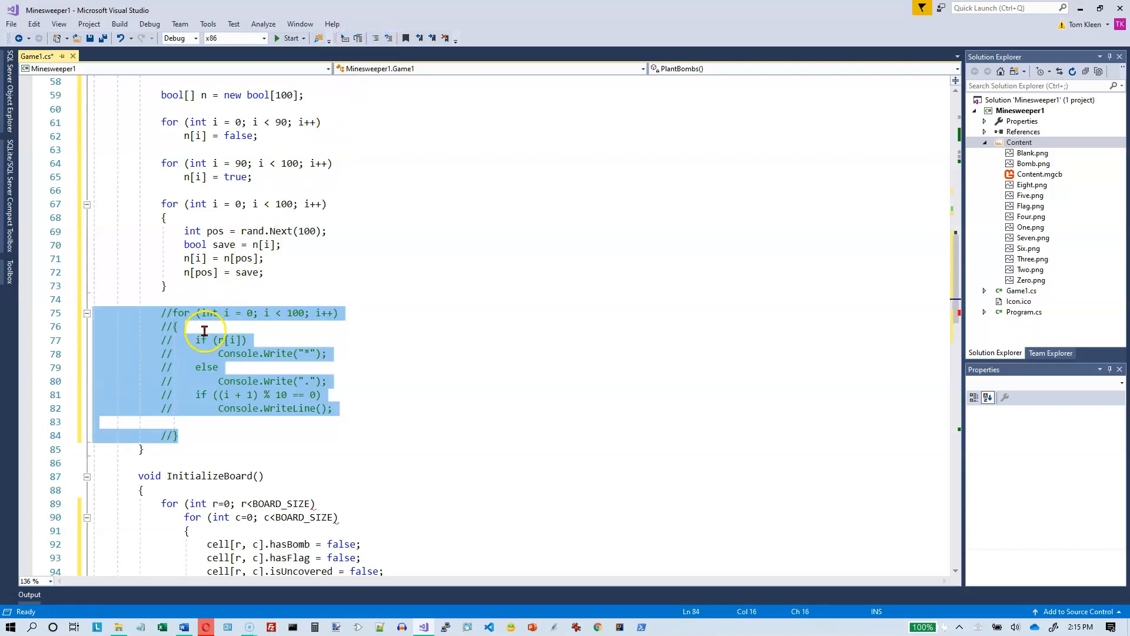
left_click(200, 286)
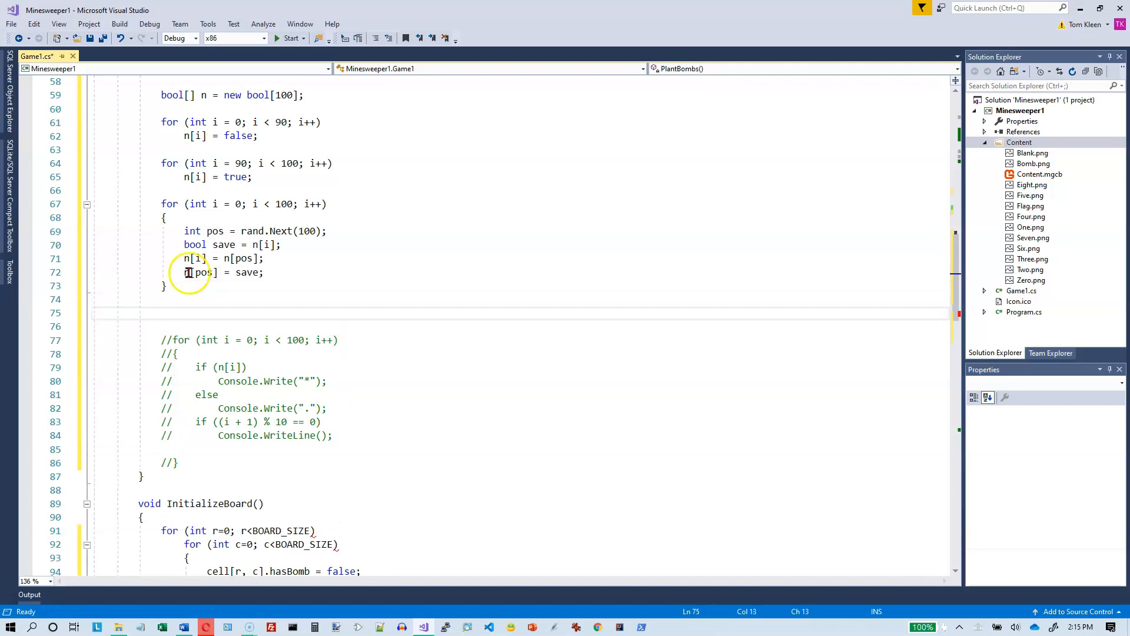
mouse_move(213, 203)
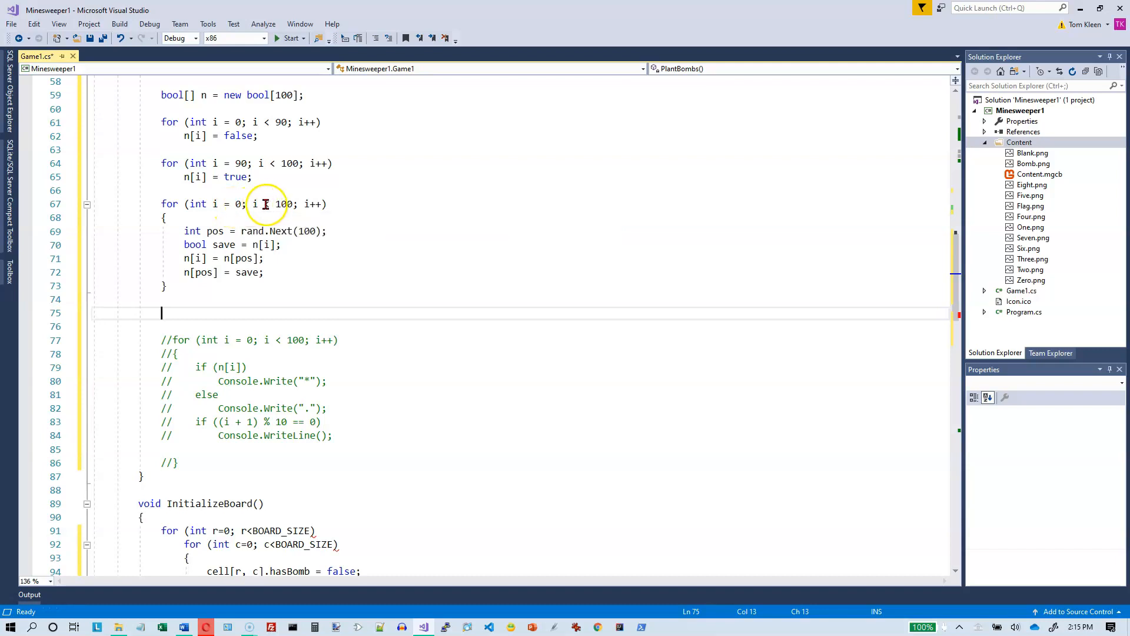
mouse_move(286, 204)
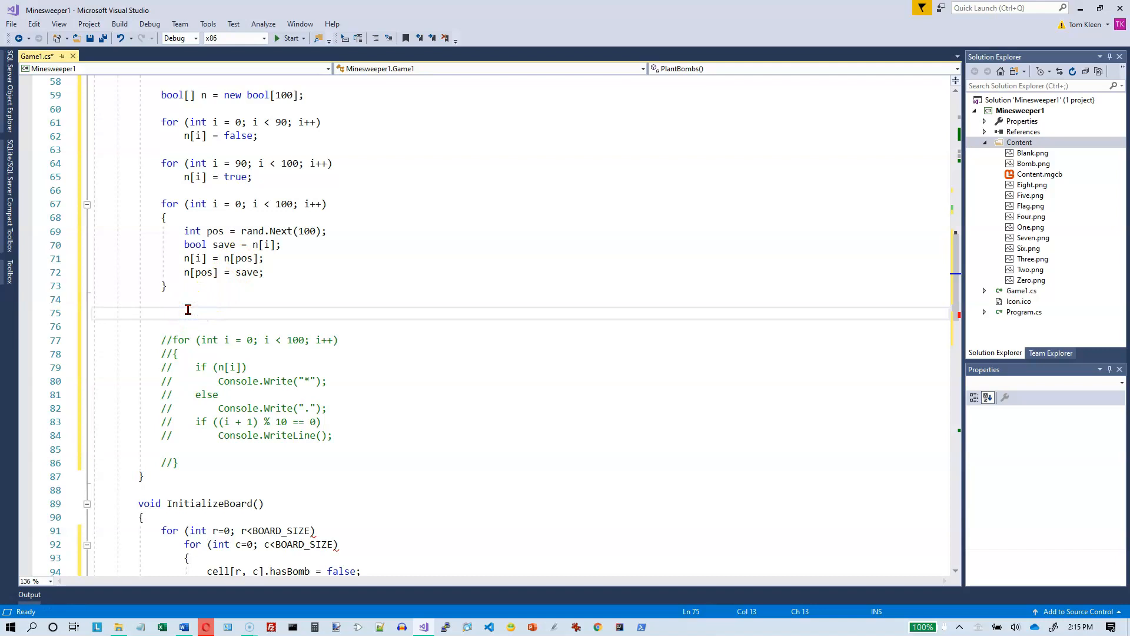
Start a for loop over int i from 0 to 100 in PlantBombs with an empty body.
type("for")
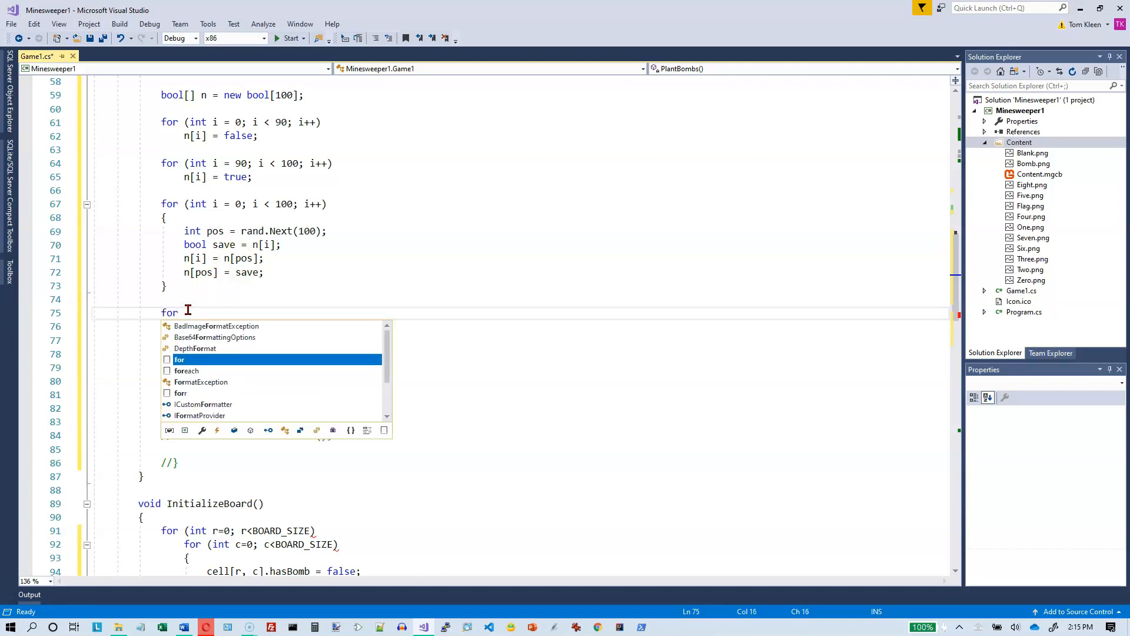
type("(int i")
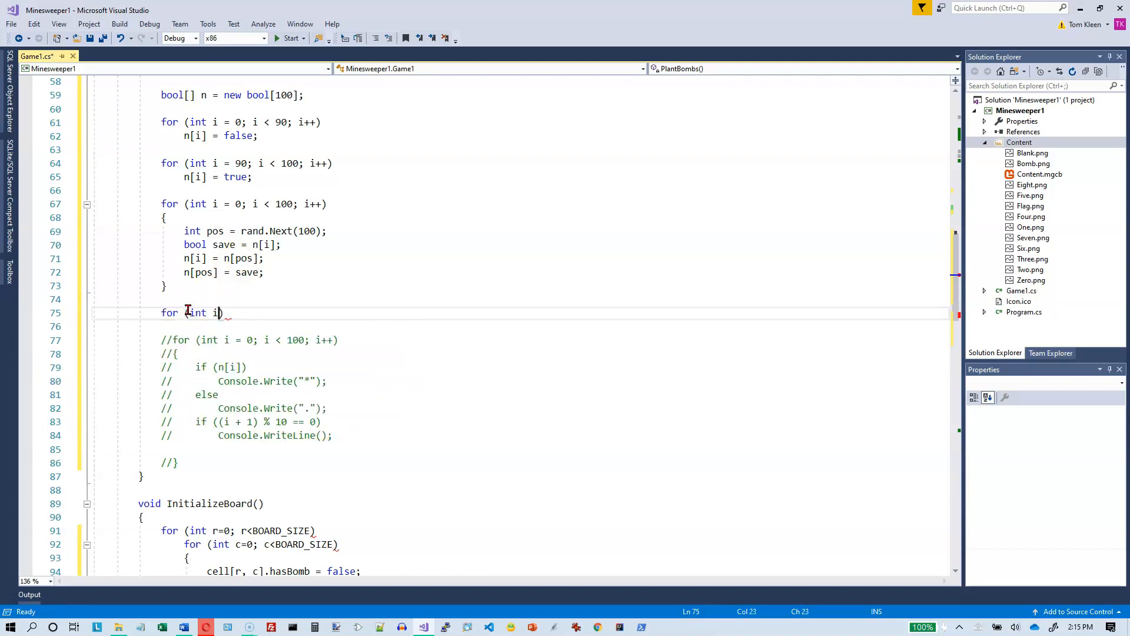
type("=0; i<100; i++")
type("{ }")
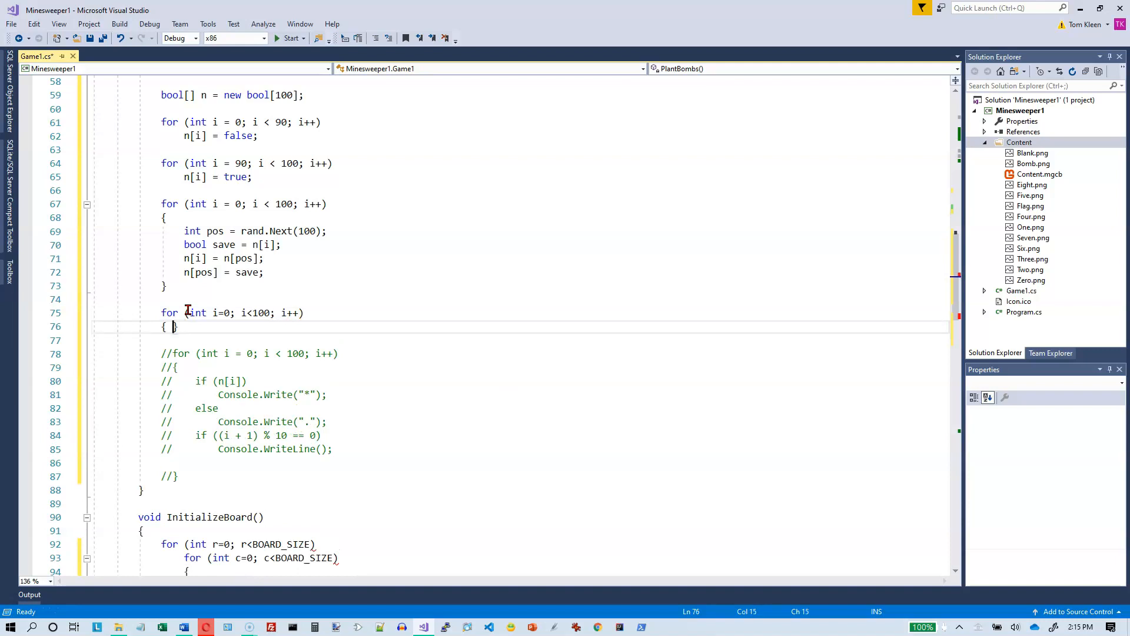
key("enter")
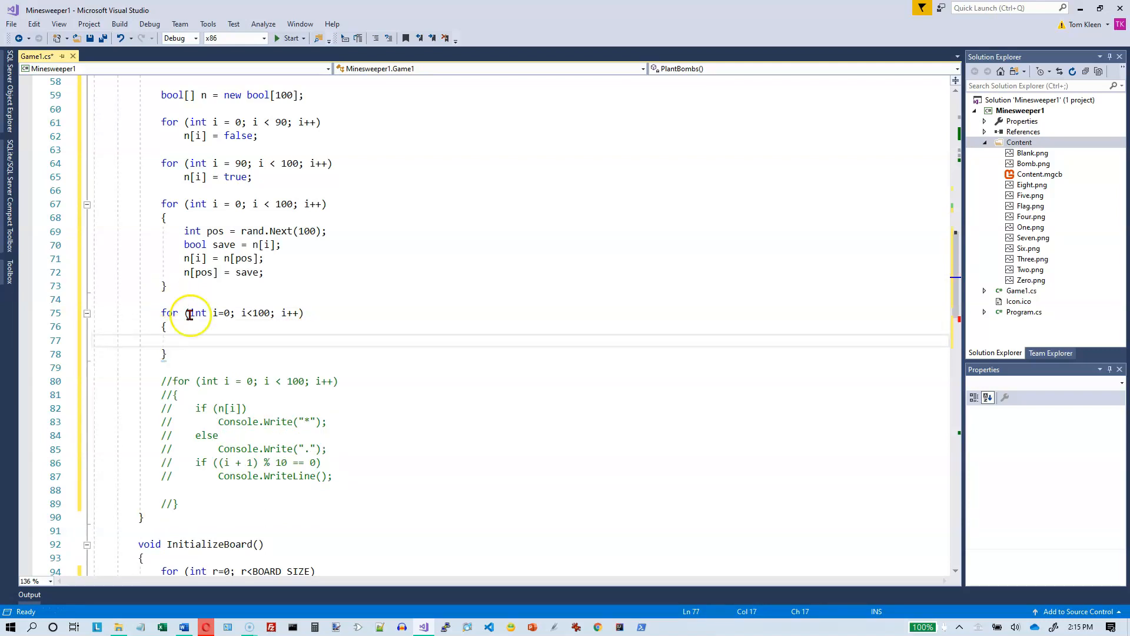
mouse_move(272, 337)
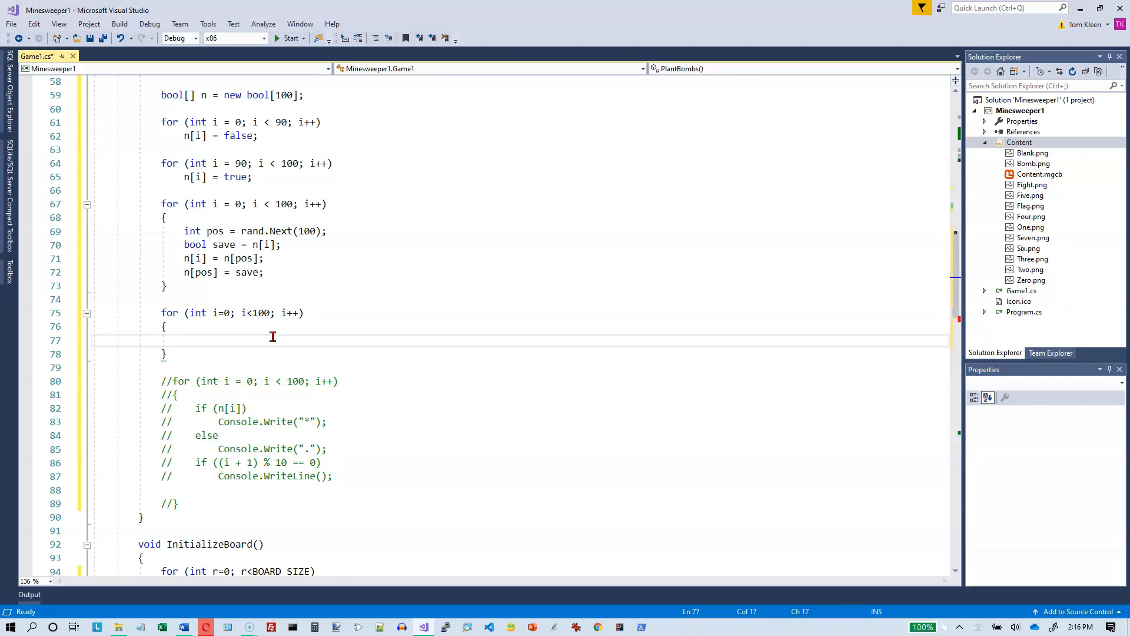
left_click(183, 339)
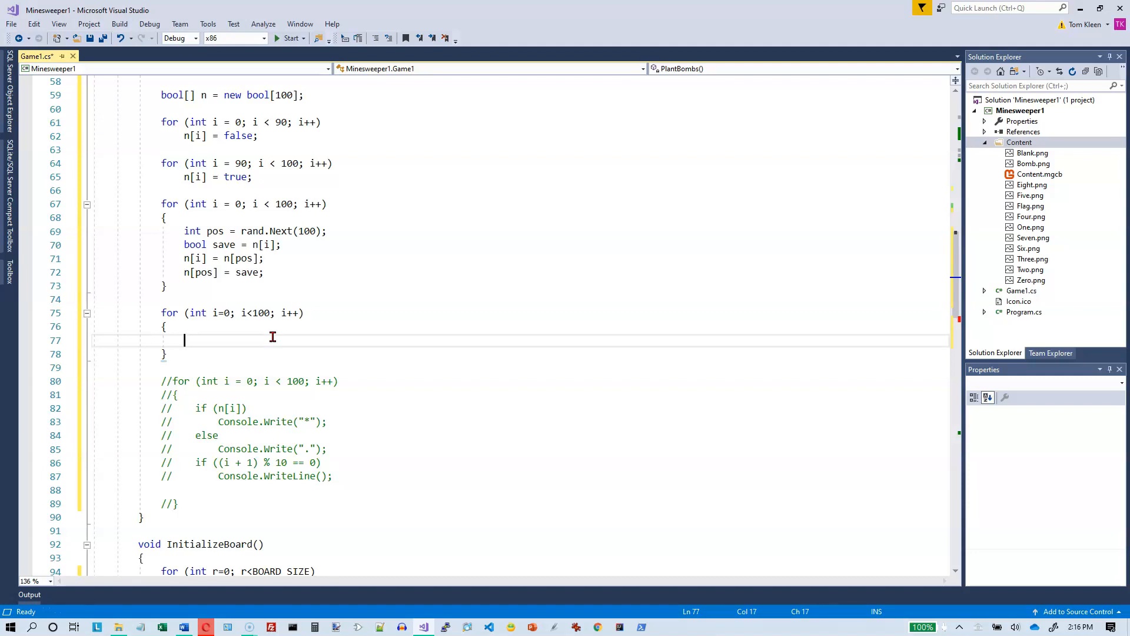
Compute int c = i % 10 and int r = i / 10, then set cell[r, c].hasBomb = n[i].
type("int c = i %")
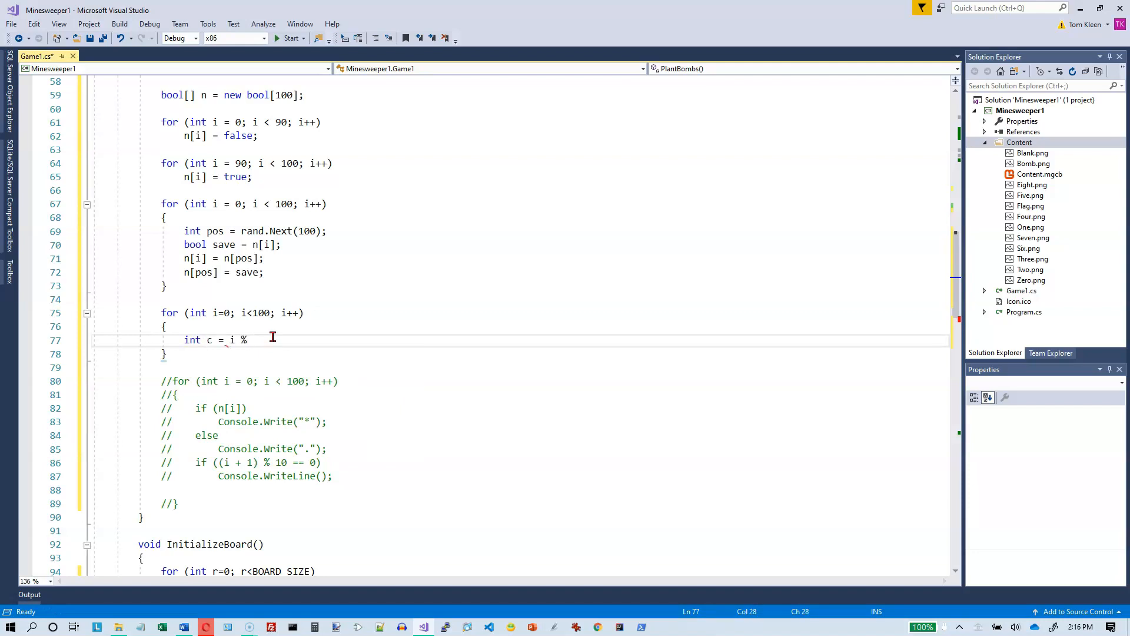
type("10;")
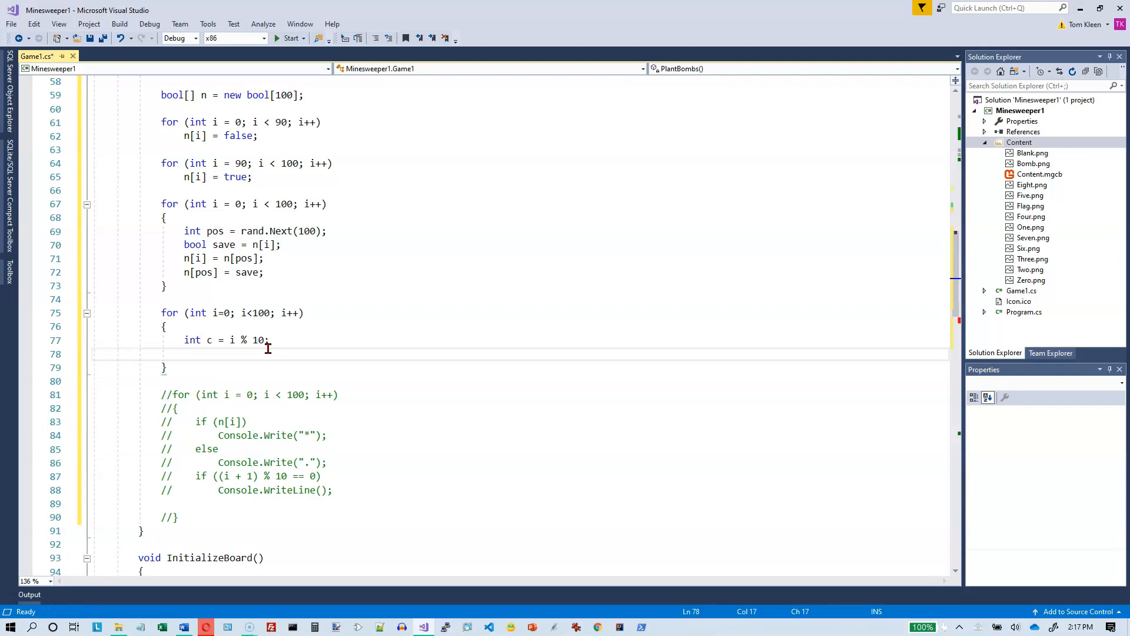
type("int r =")
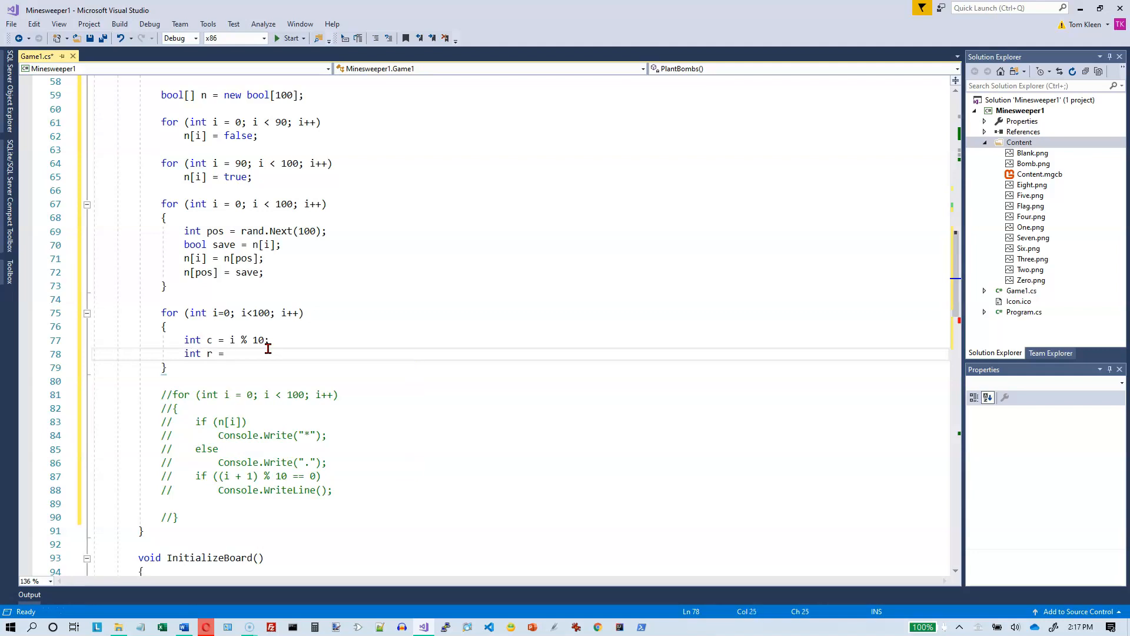
type("i / 10")
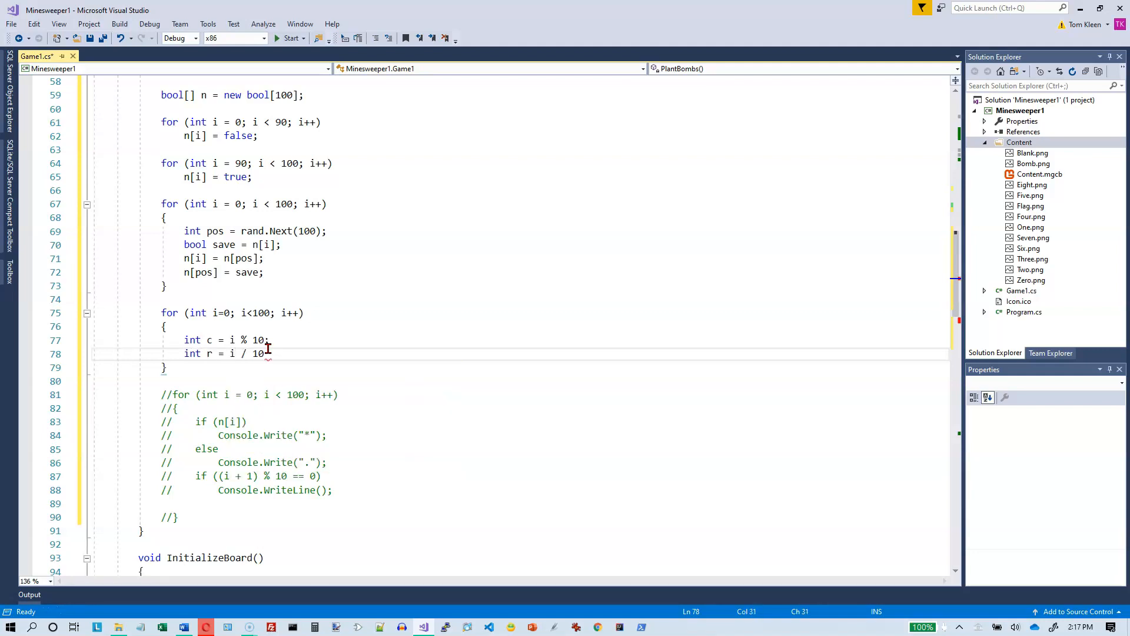
type(";")
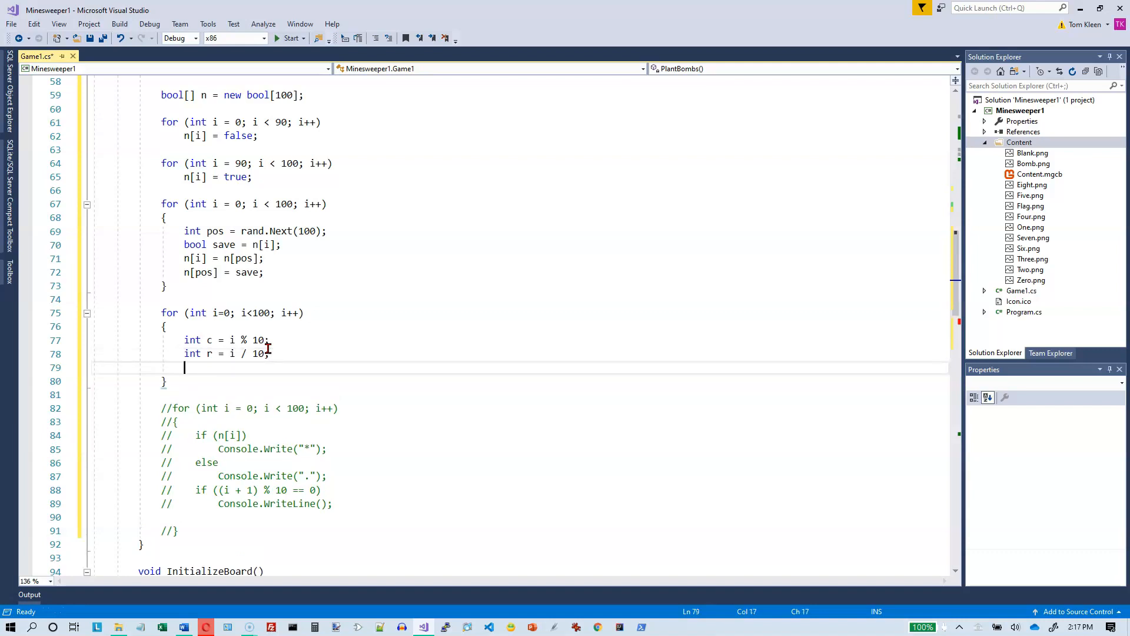
type("cell[r]")
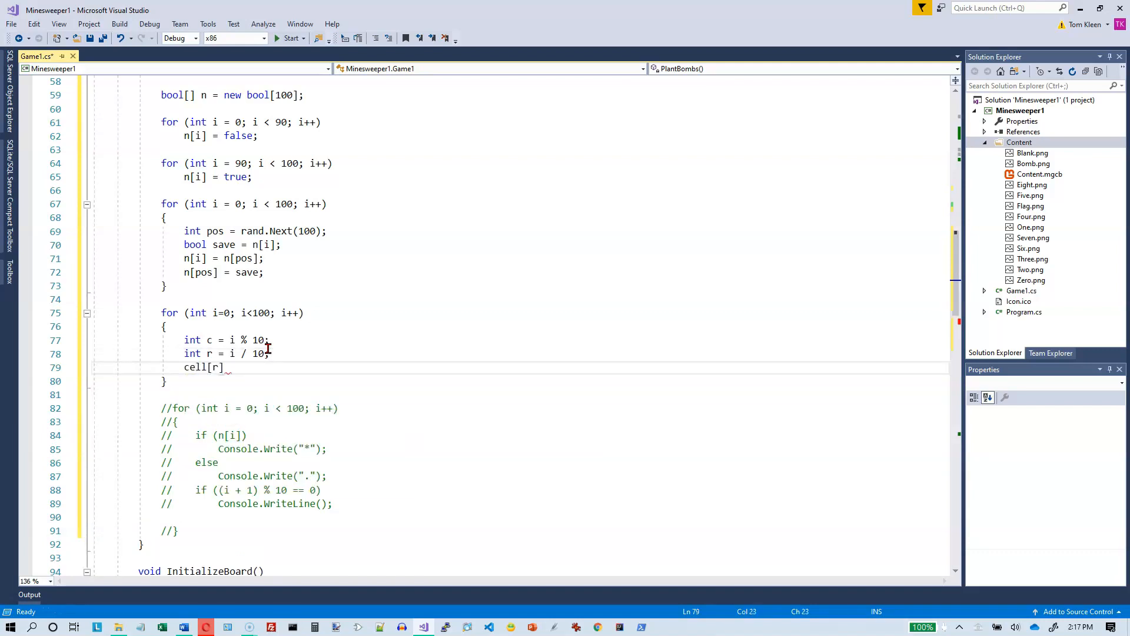
type(",c")
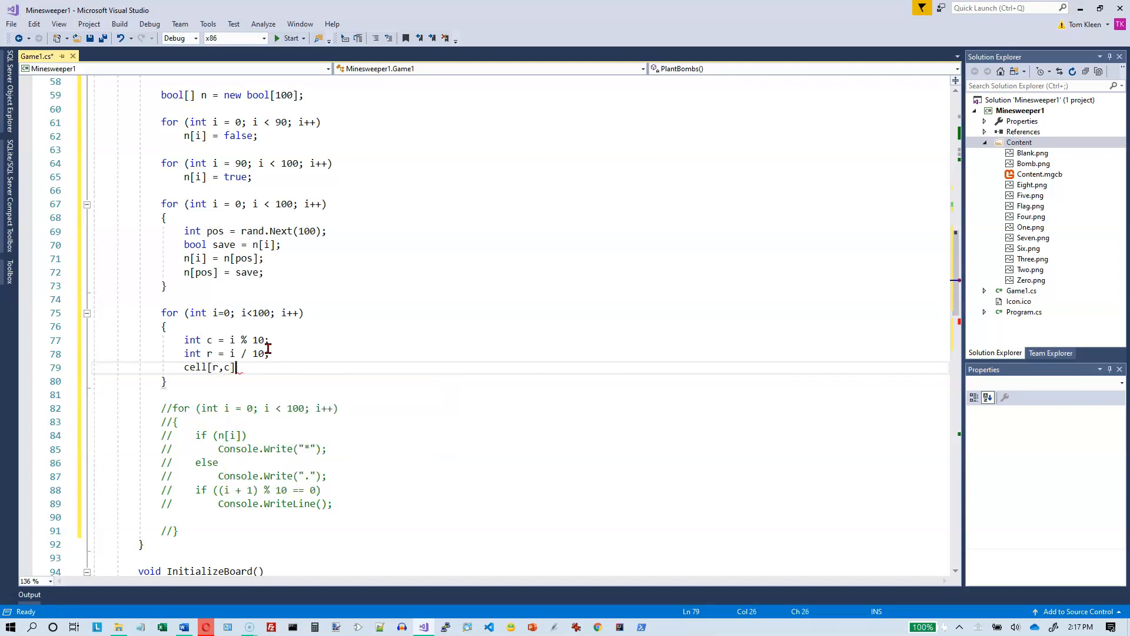
type(".hasBomb =")
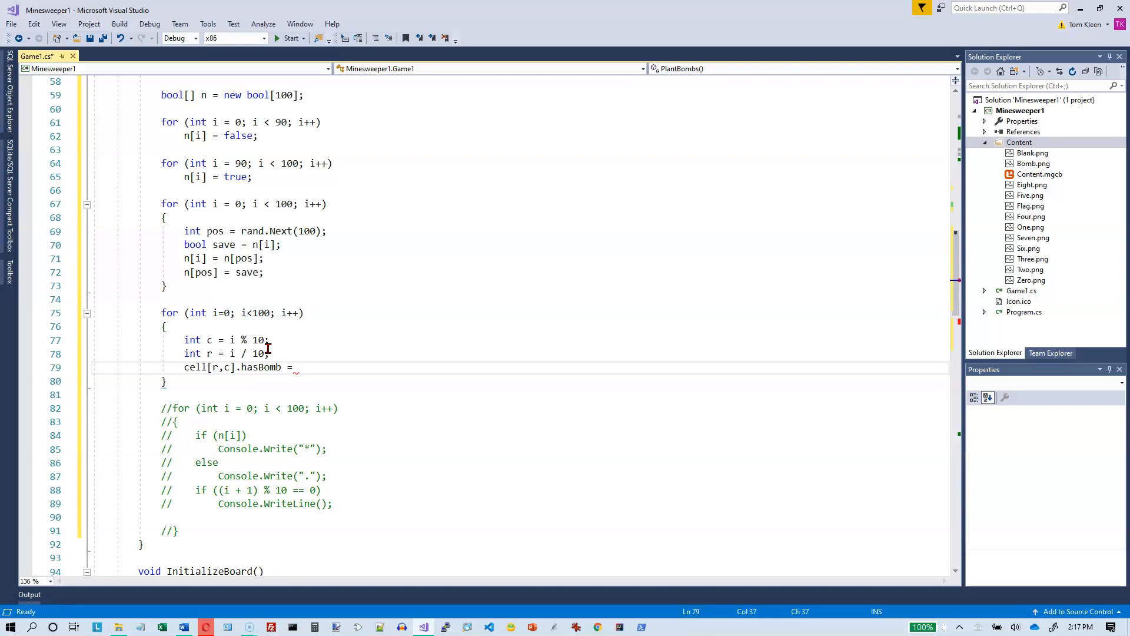
type("n[")
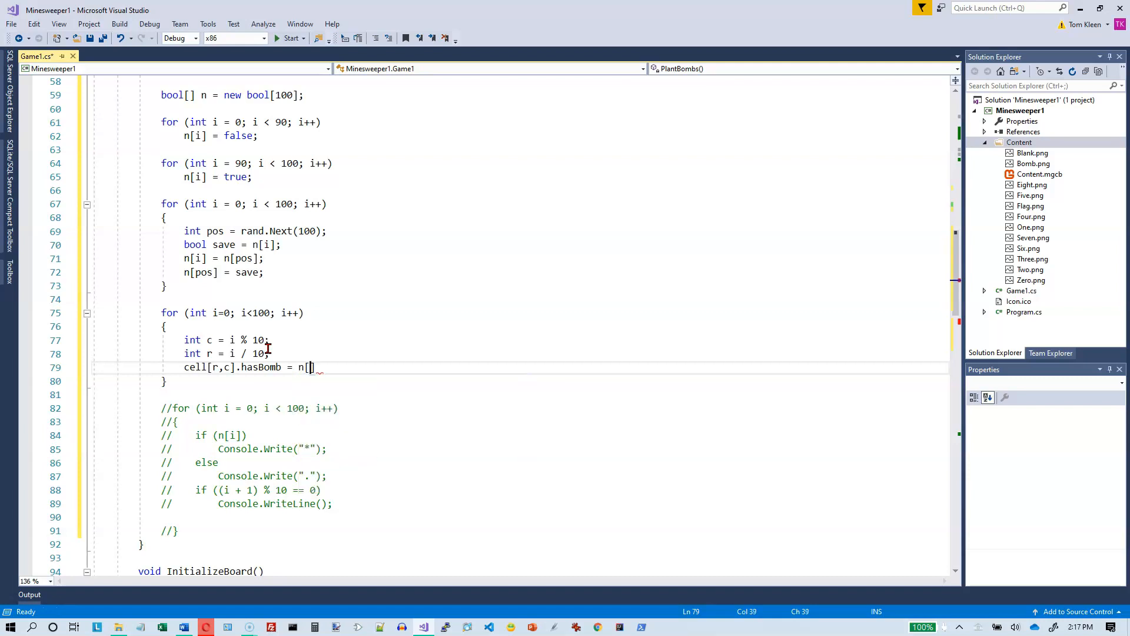
type("i")
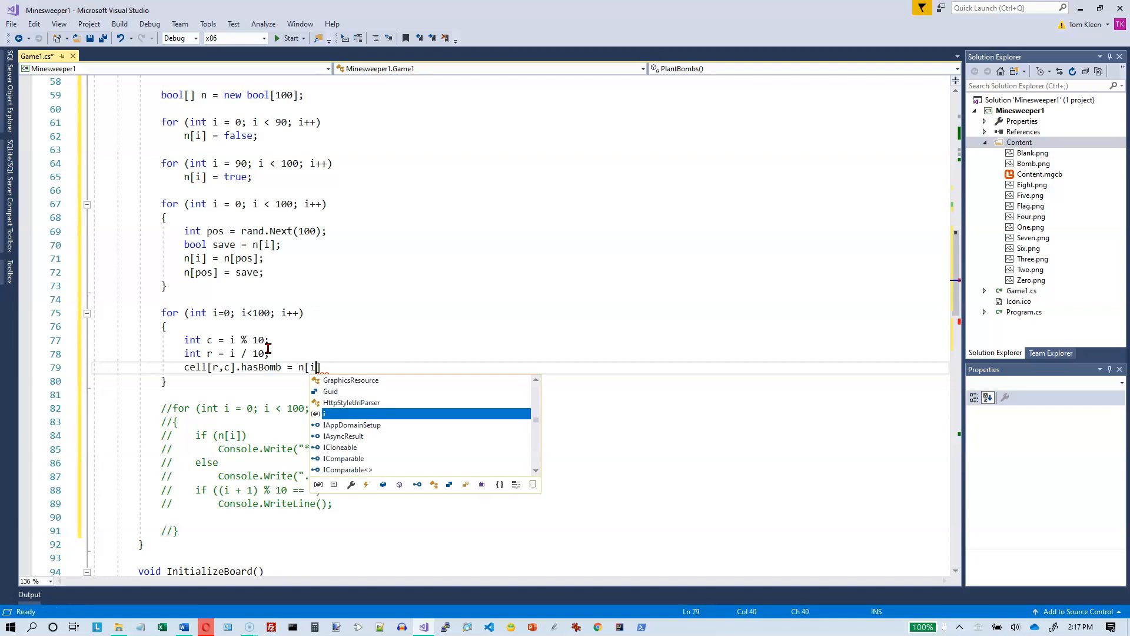
type(";")
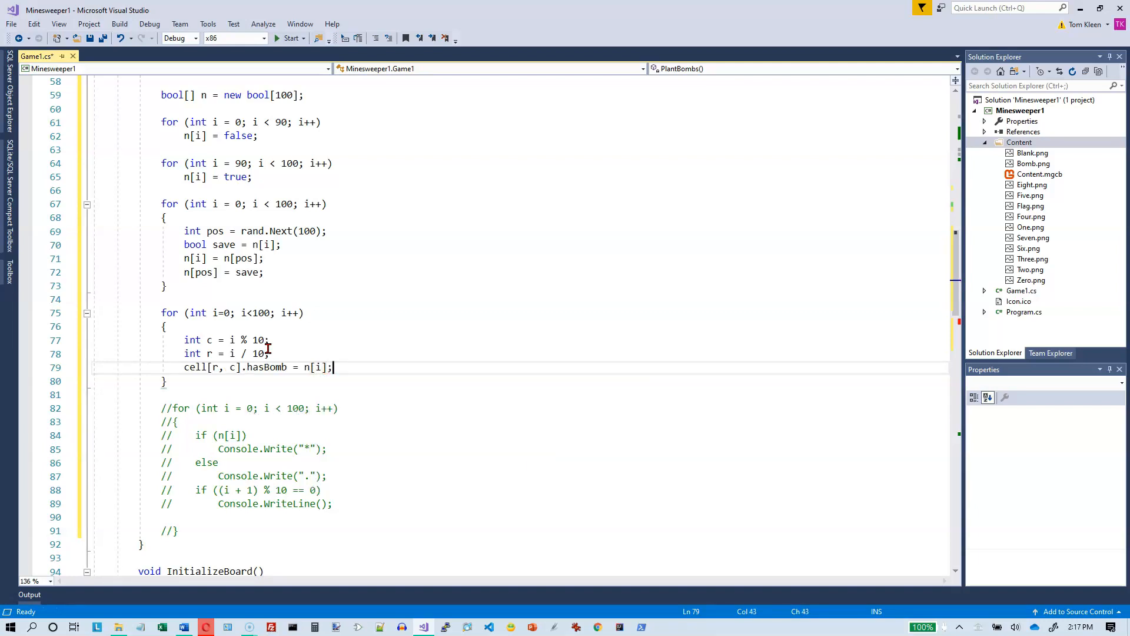
mouse_move(268, 368)
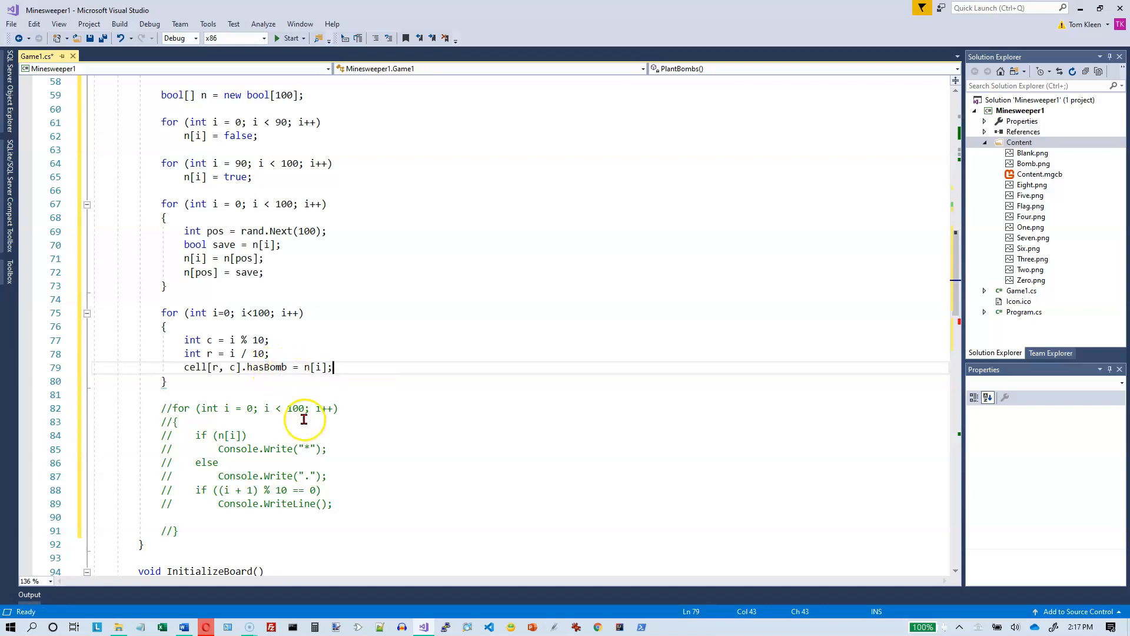
mouse_move(200, 404)
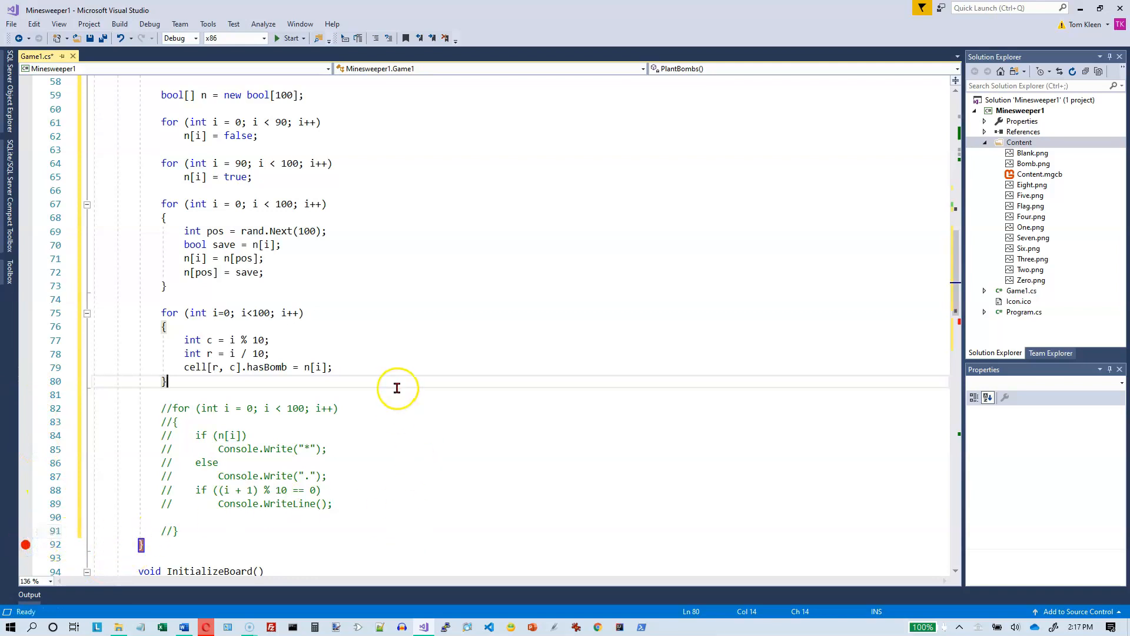
mouse_move(209, 383)
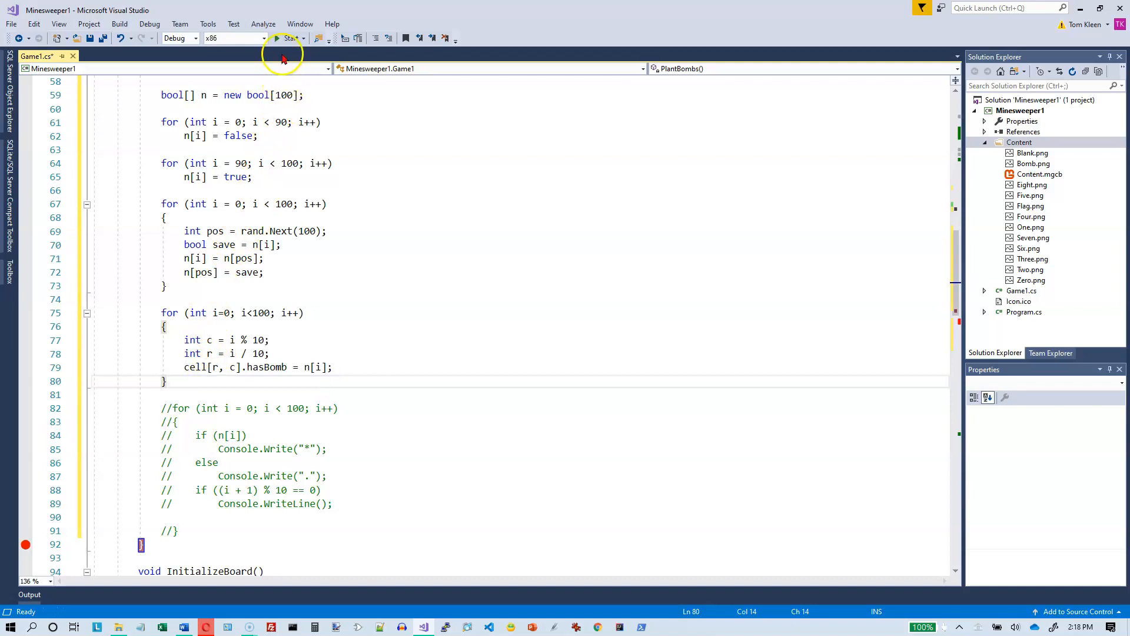
mouse_move(287, 38)
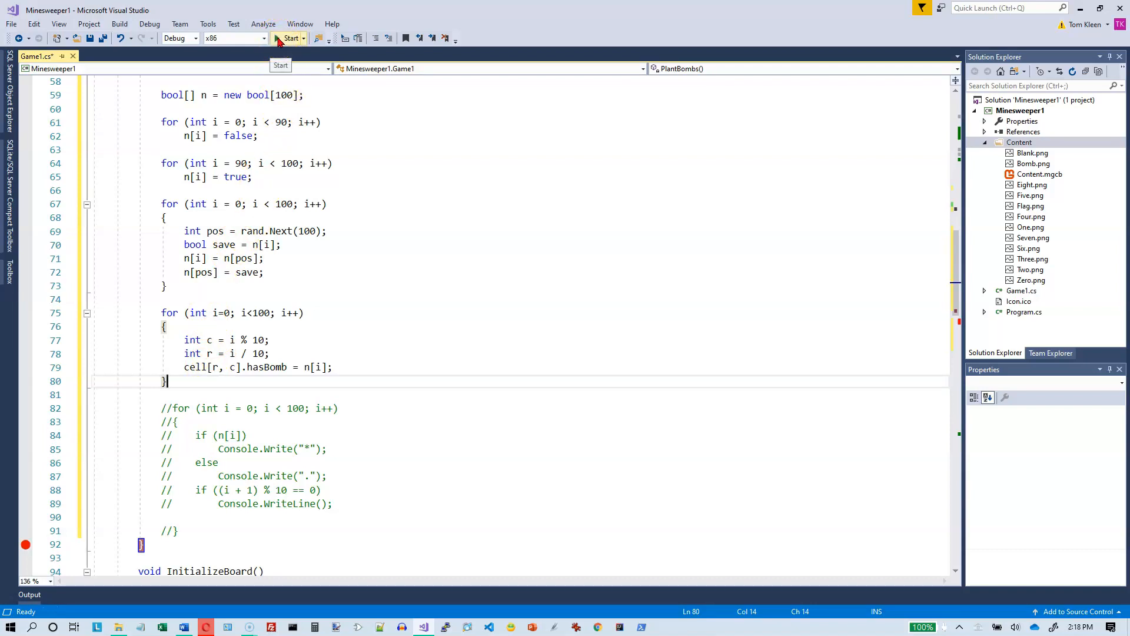
Run the Minesweeper build, which fails with two '; expected' errors in the Error List.
left_click(291, 38)
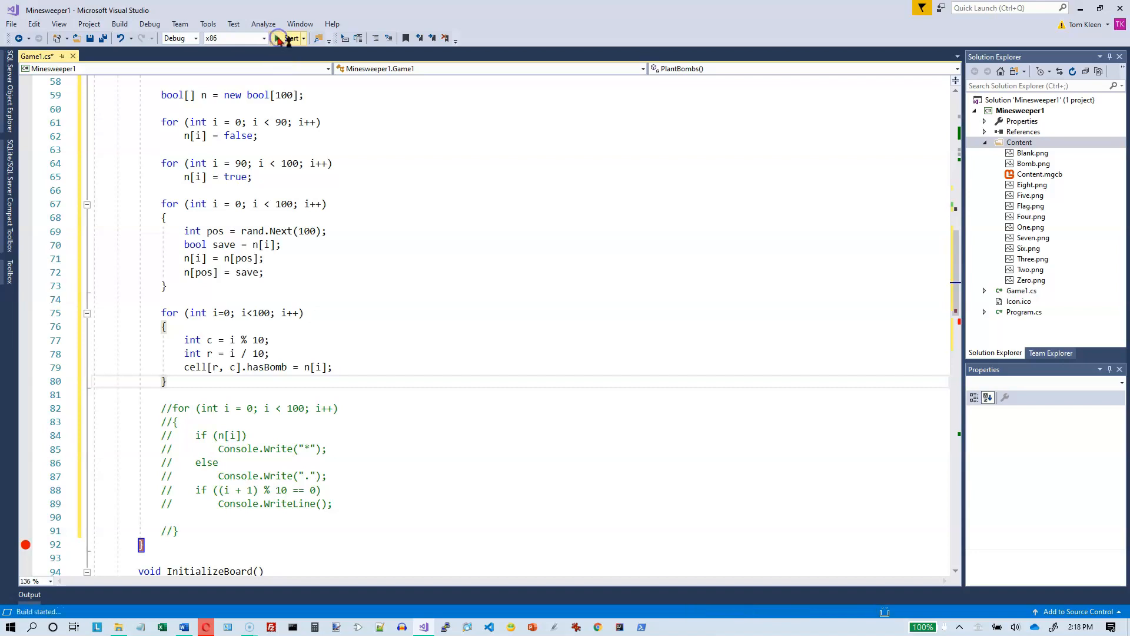
left_click(290, 37)
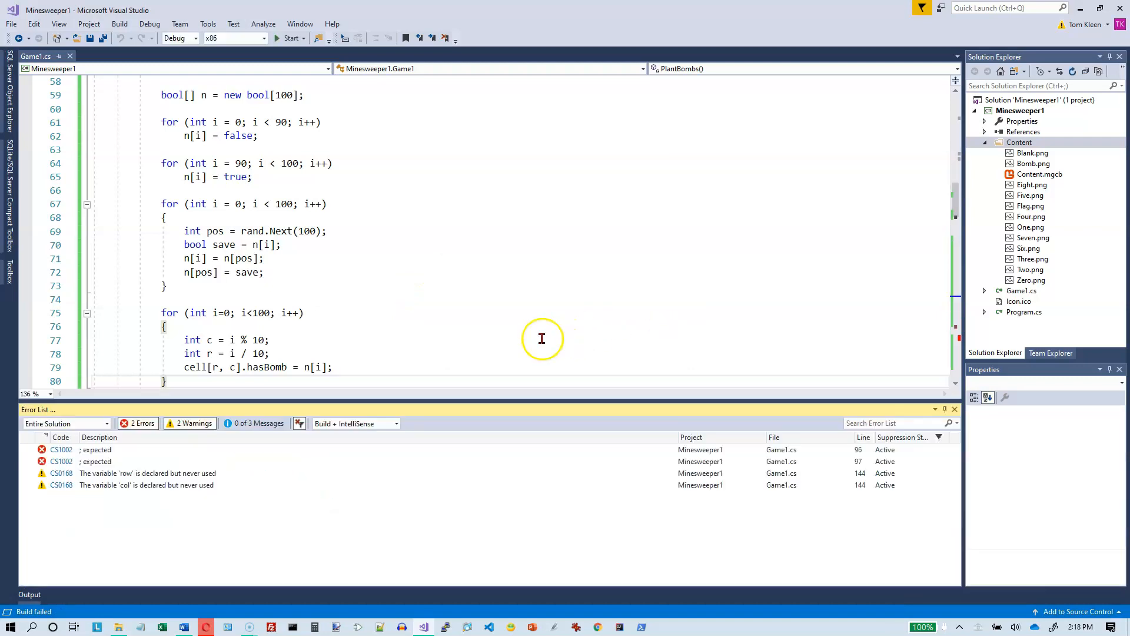
Add the r++ and c++ increments to InitializeBoard's loop headers and start the game again.
left_click(105, 449)
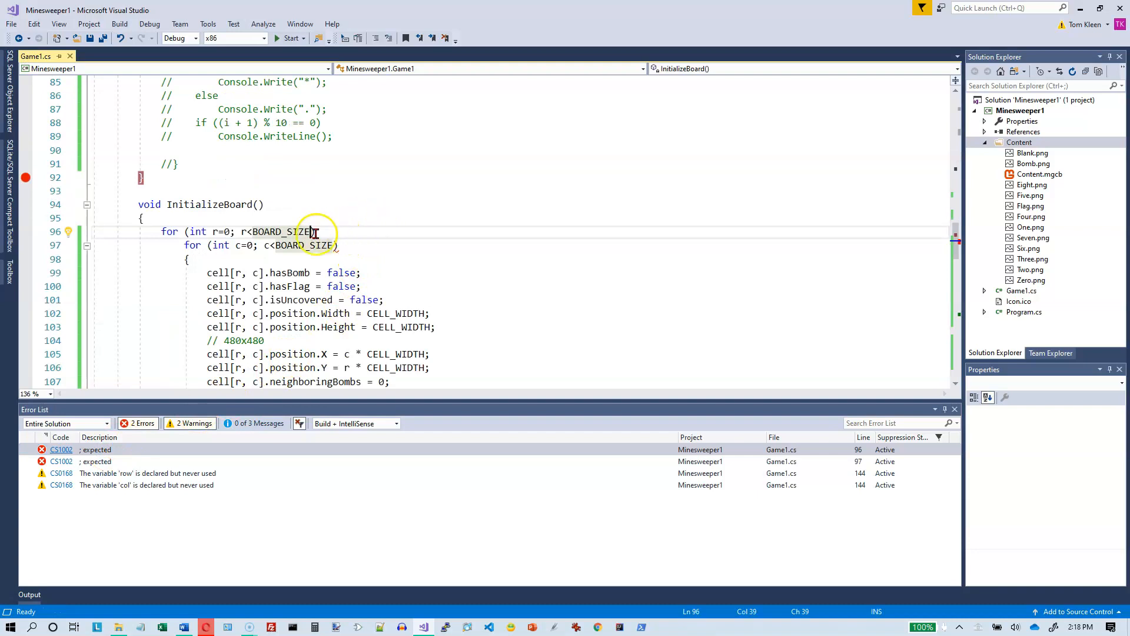
left_click(311, 231)
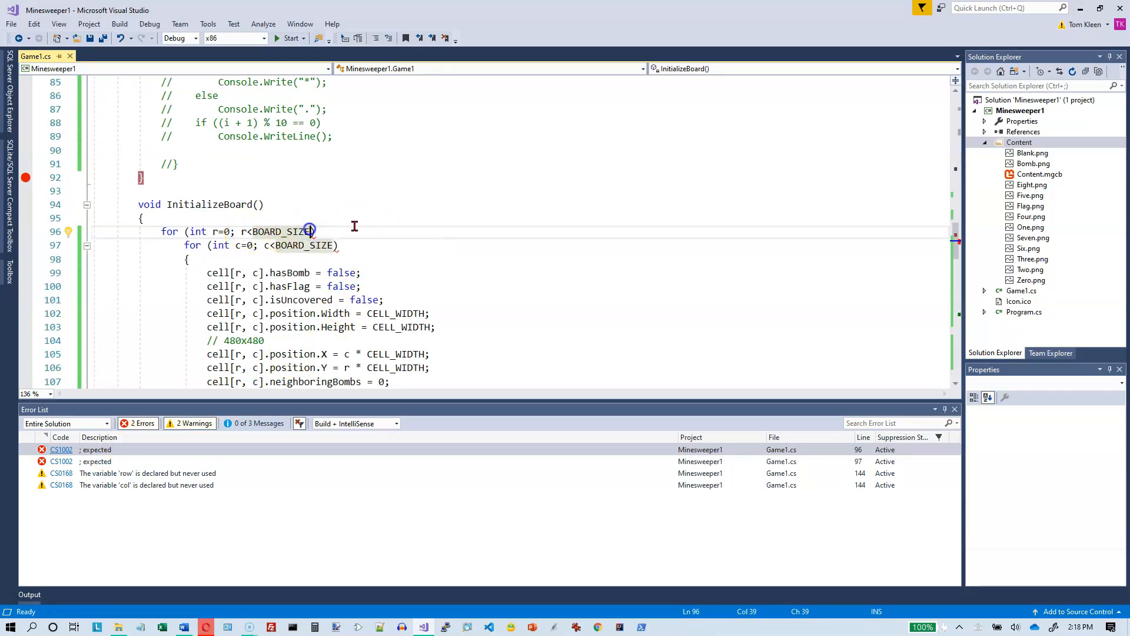
type(", r")
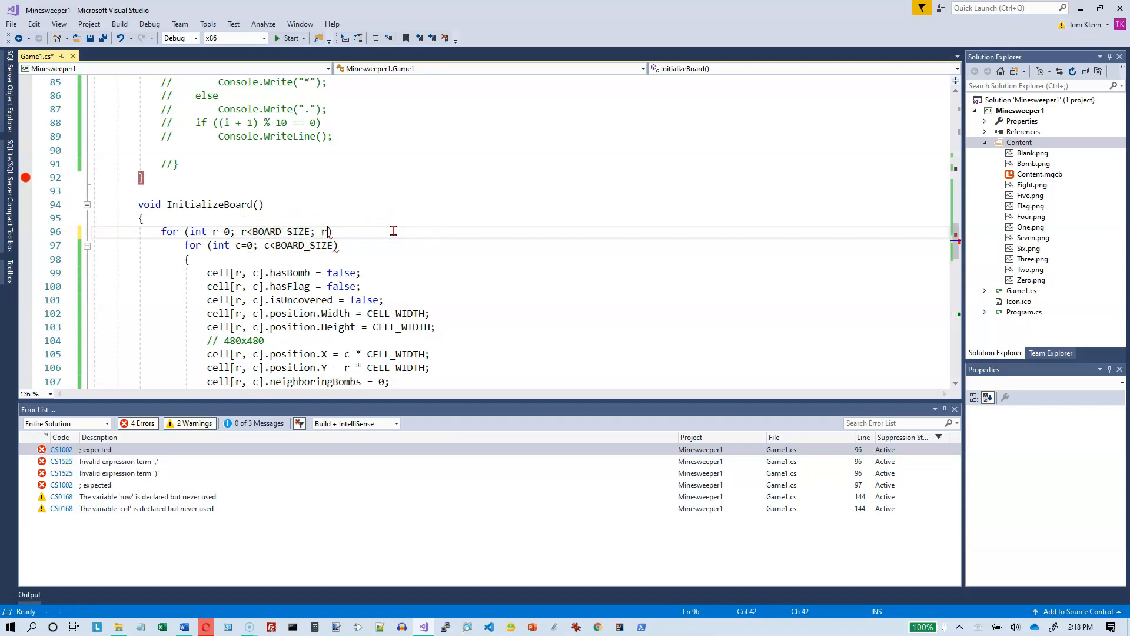
type("++")
left_click(523, 245)
type("; c++")
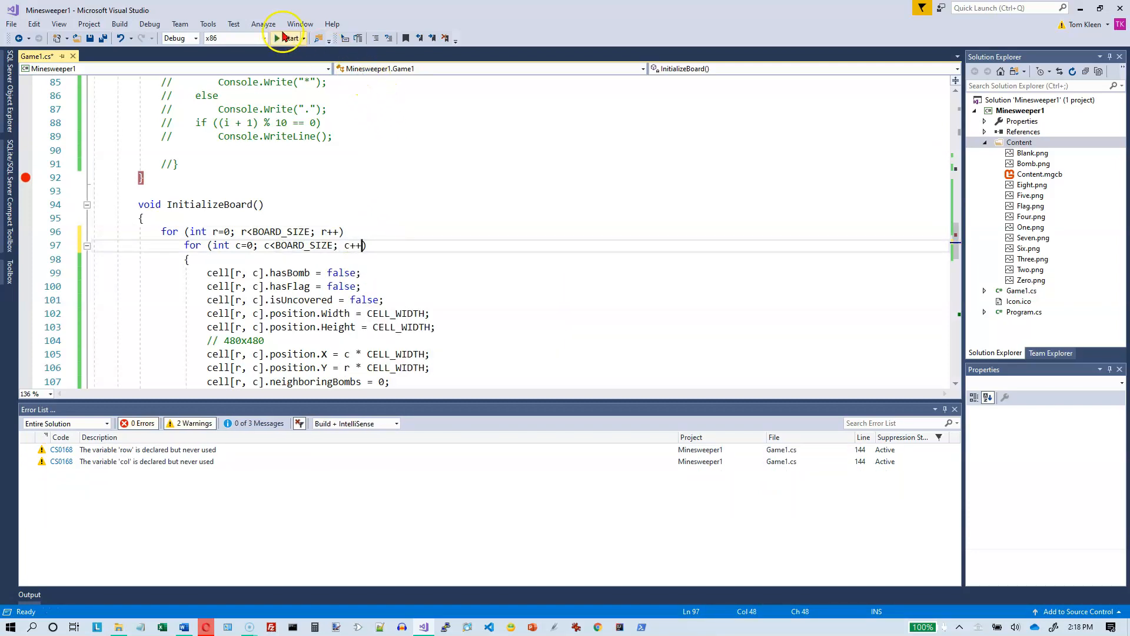
left_click(286, 38)
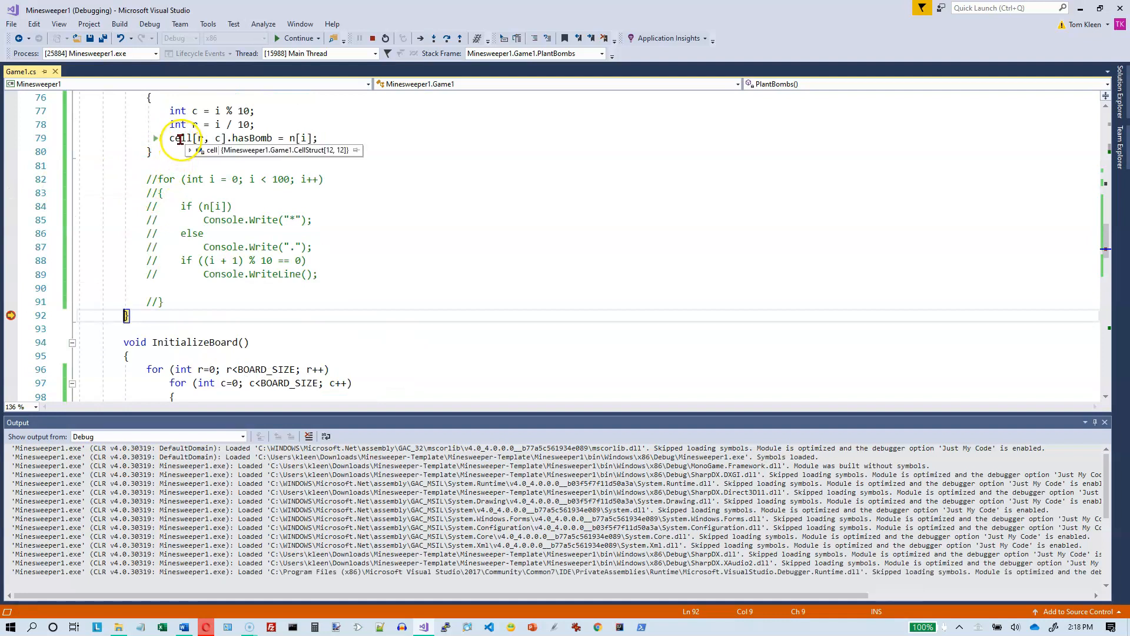
left_click(201, 150)
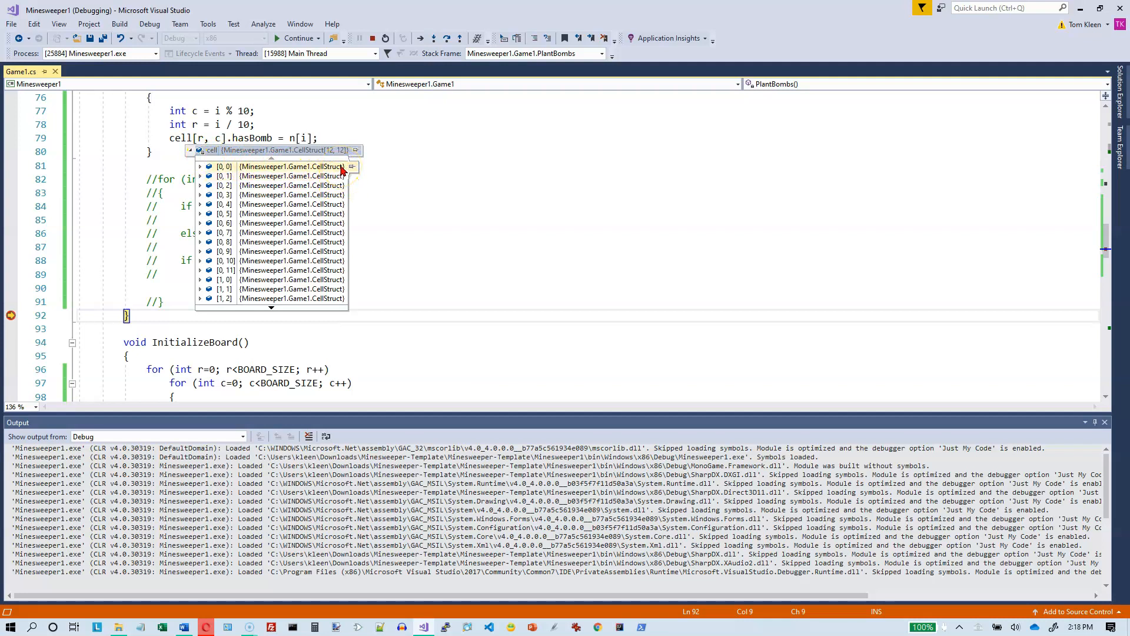
left_click(200, 166)
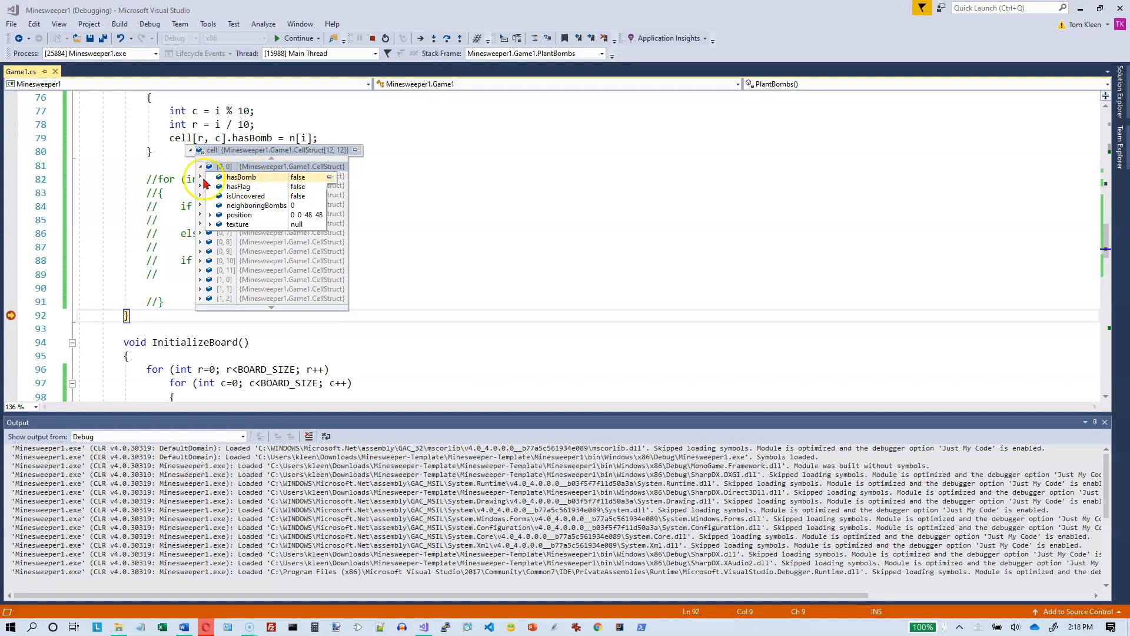
left_click(200, 166)
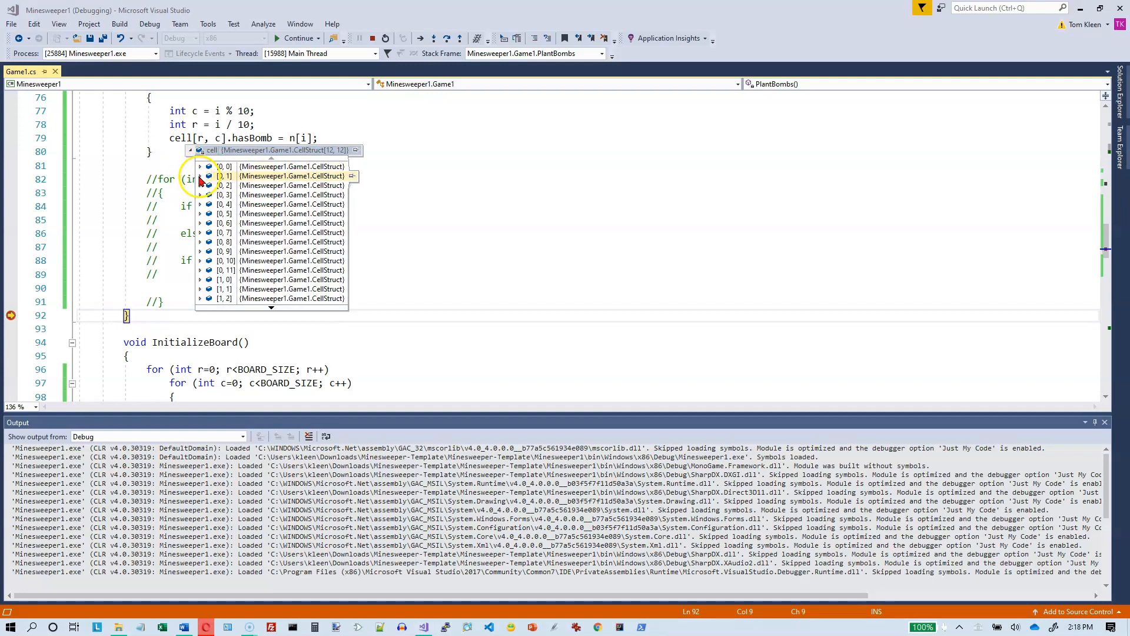
left_click(209, 176)
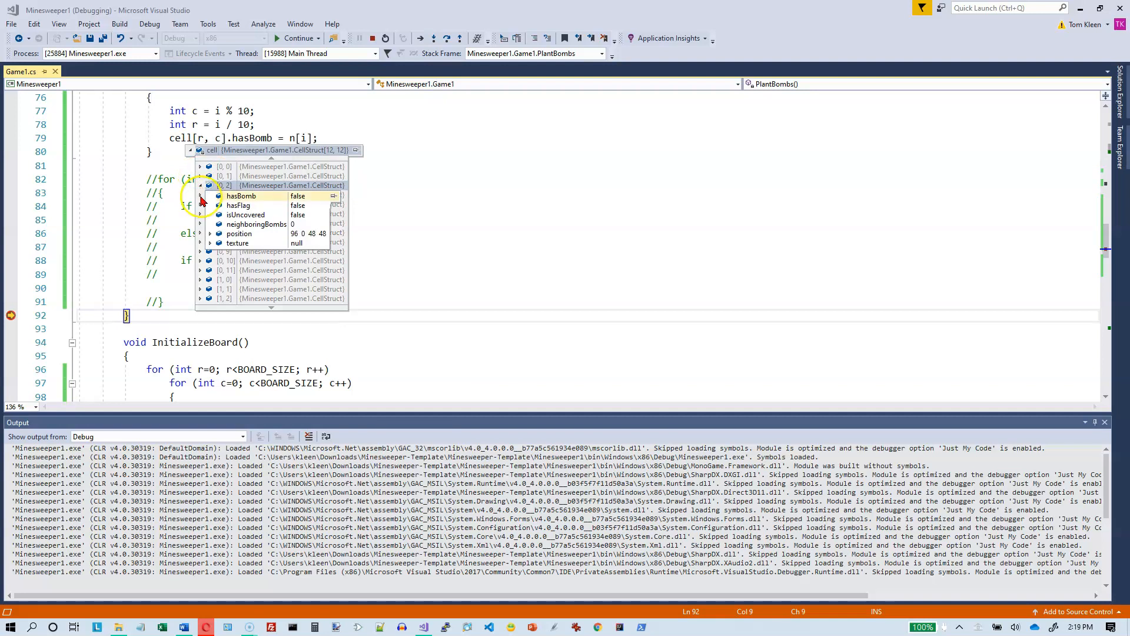
left_click(210, 195)
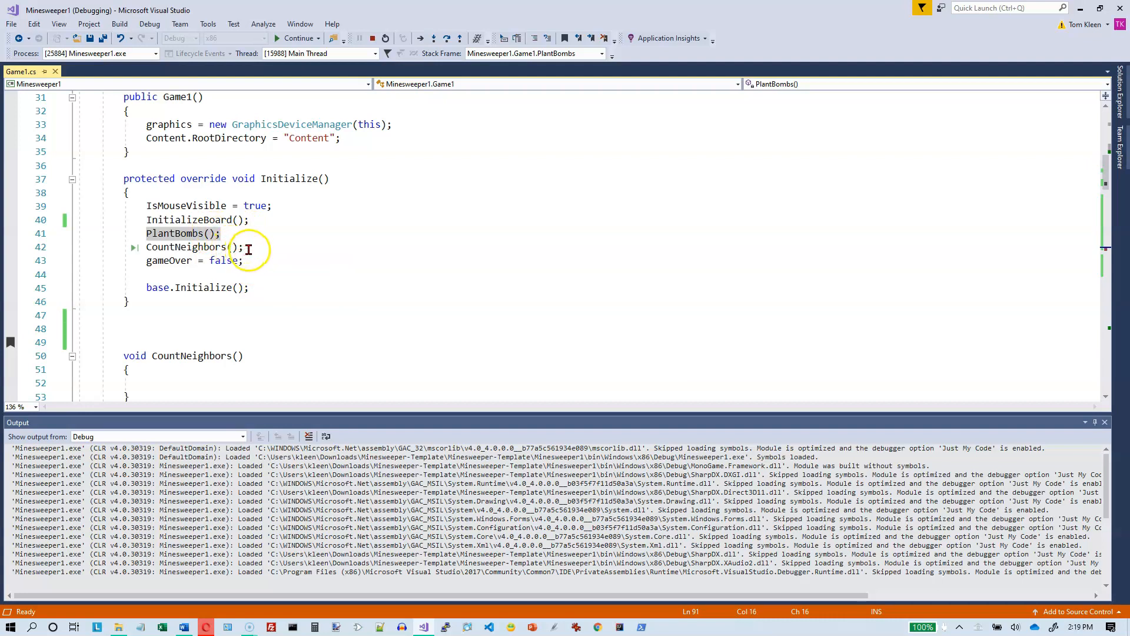
scroll("down", 3)
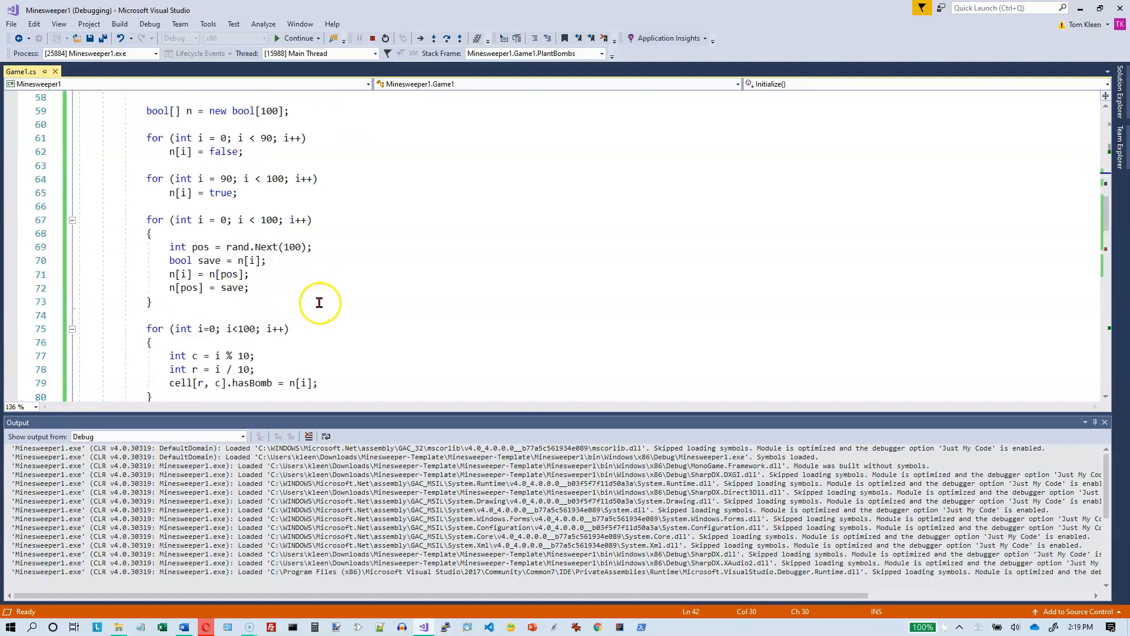
scroll("down", 3)
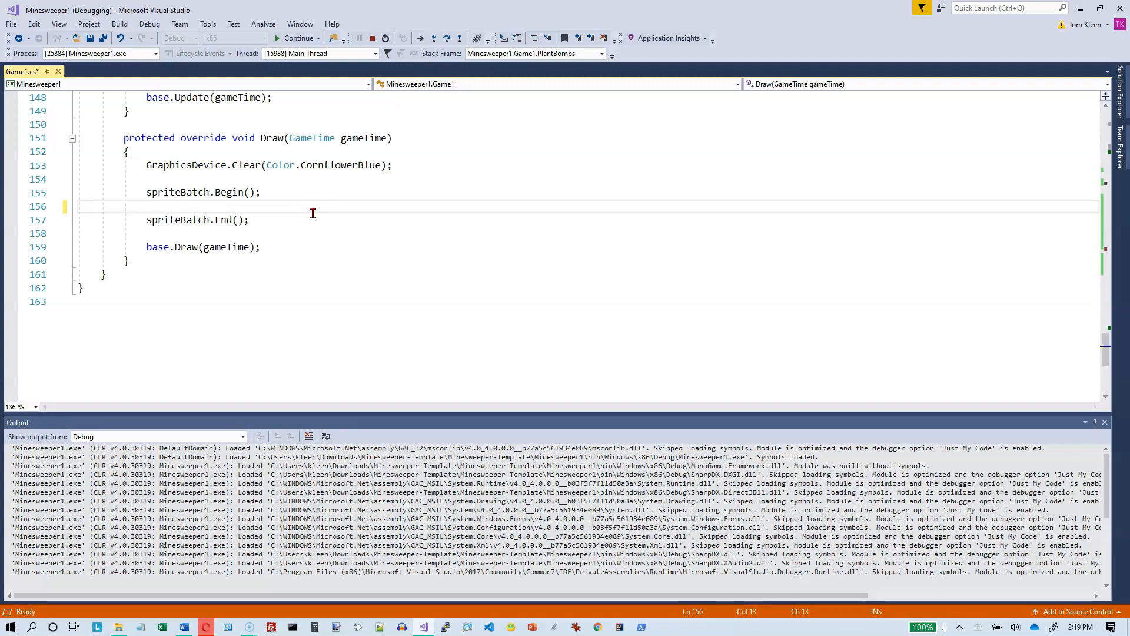
Write nested for loops over r and c from 0 to BOARD_SIZE inside Draw.
type("for (int r=0; r")
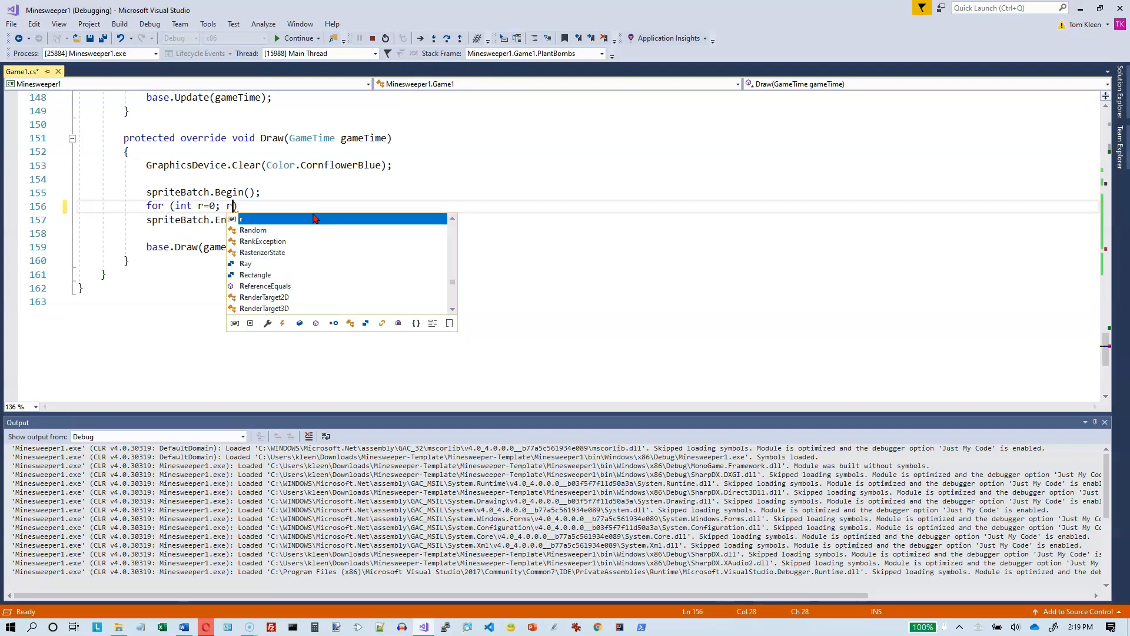
type("< BOARD_SIZE)")
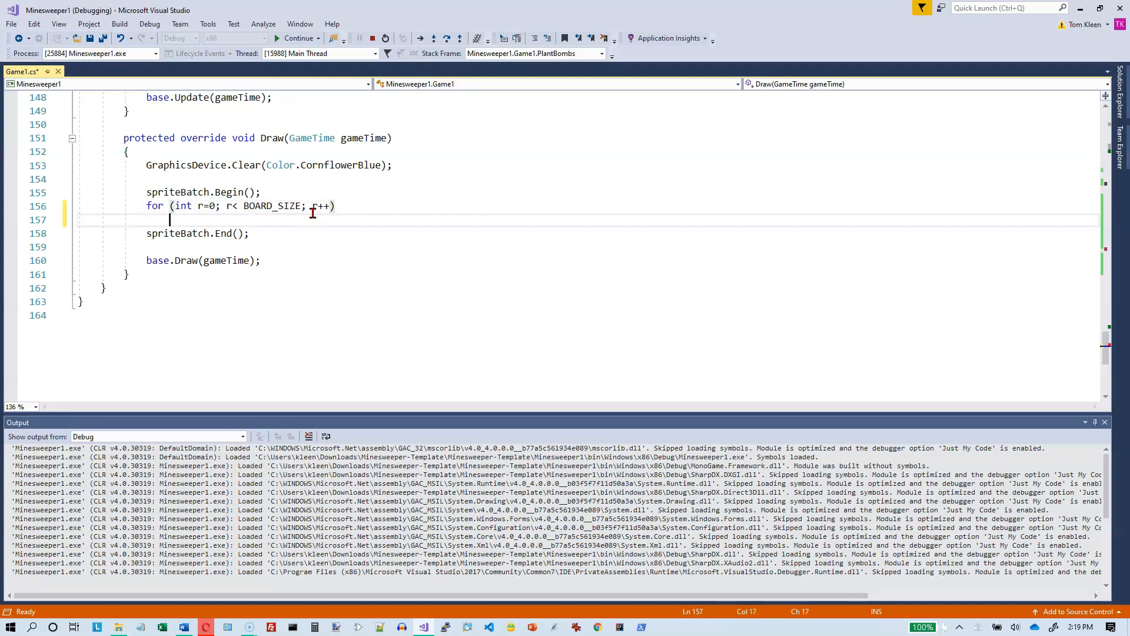
type("for (int t)")
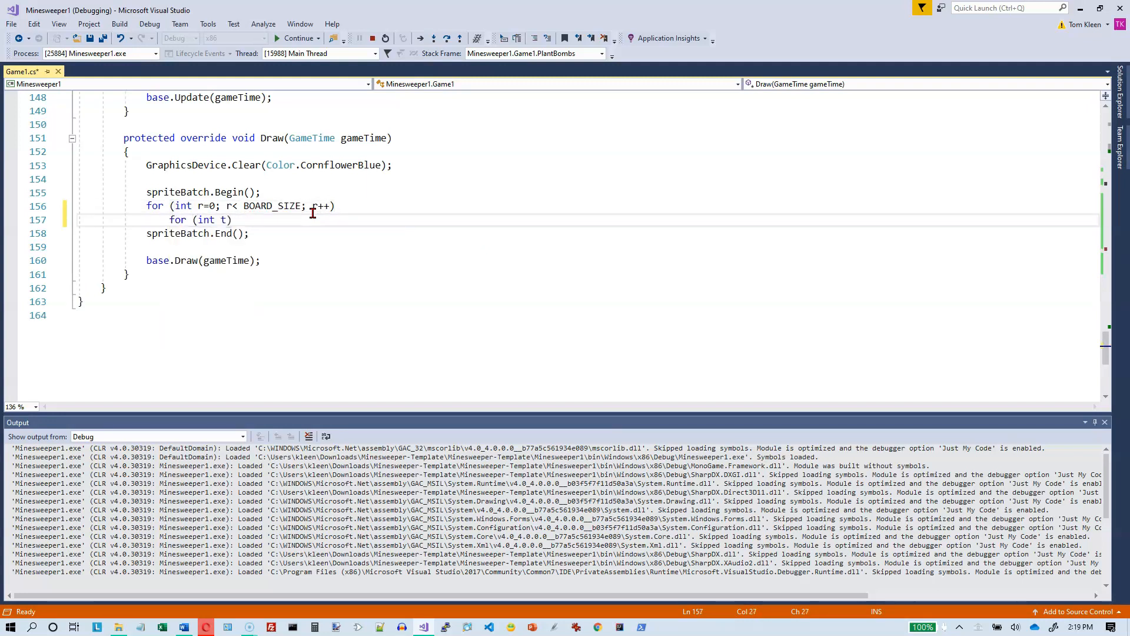
key("Backspace")
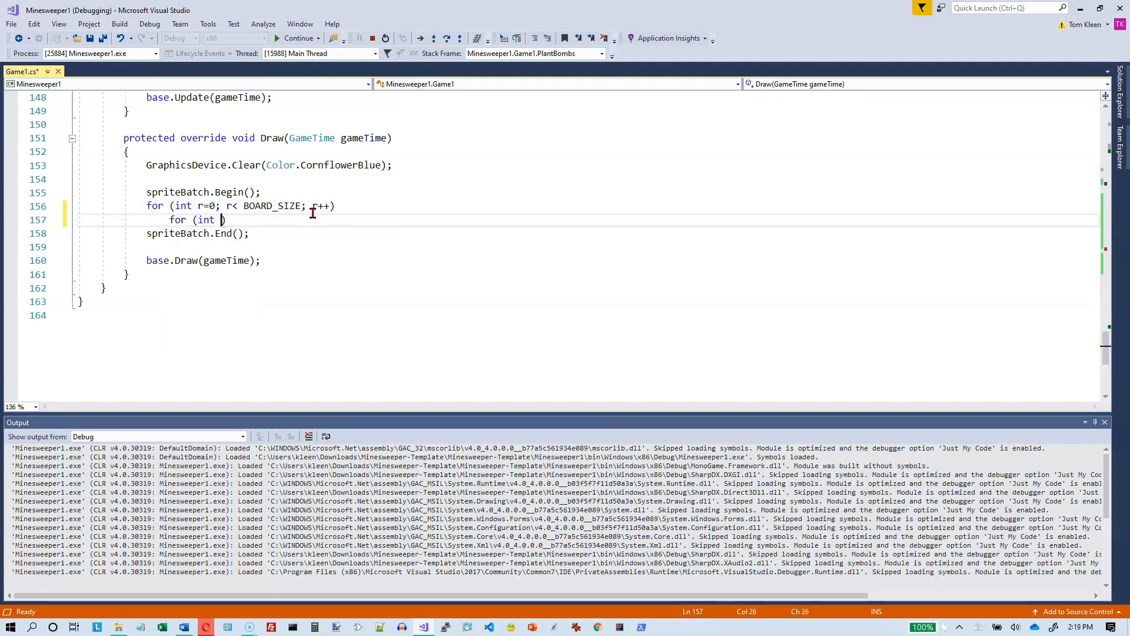
type("c = 0; c < BOARD_SIZE; c")
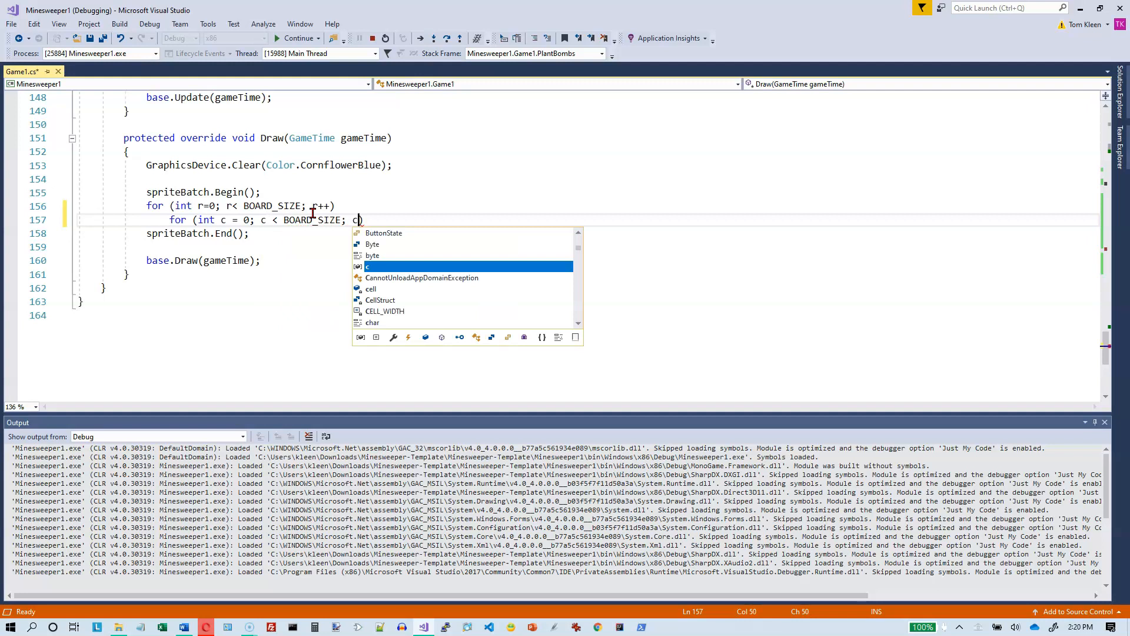
type("++)")
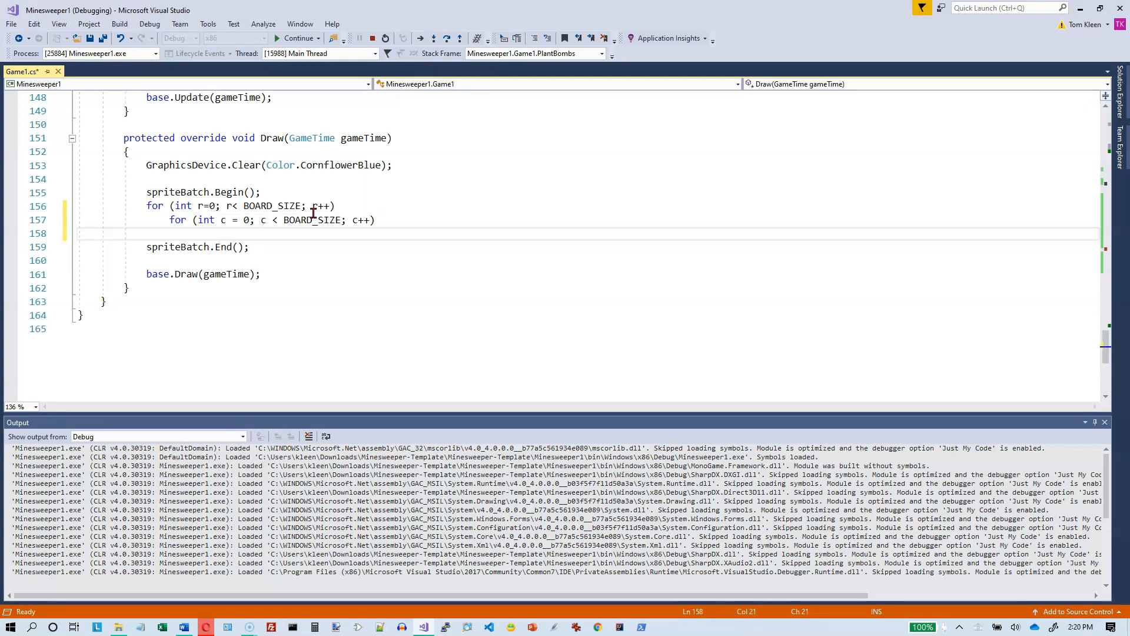
type("c")
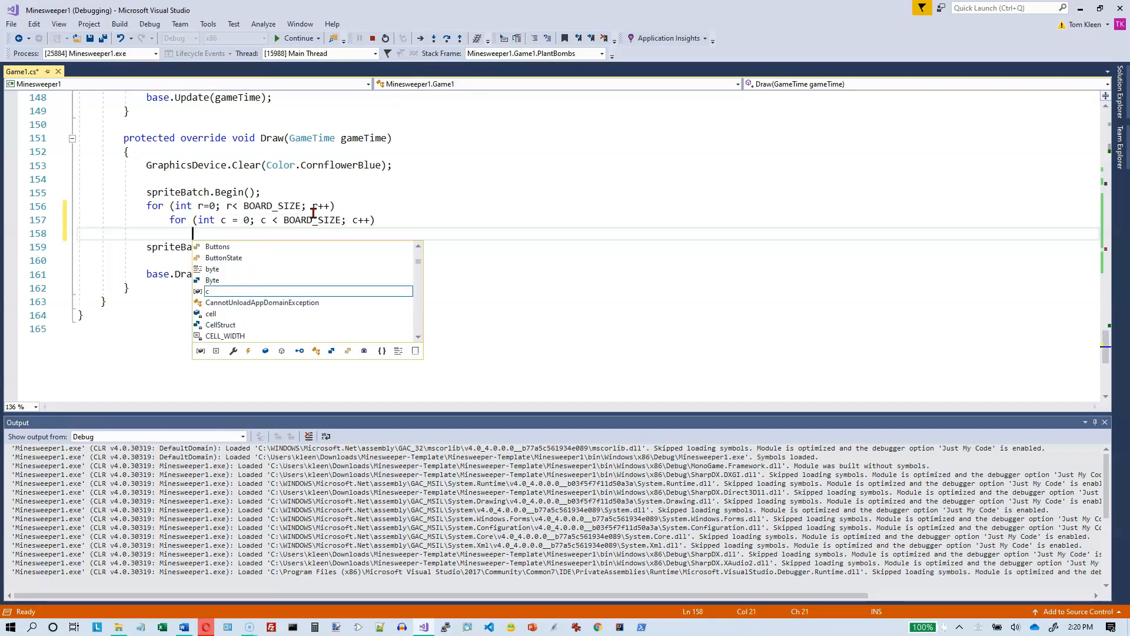
Inside the loops, draw bombTexture at cell[r,c].position when cell[r,c].hasBomb is true.
type("if (cell[r,c])")
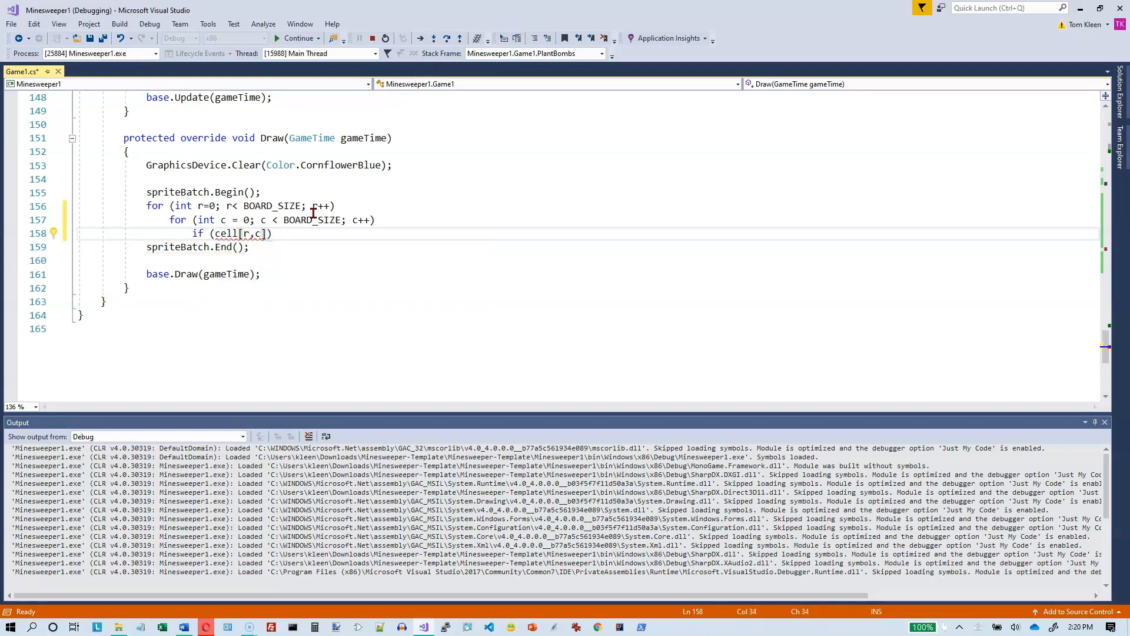
type("hasBom")
type("spriteBatch.Draw(")
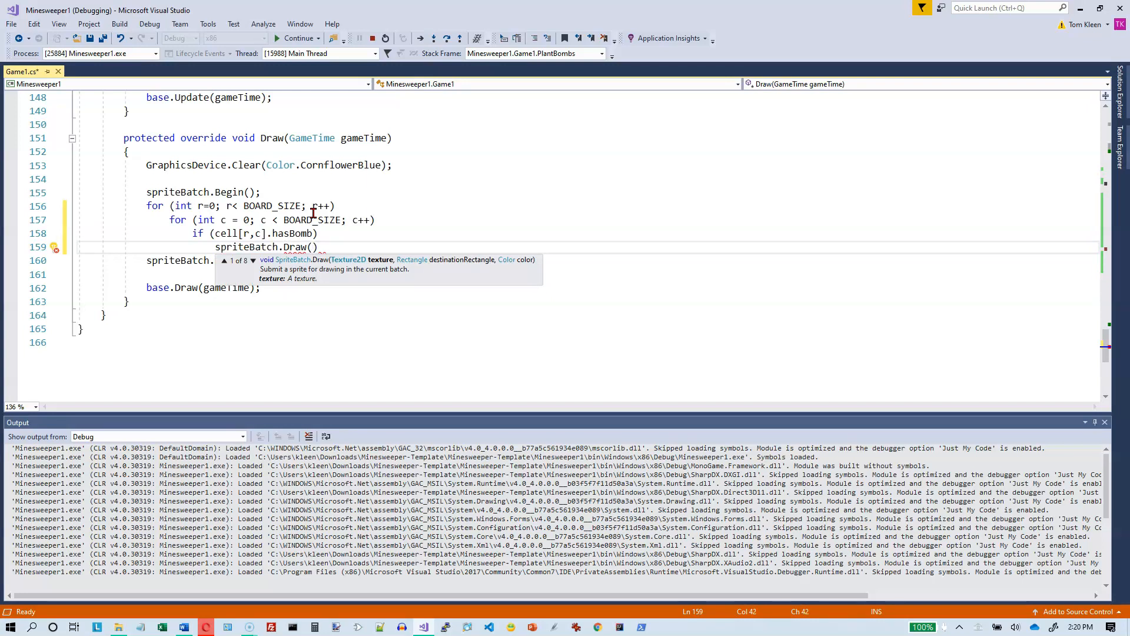
type("bombTexture")
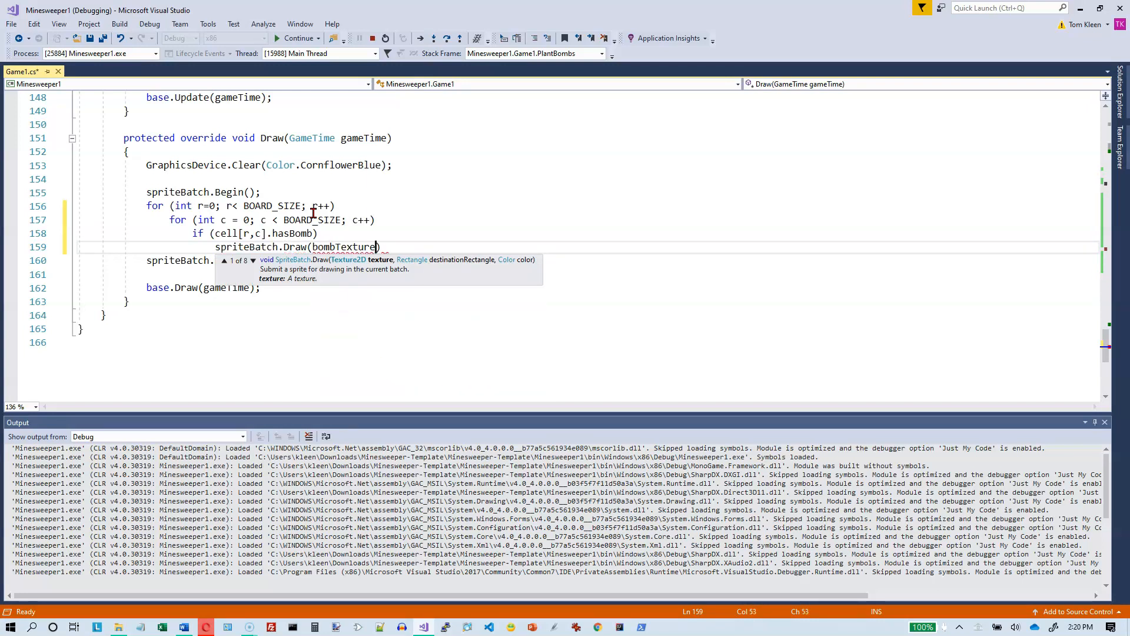
type(",")
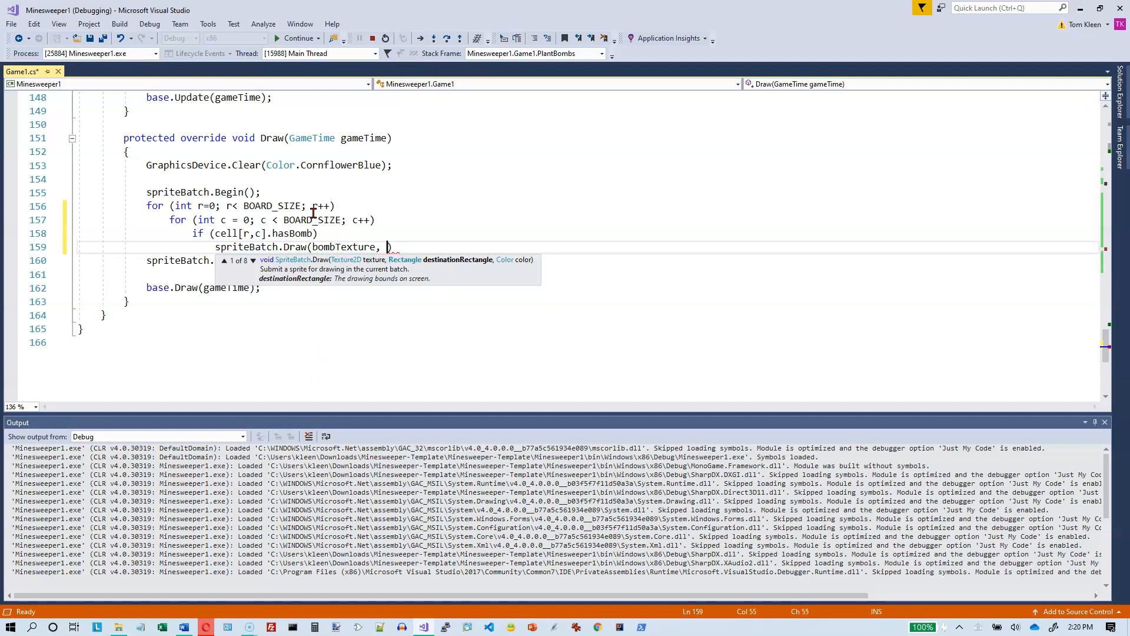
type("cell[")
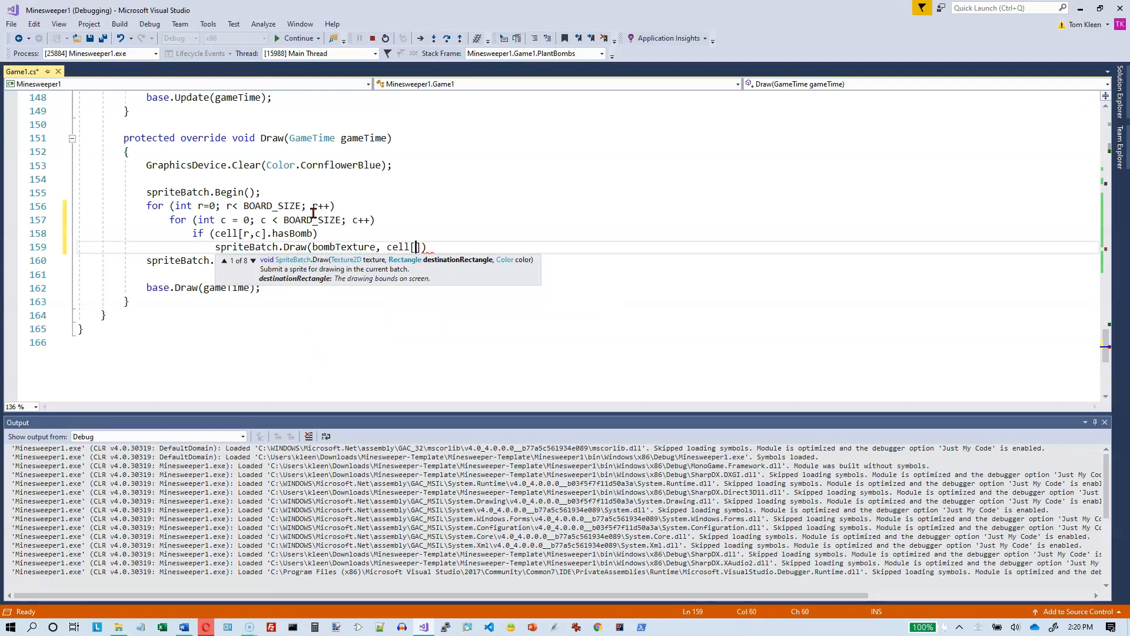
type("r")
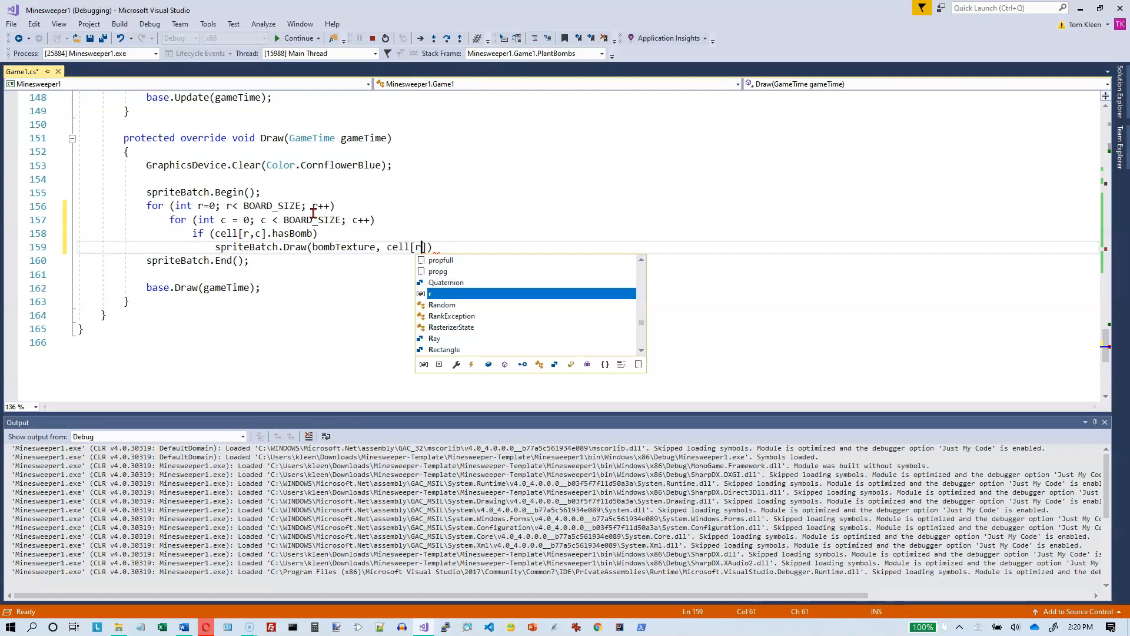
type(",c].re")
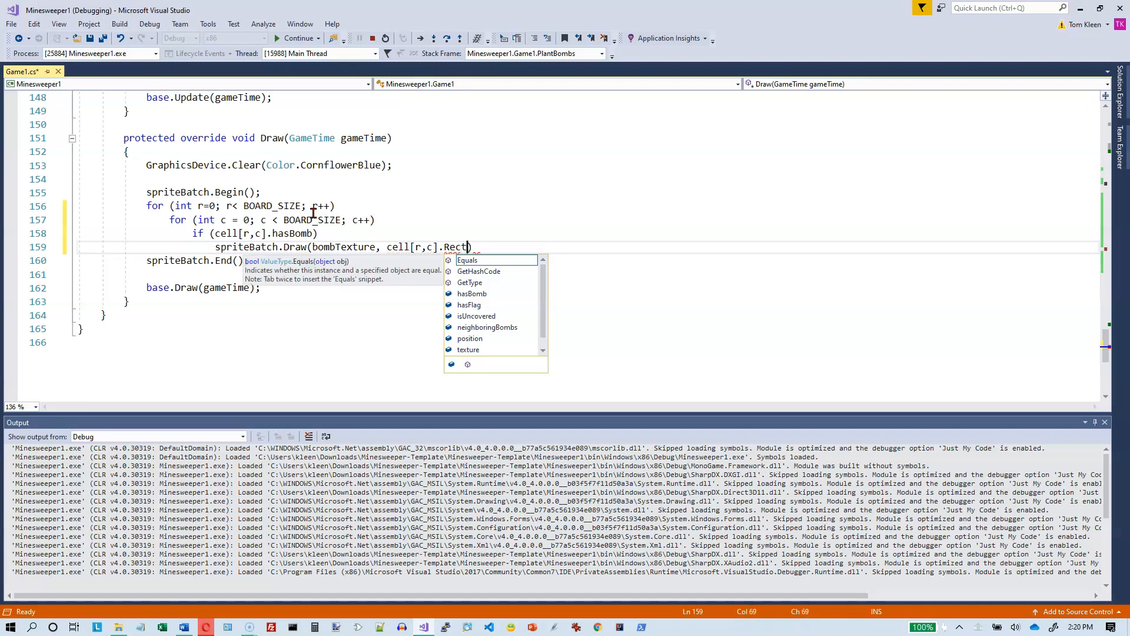
key("backspace")
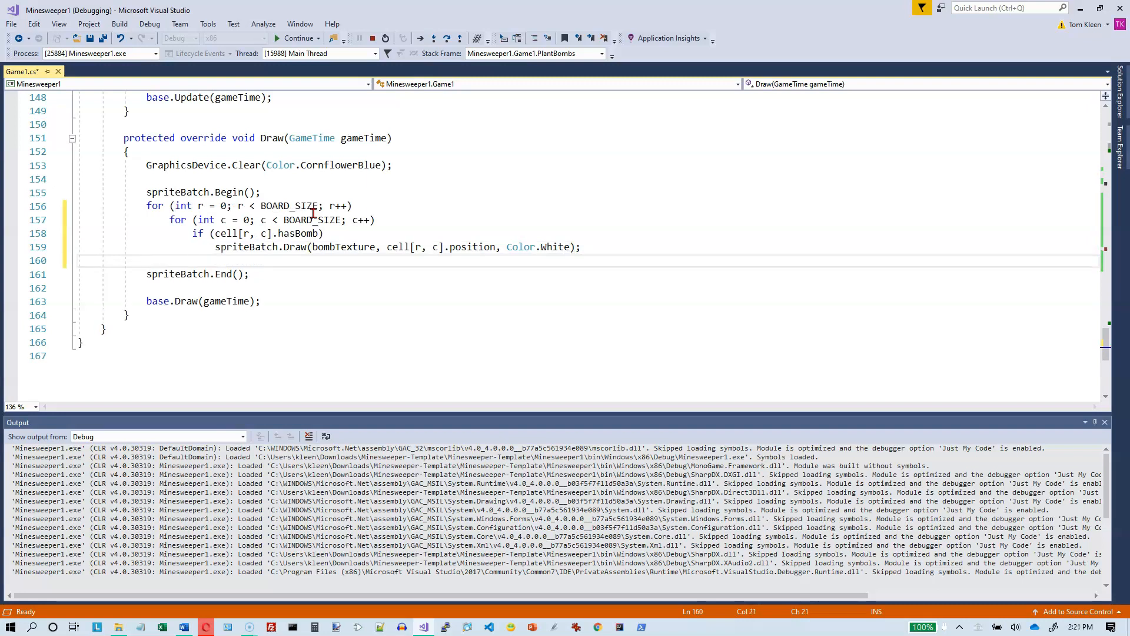
Add an else branch: spriteBatch.Draw(blankTexture, cell[r,c].position, Color.White).
type("else")
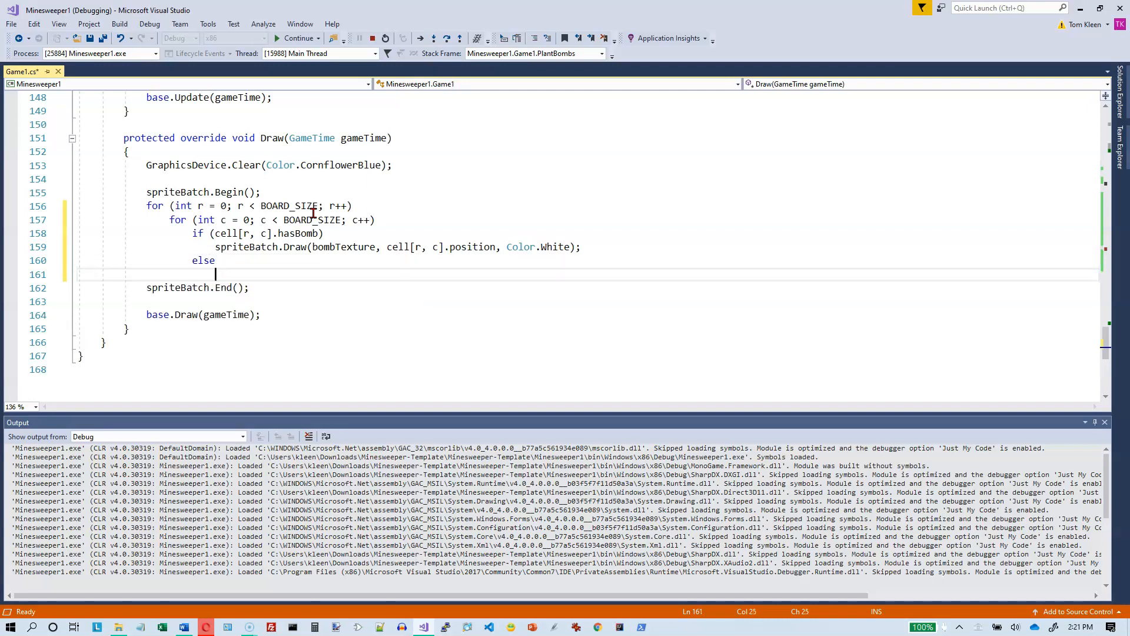
type("spir")
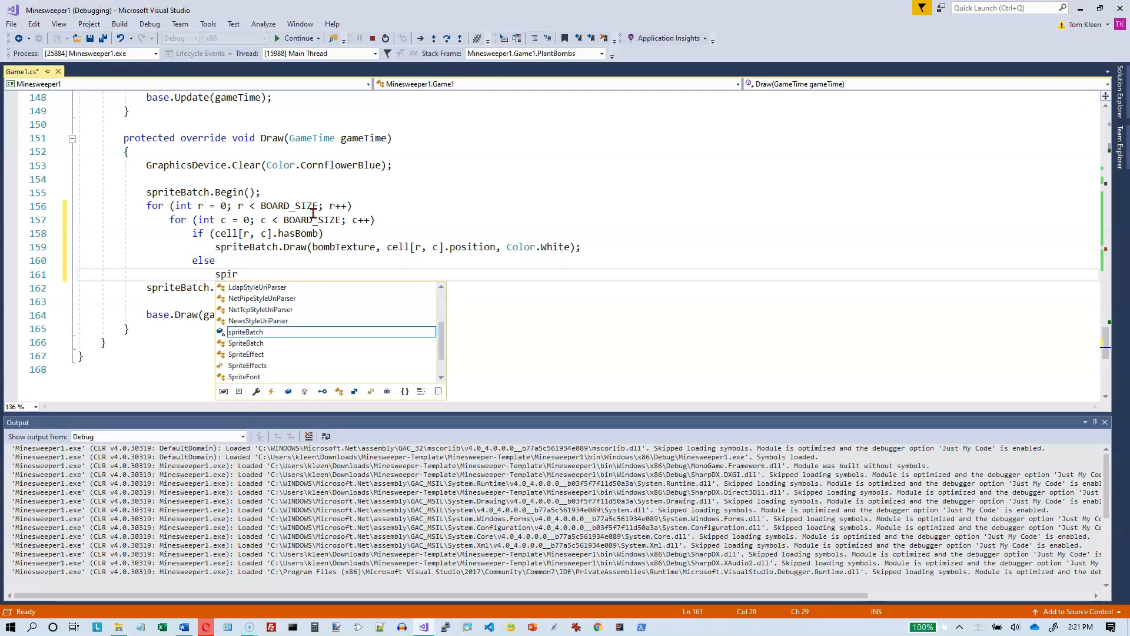
type("iteBatc")
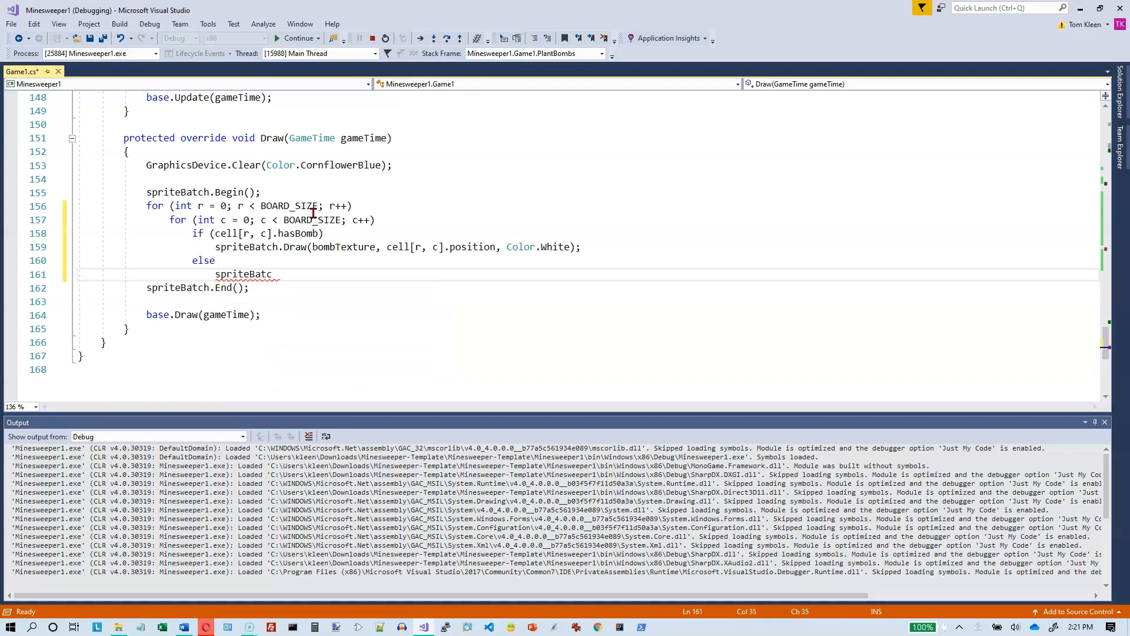
type("Draw(blankTexture,")
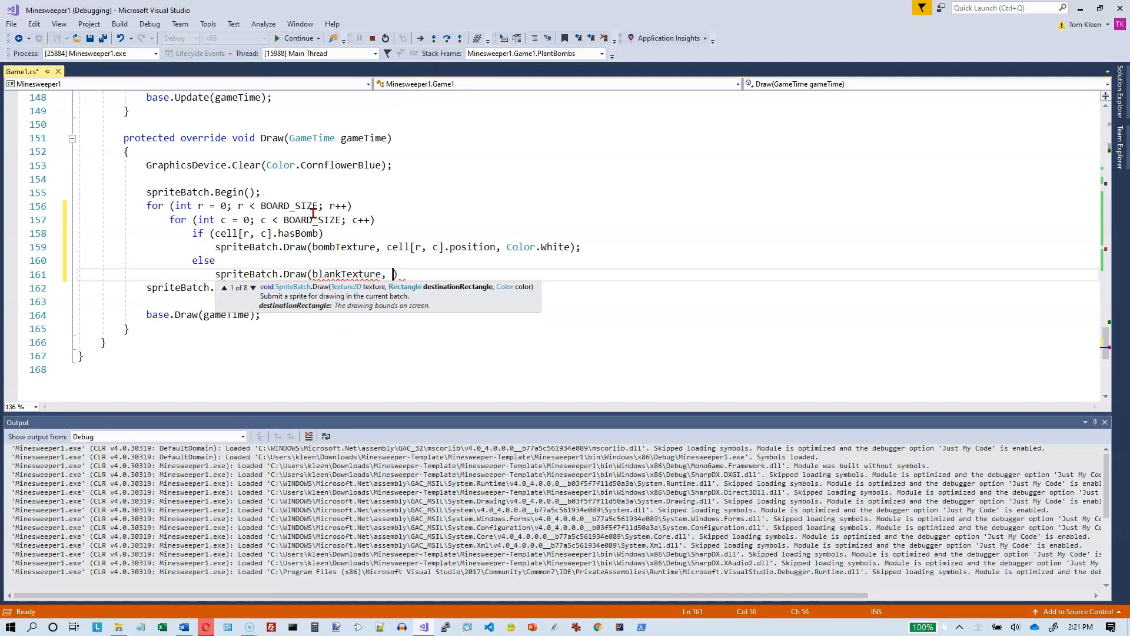
type("cell")
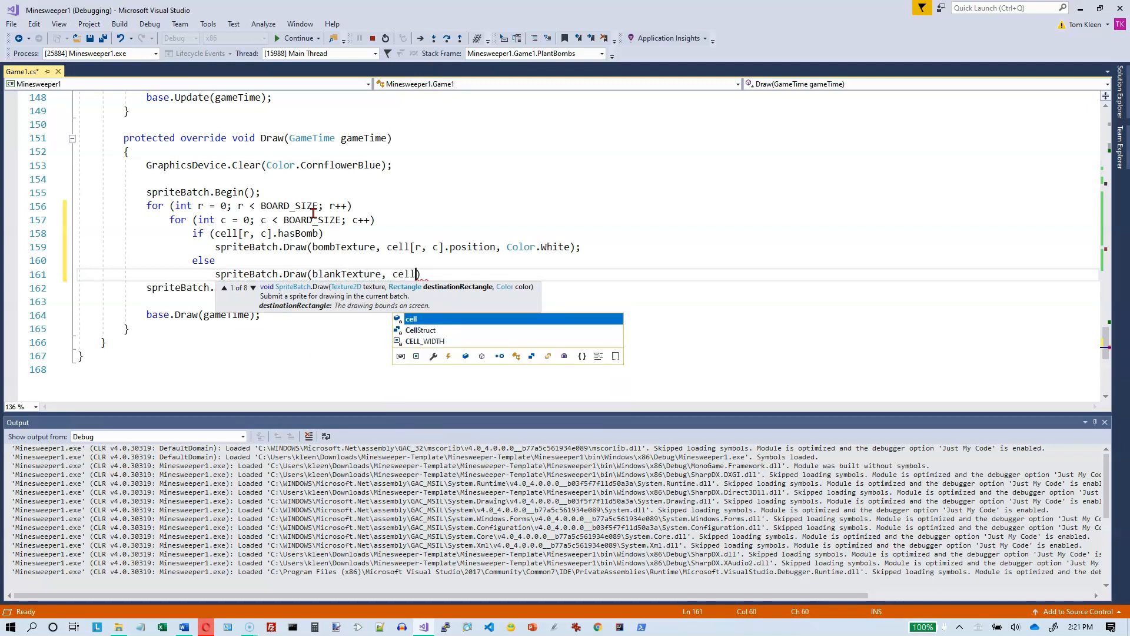
type("[r,")
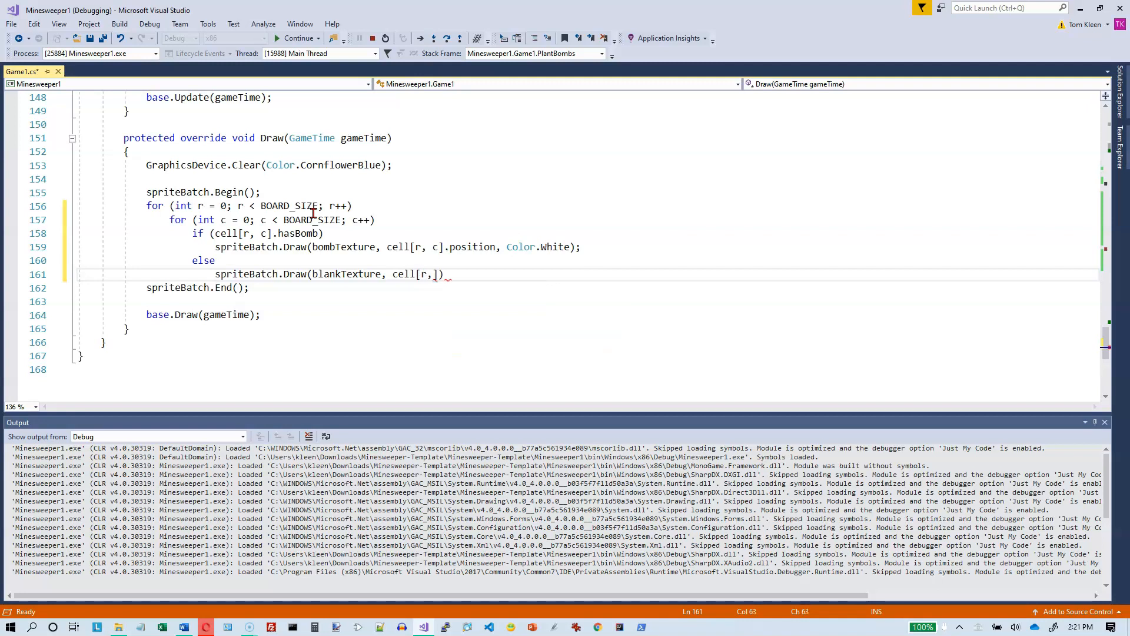
type("c")
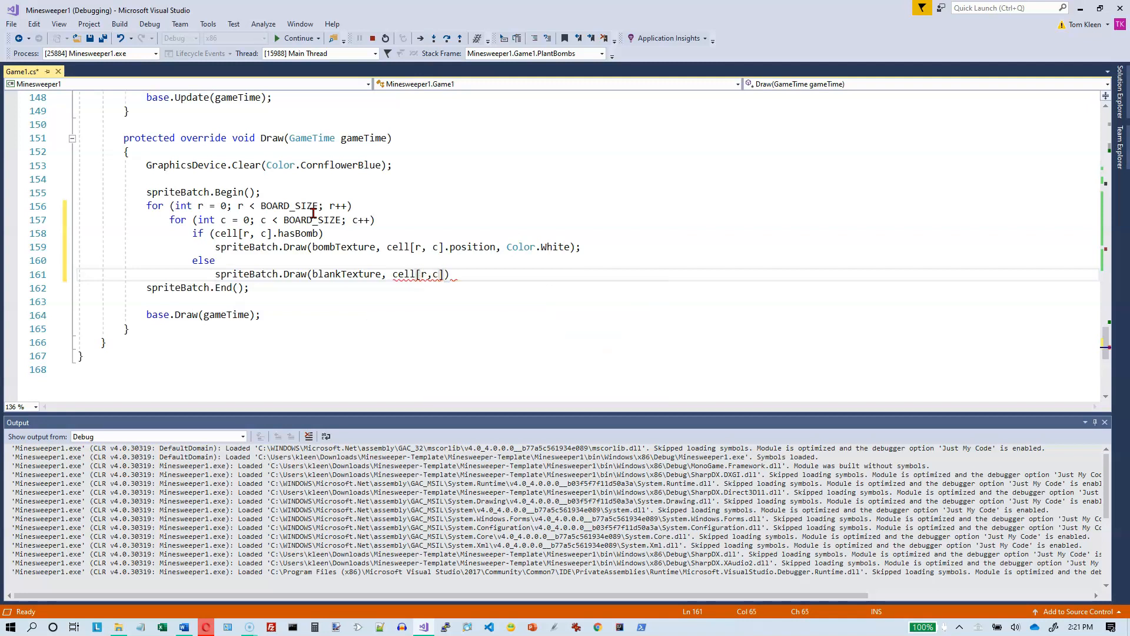
type("position")
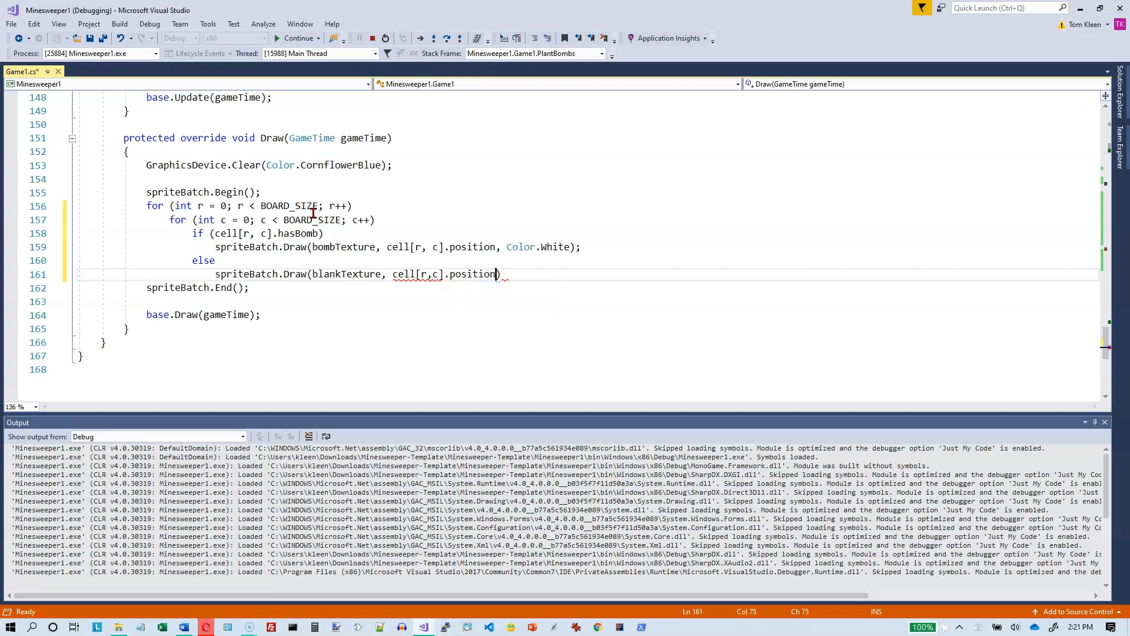
type(", Color.W")
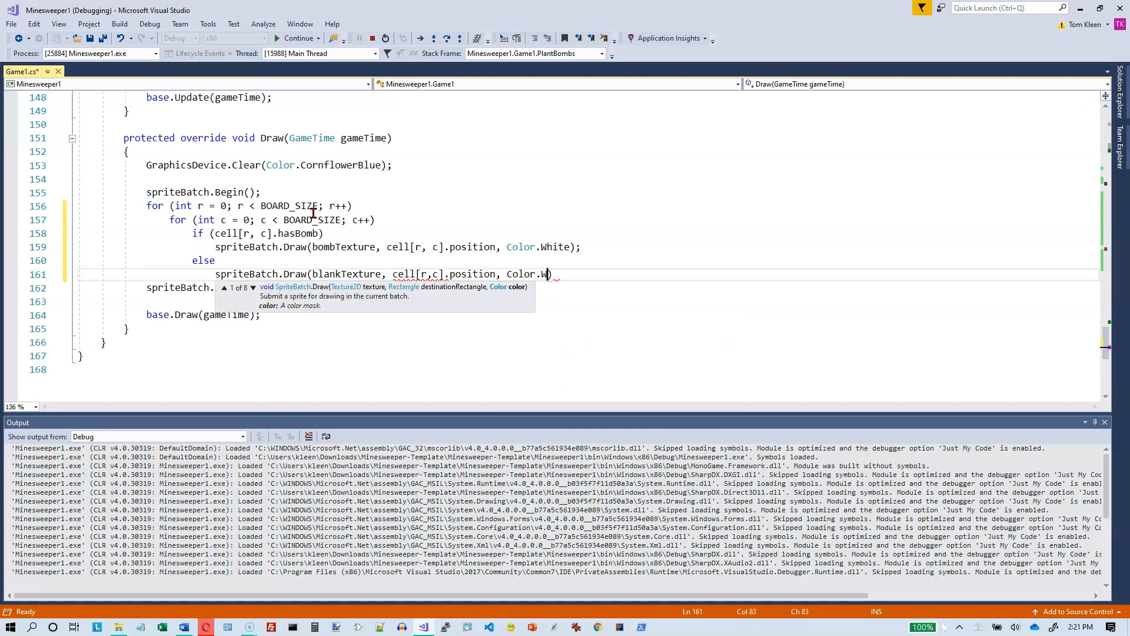
type("hite;")
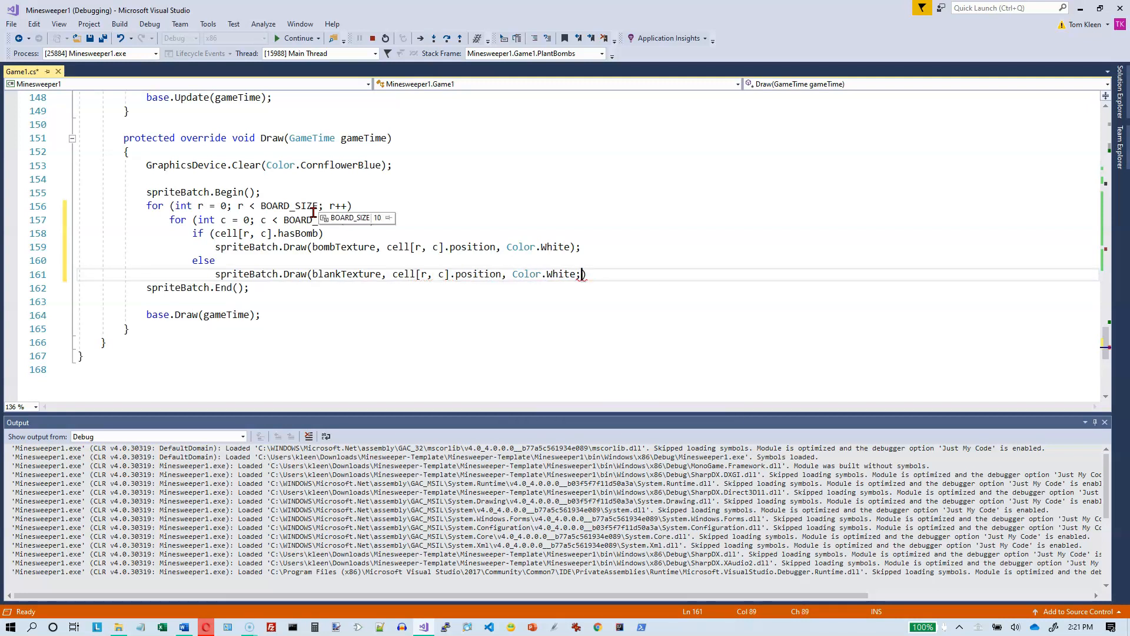
mouse_move(322, 208)
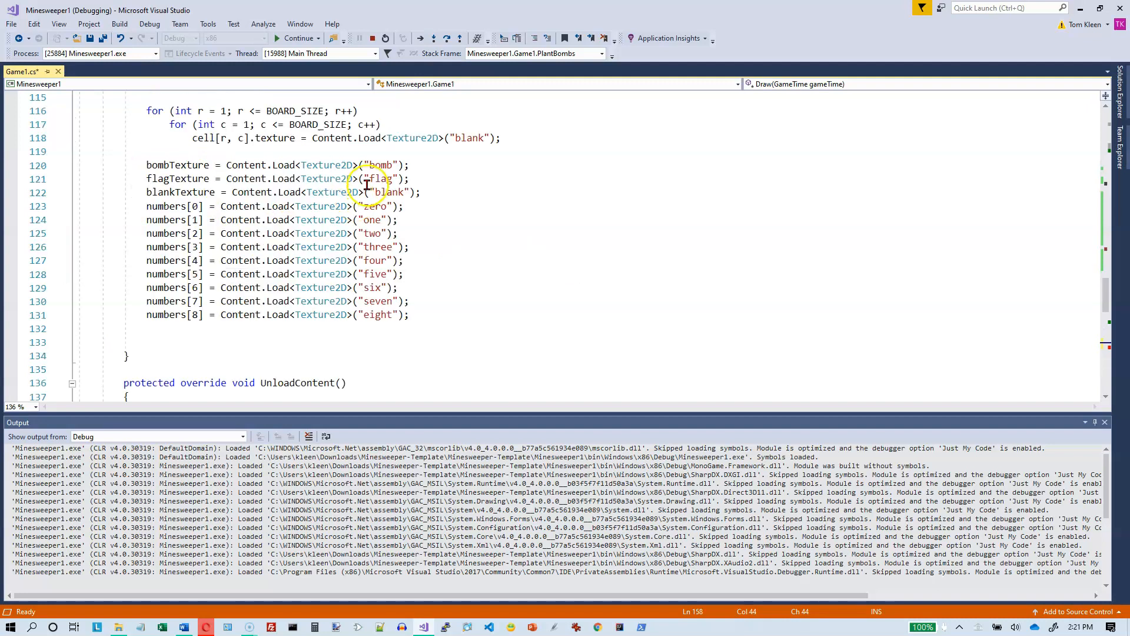
mouse_move(373, 39)
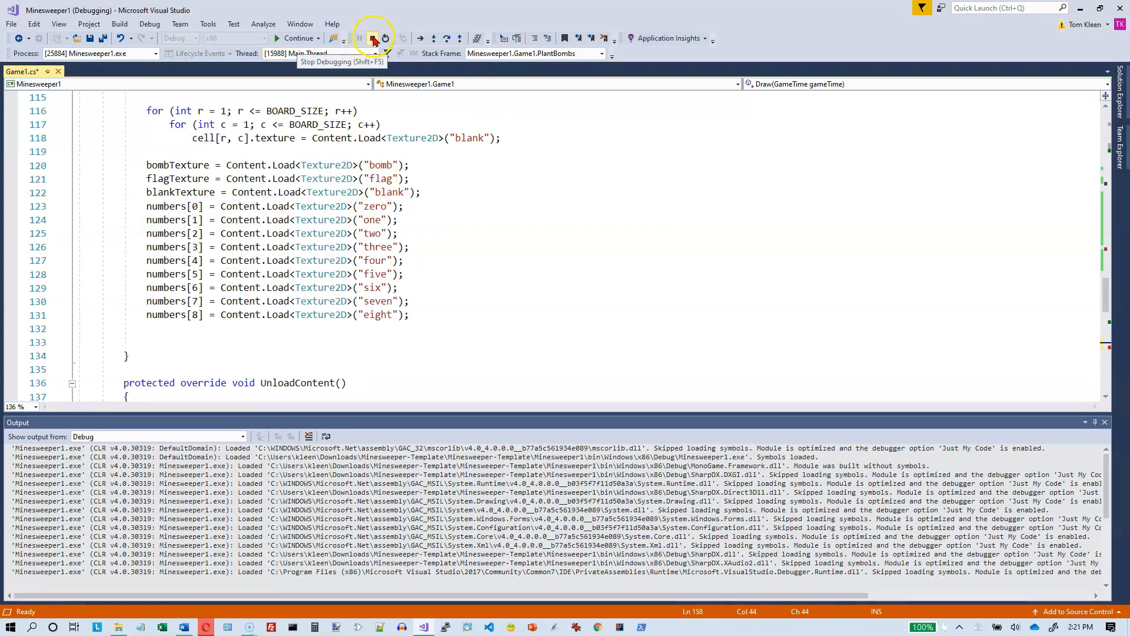
Stop debugging, clear the line 92 breakpoint, rebuild, and decline running the last good build.
left_click(373, 38)
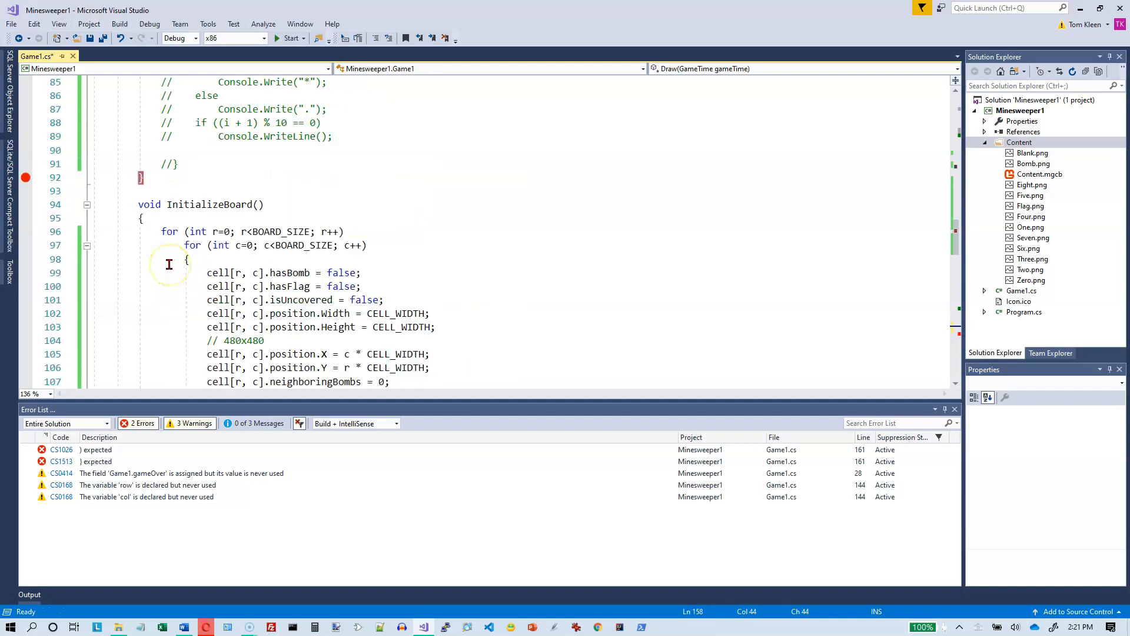
left_click(140, 178)
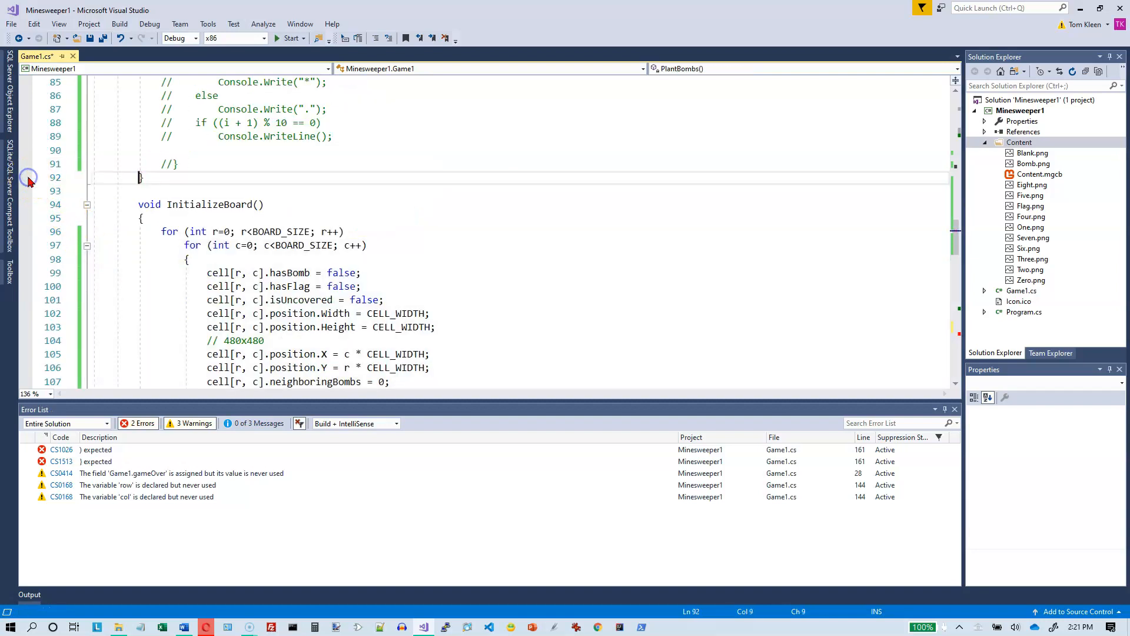
left_click(289, 37)
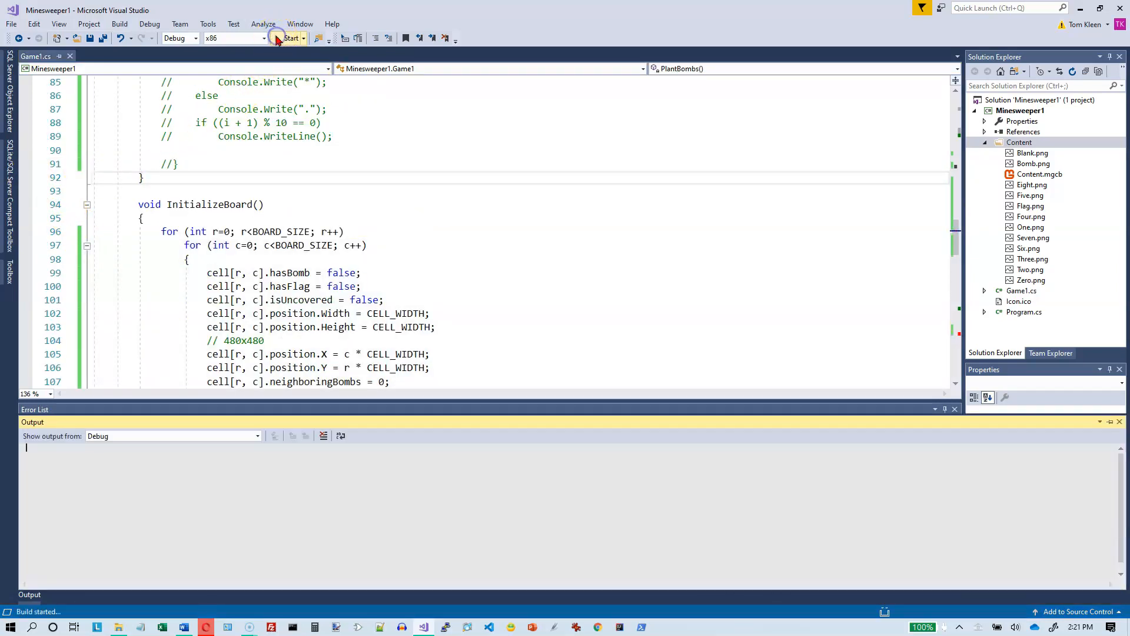
left_click(291, 38)
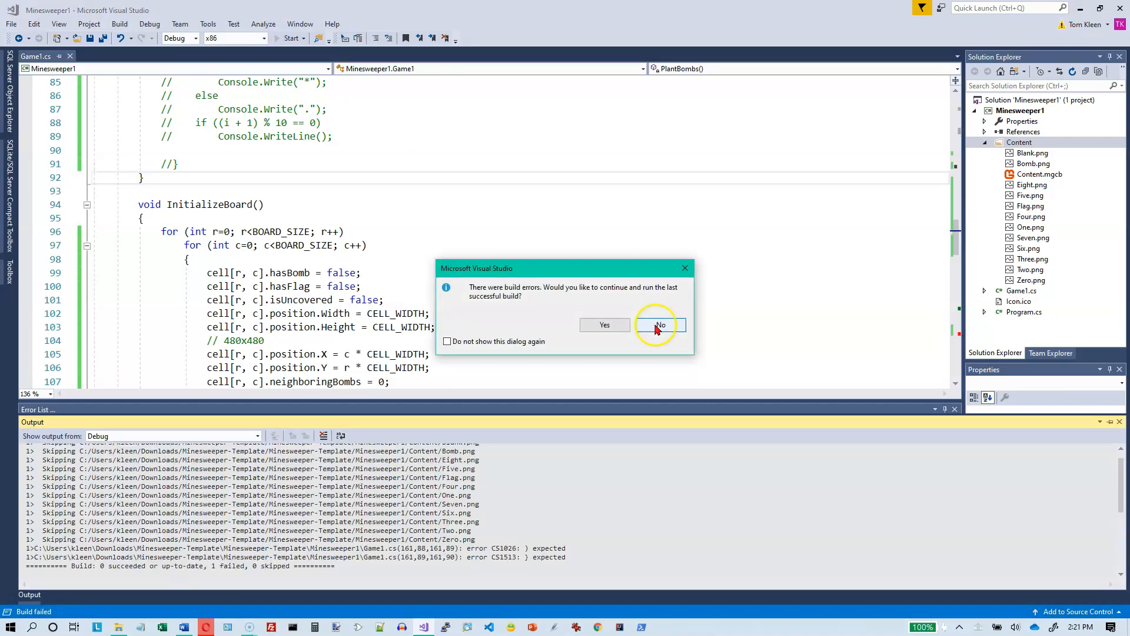
left_click(658, 325)
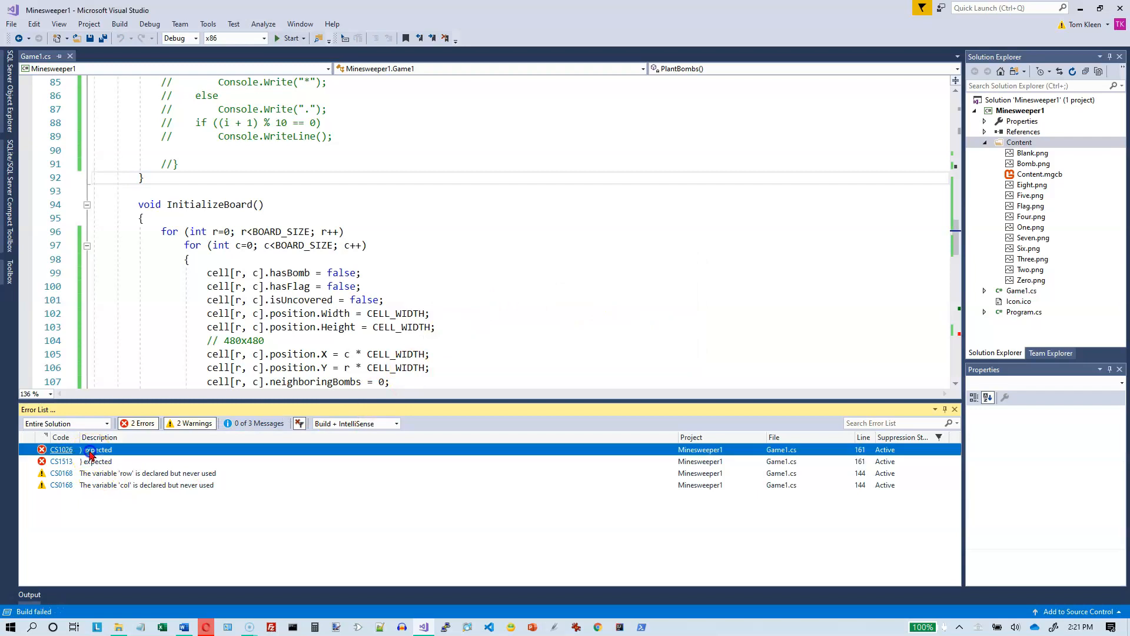
Move line 161's closing parenthesis before the semicolon, clearing the errors, and rebuild.
double_click(98, 449)
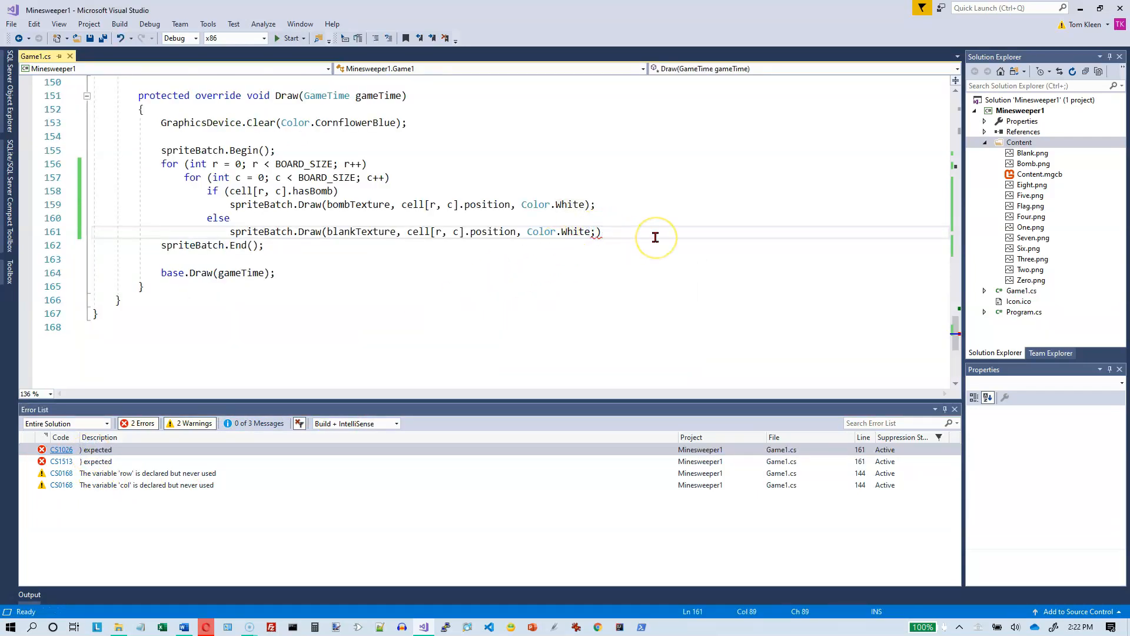
key("Backspace")
type(")")
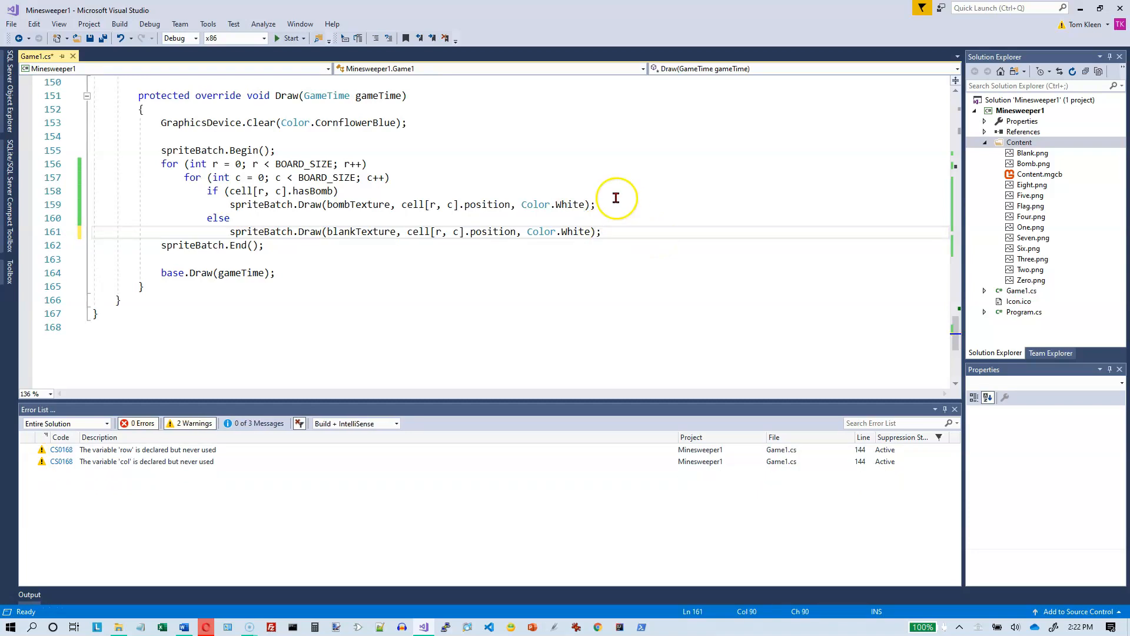
left_click(291, 37)
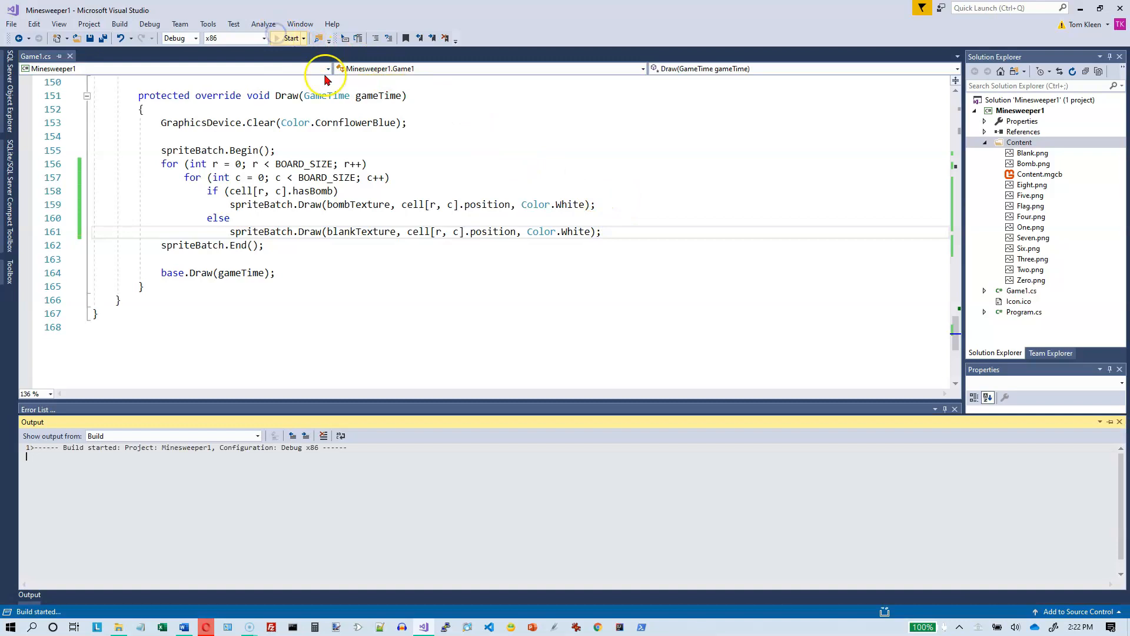
left_click(291, 38)
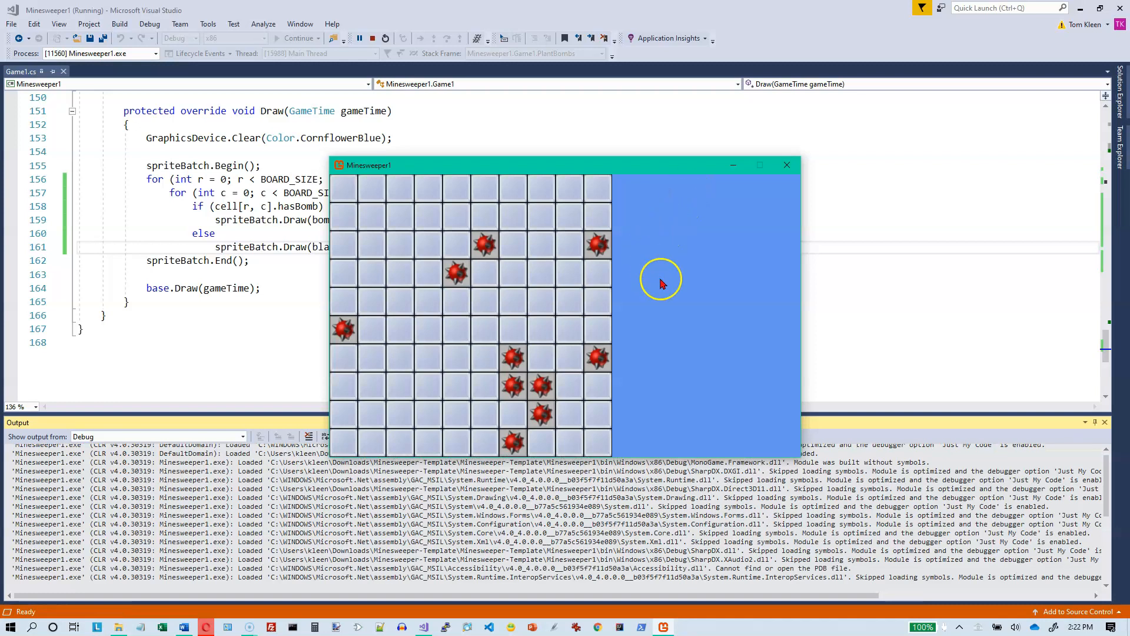
mouse_move(494, 251)
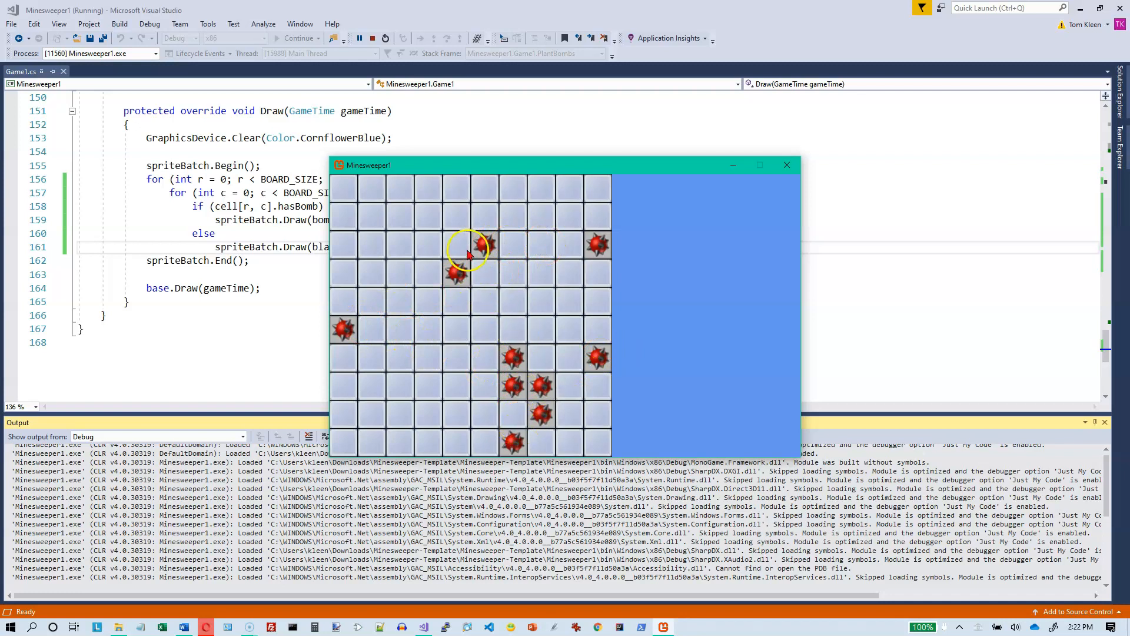
mouse_move(514, 293)
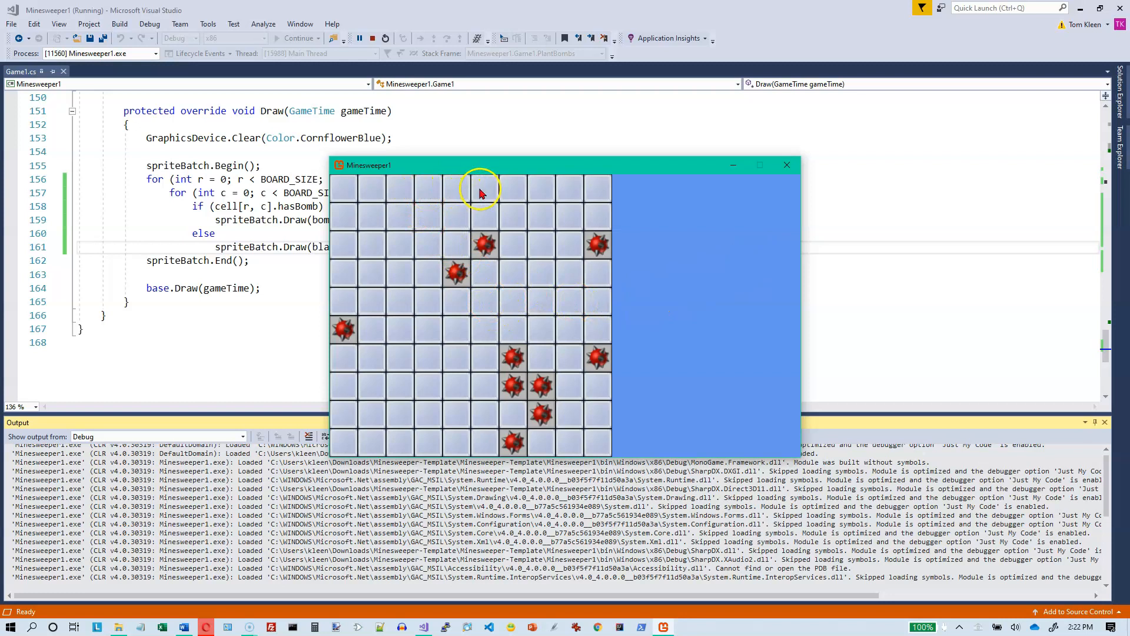
mouse_move(572, 193)
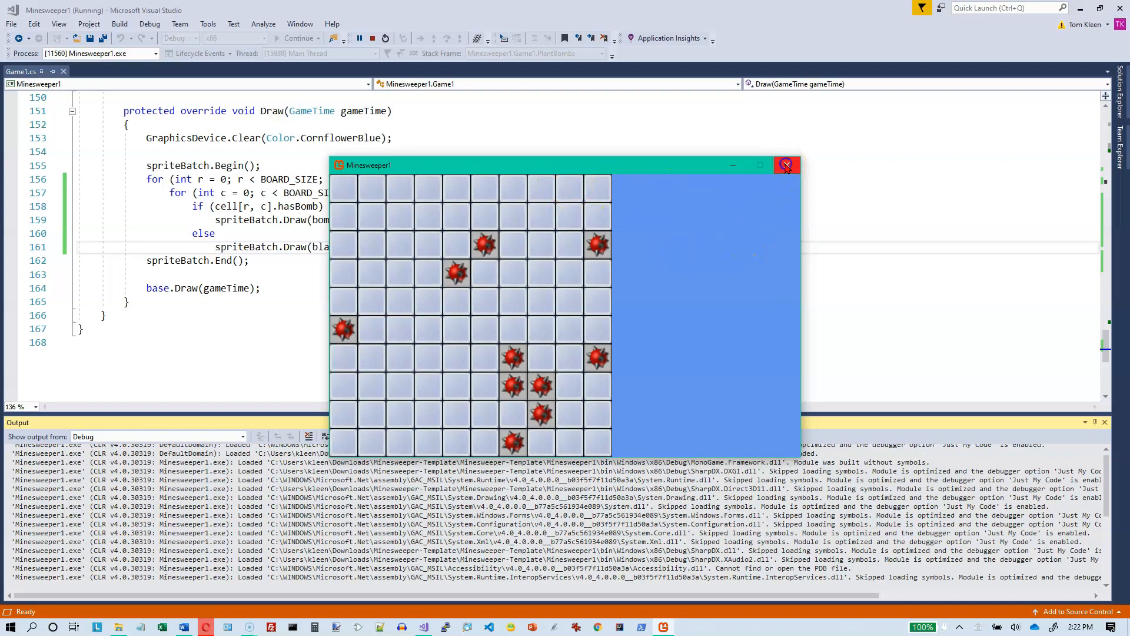
left_click(786, 165)
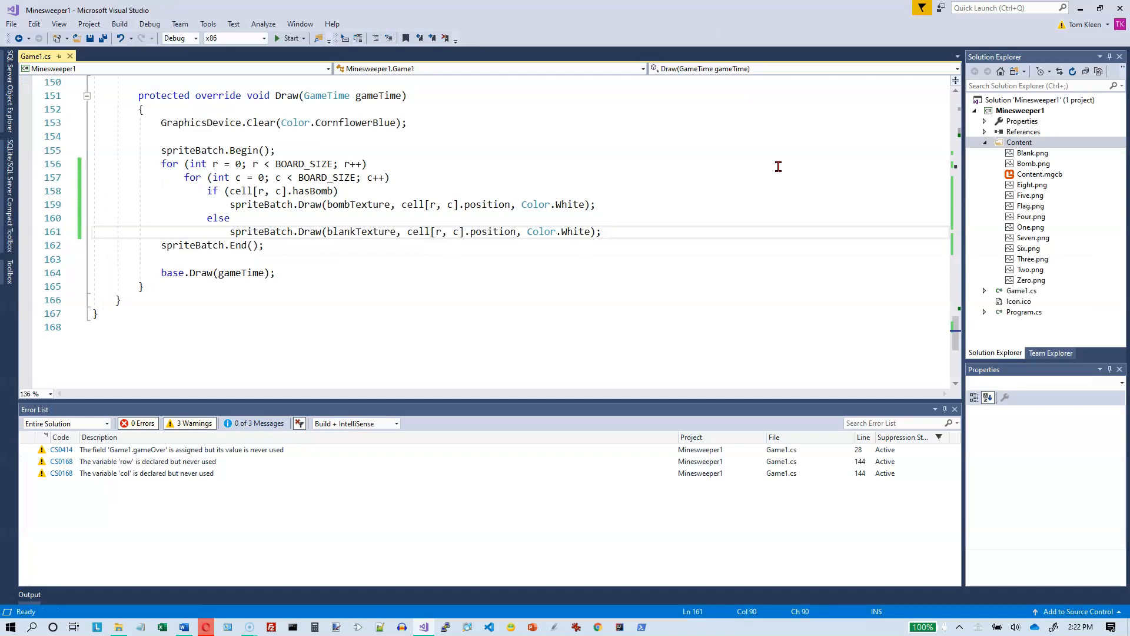
Start another build-and-run of the Minesweeper project from the toolbar.
left_click(277, 37)
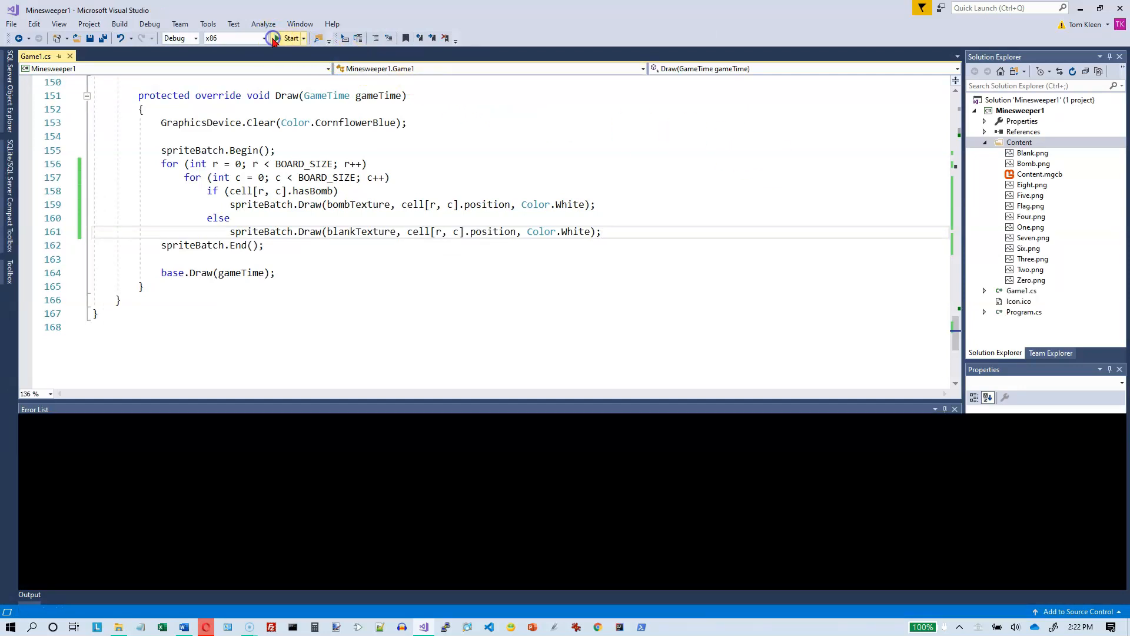
left_click(291, 37)
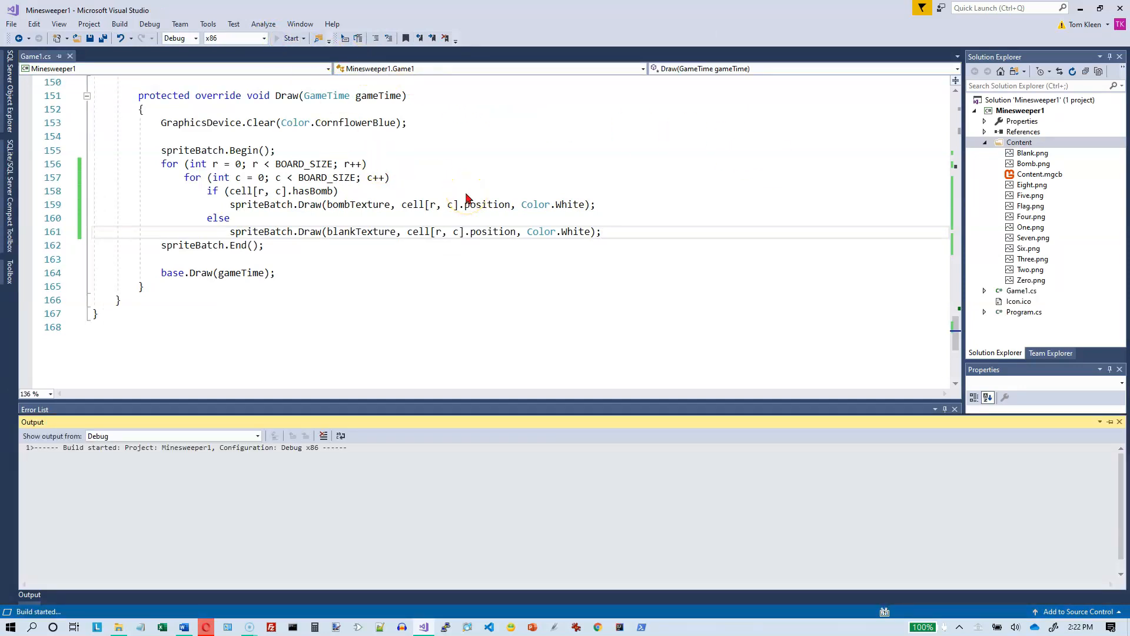